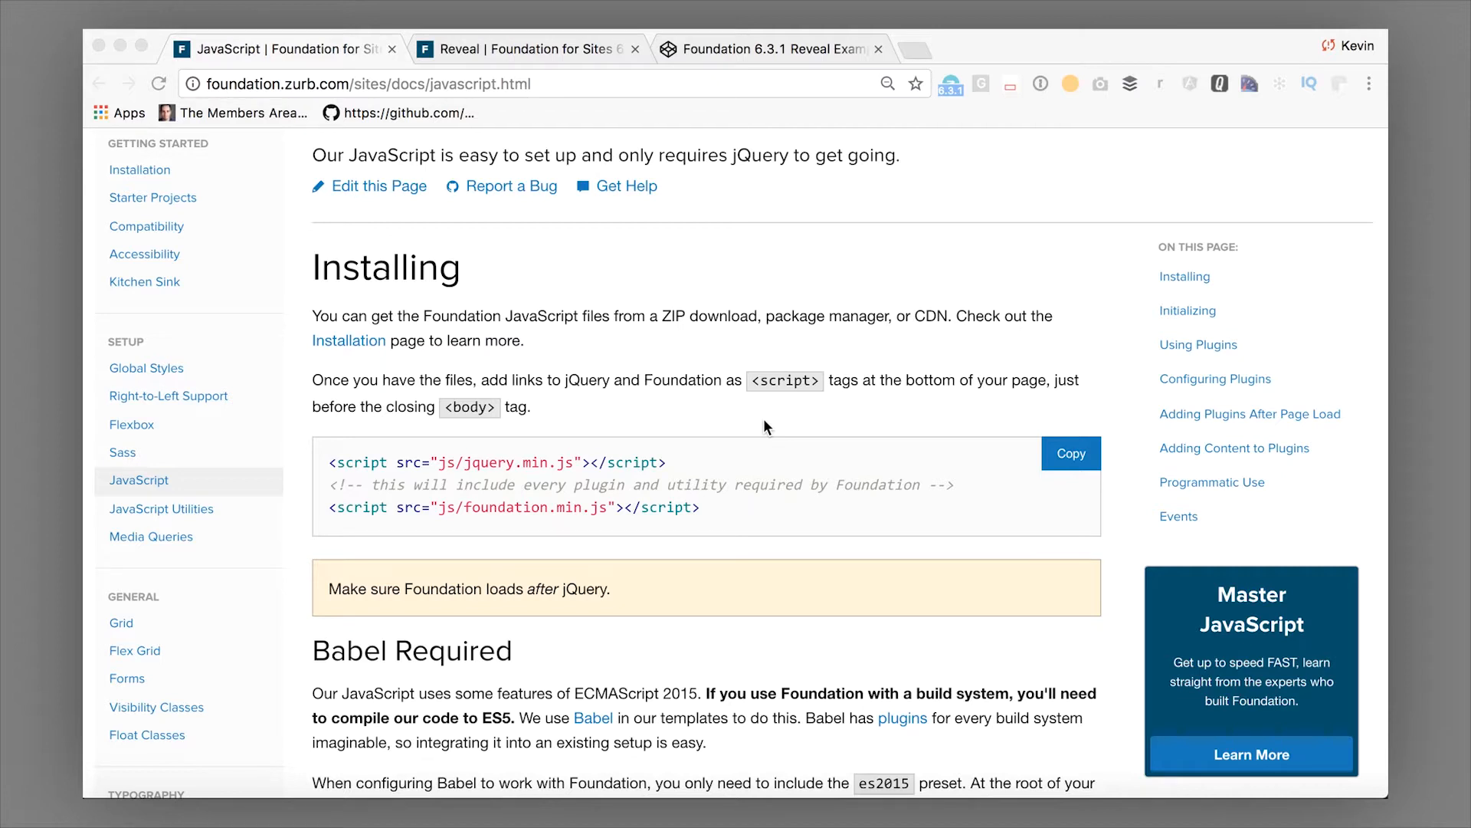
mouse_move(540, 434)
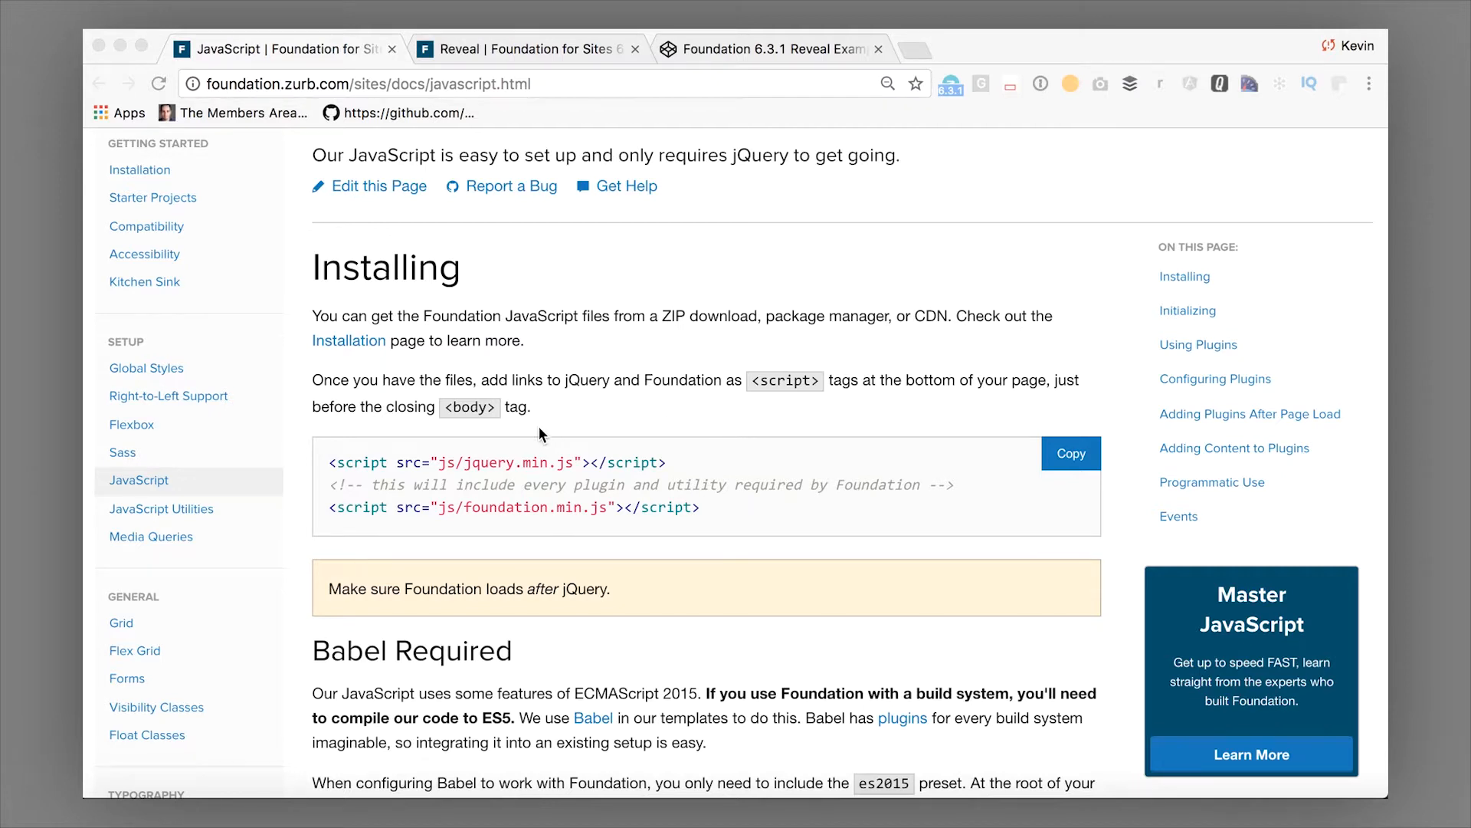
mouse_move(384, 467)
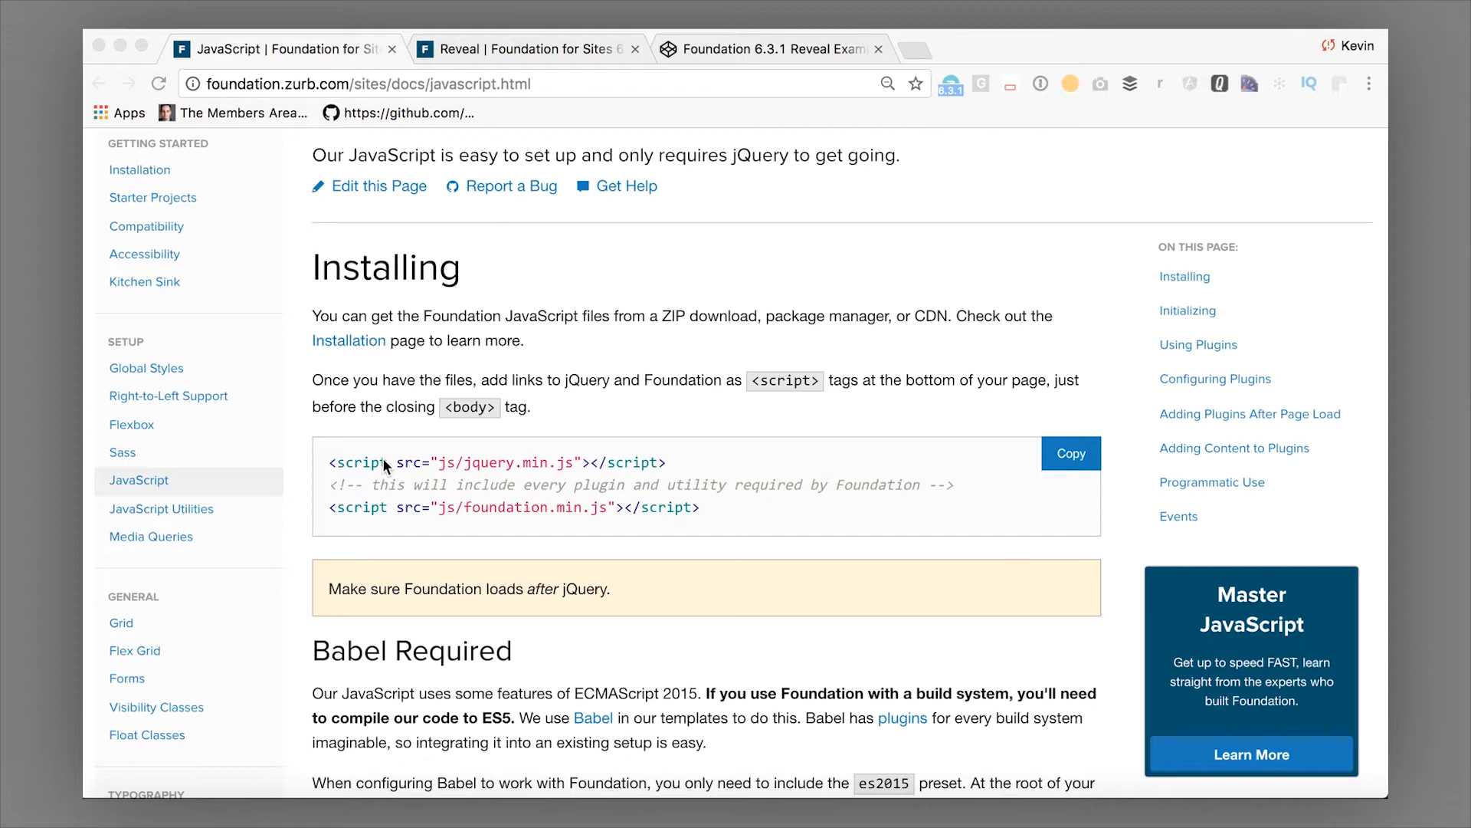
Step: Scroll the JavaScript docs past Babel Required to File Structure, where Initializing begins
scroll("down", 3)
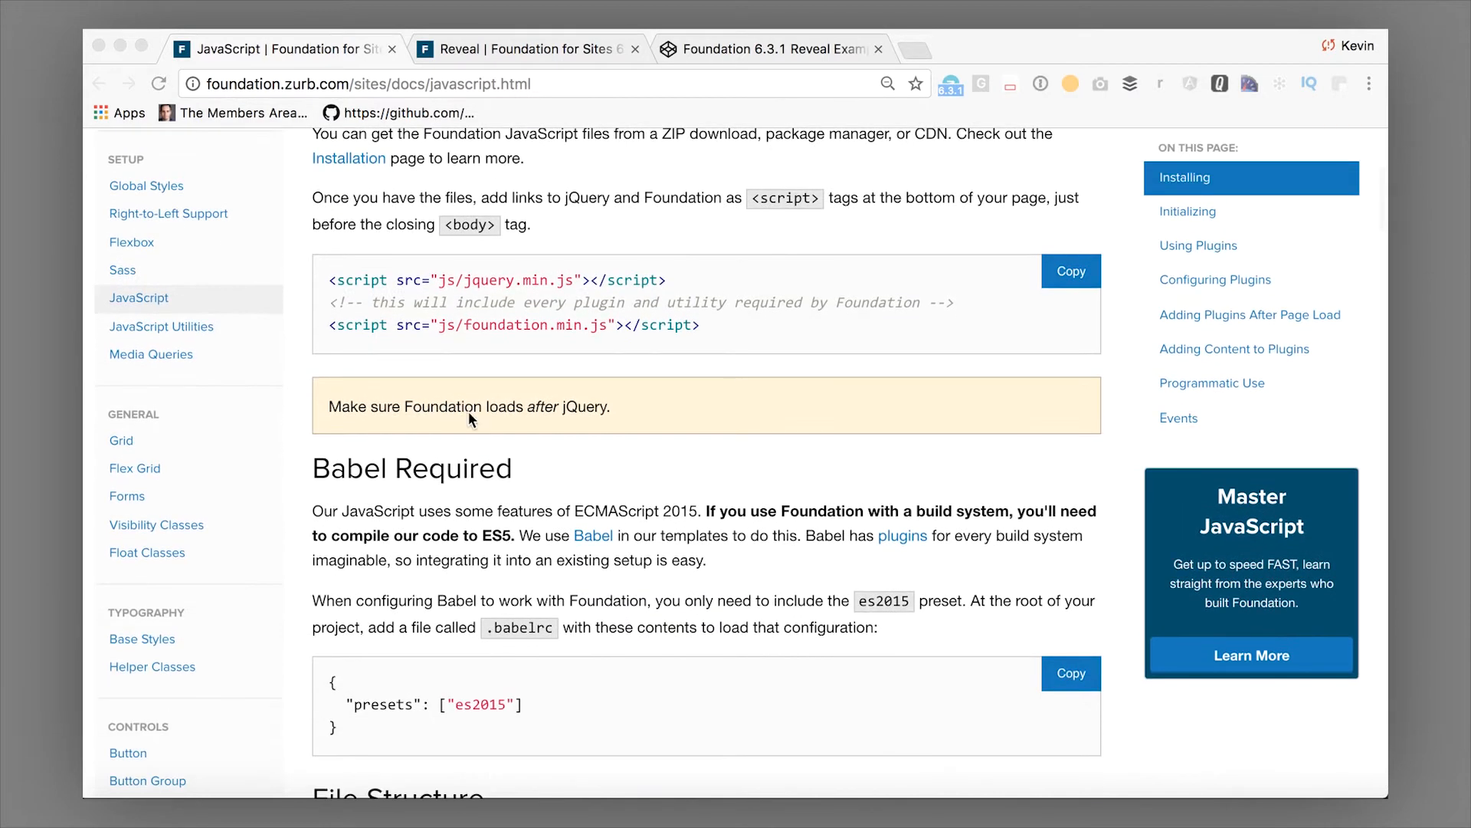
scroll("down", 3)
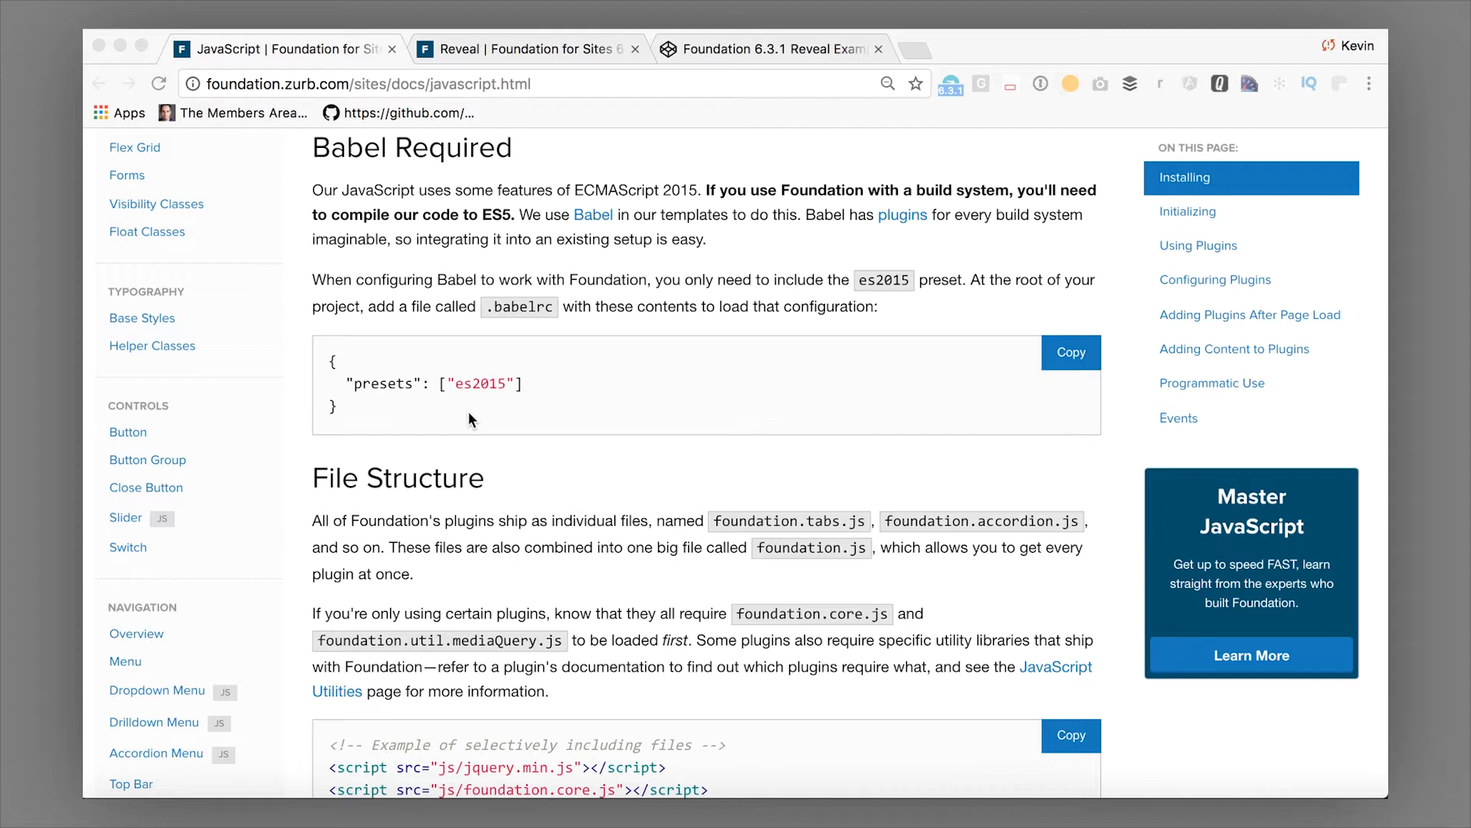
mouse_move(660, 216)
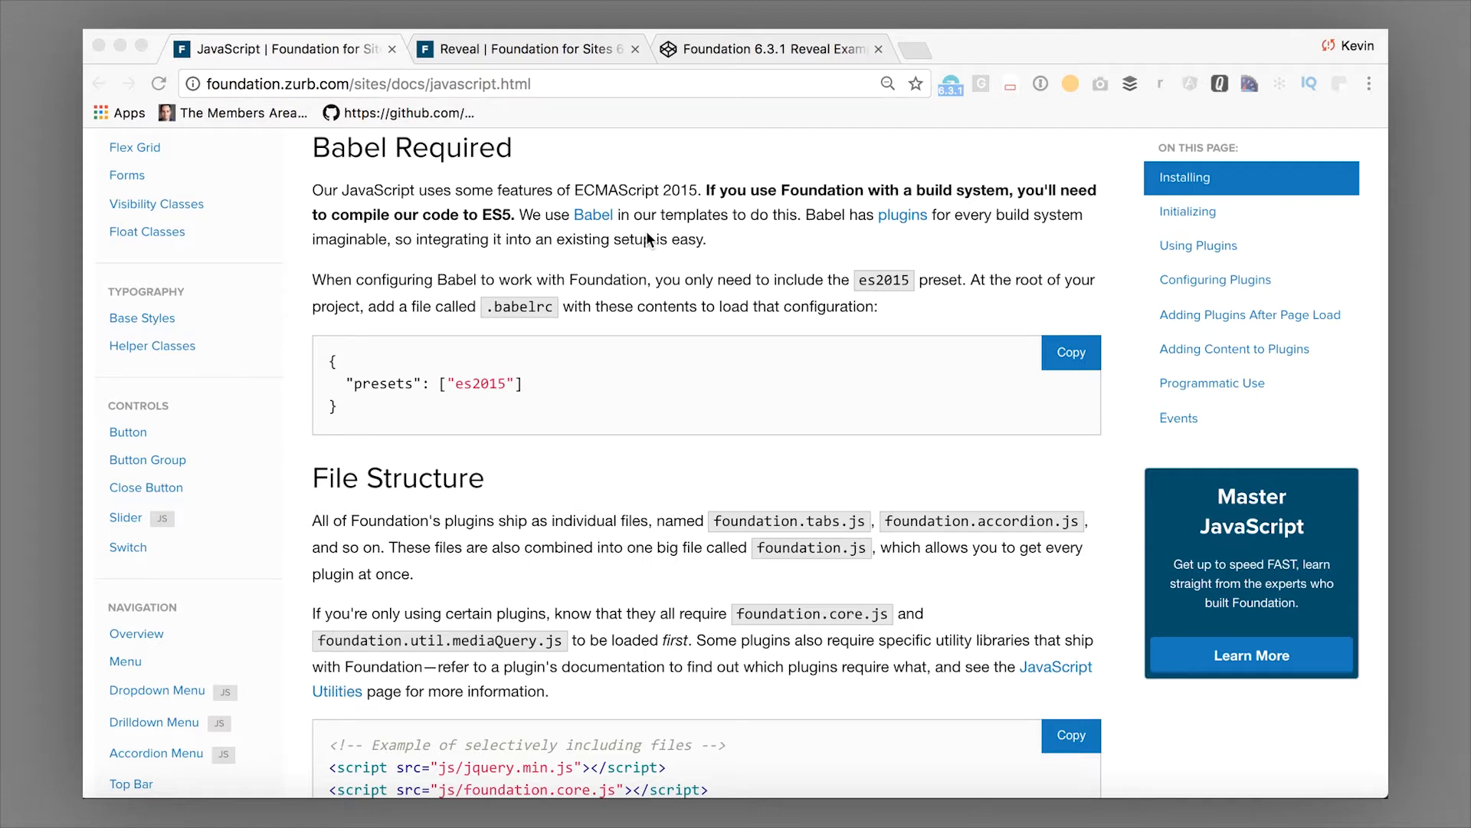
scroll("down", 3)
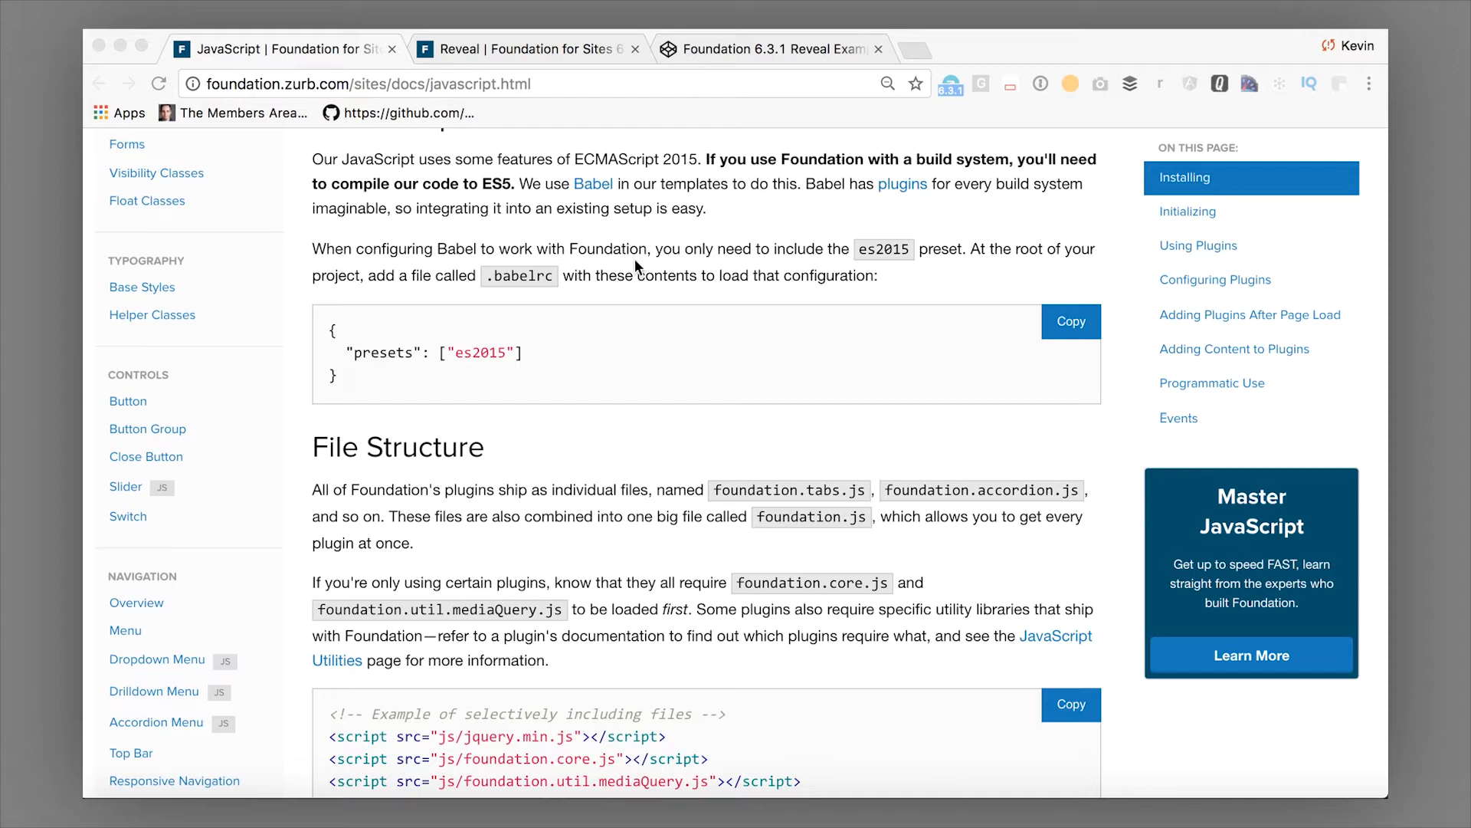
scroll("down", 3)
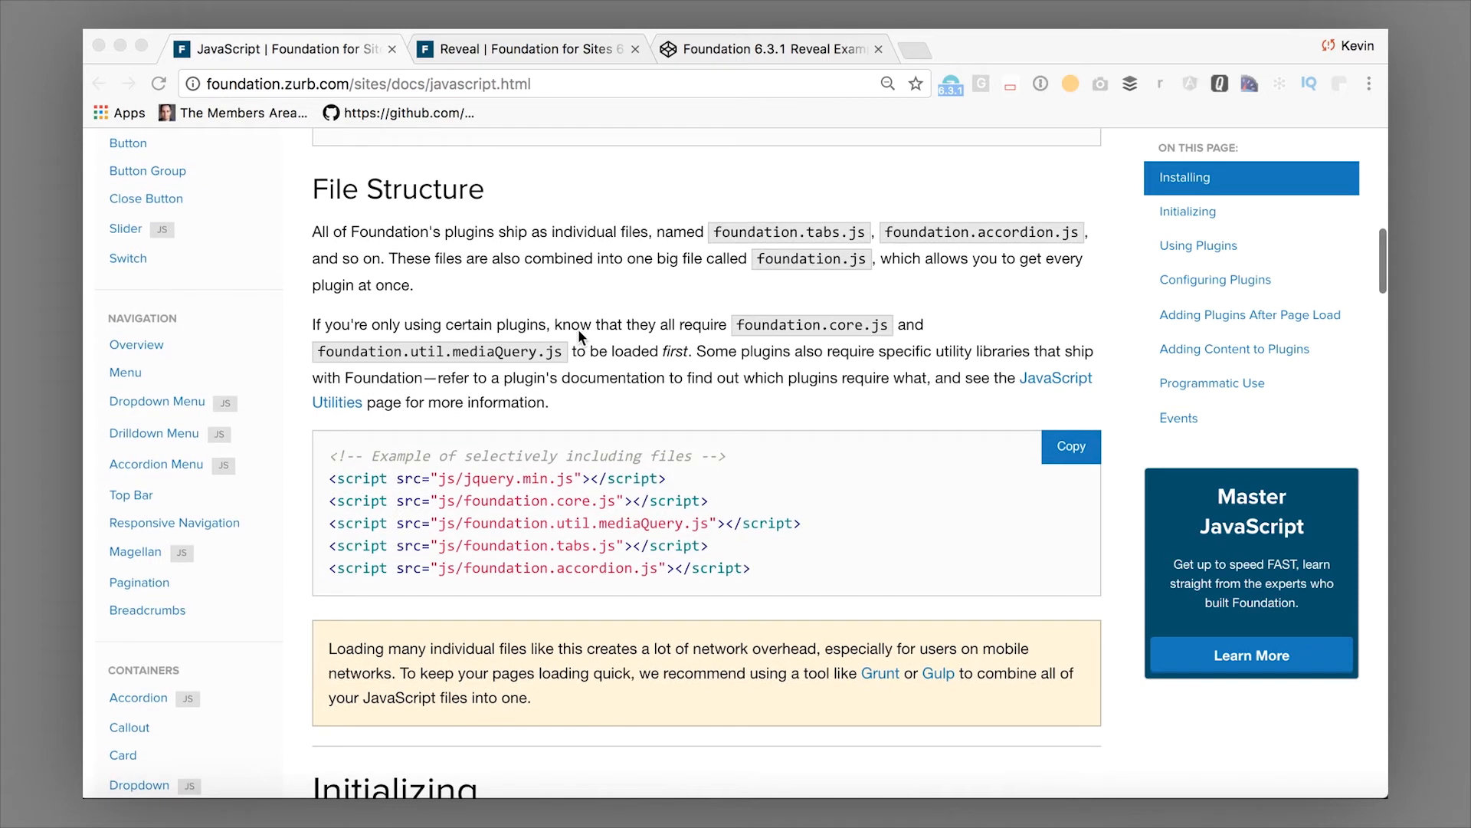
mouse_move(628, 310)
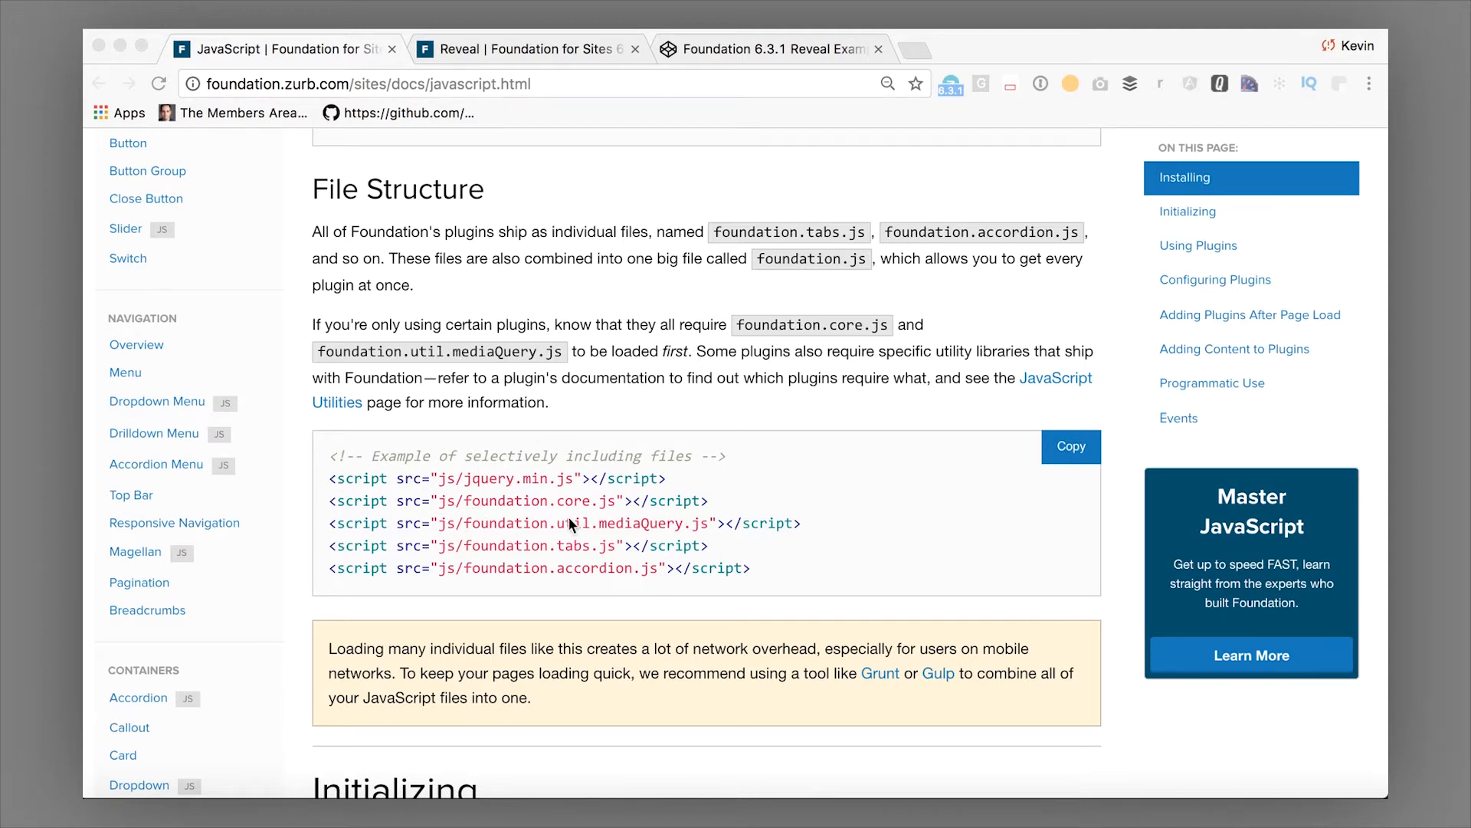
mouse_move(410, 500)
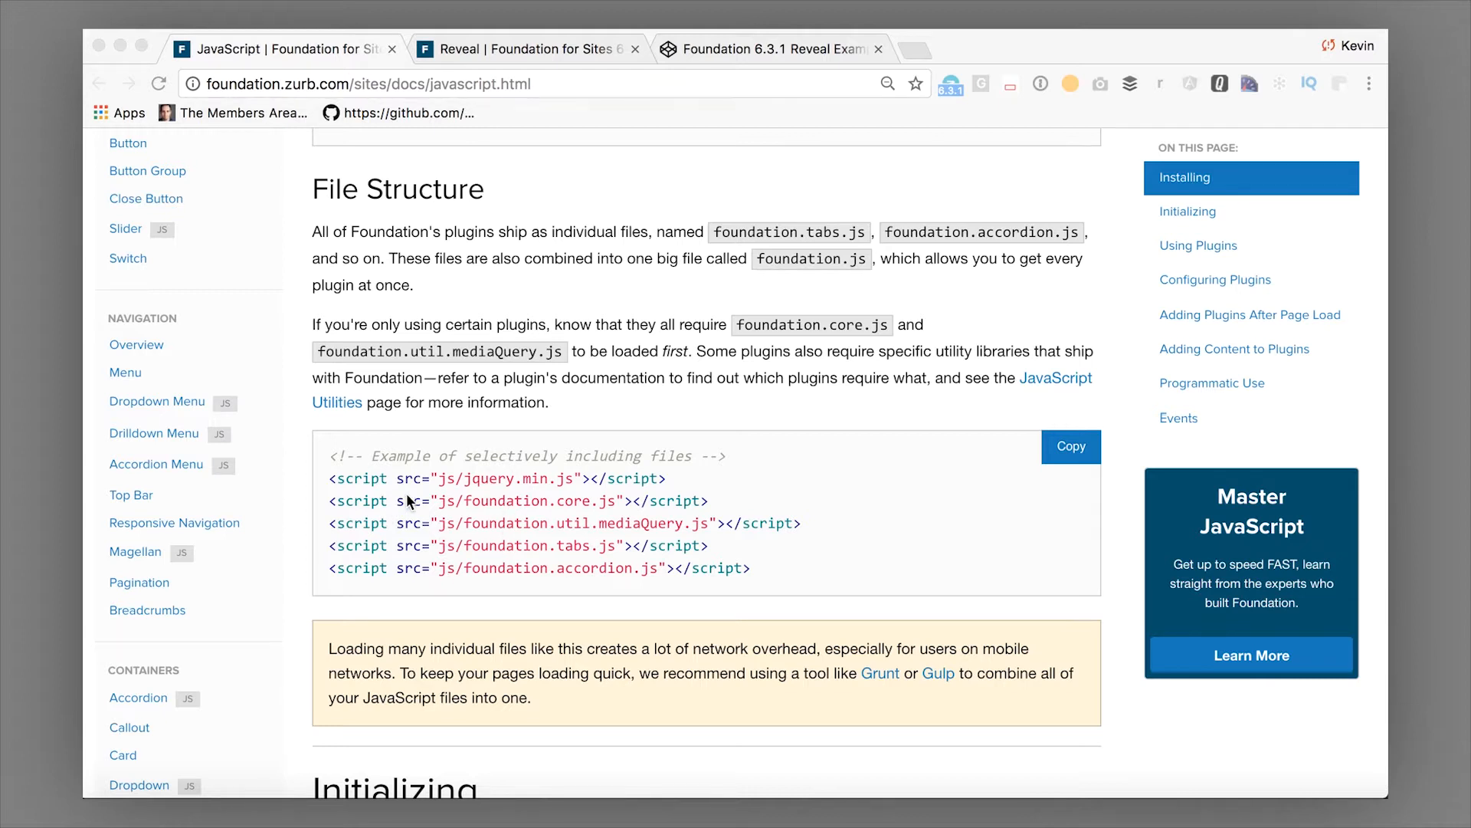
scroll("down", 3)
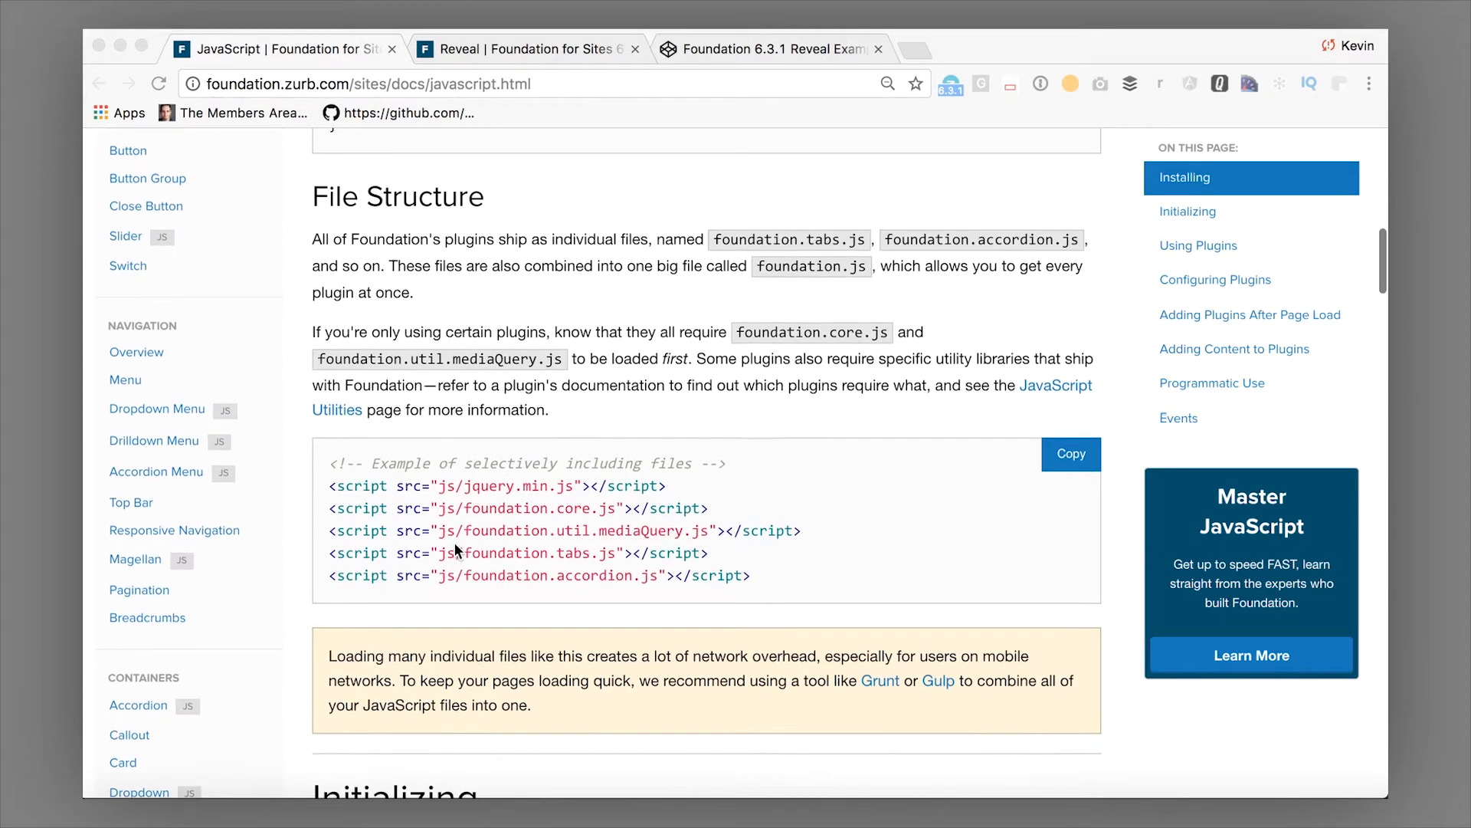
scroll("down", 3)
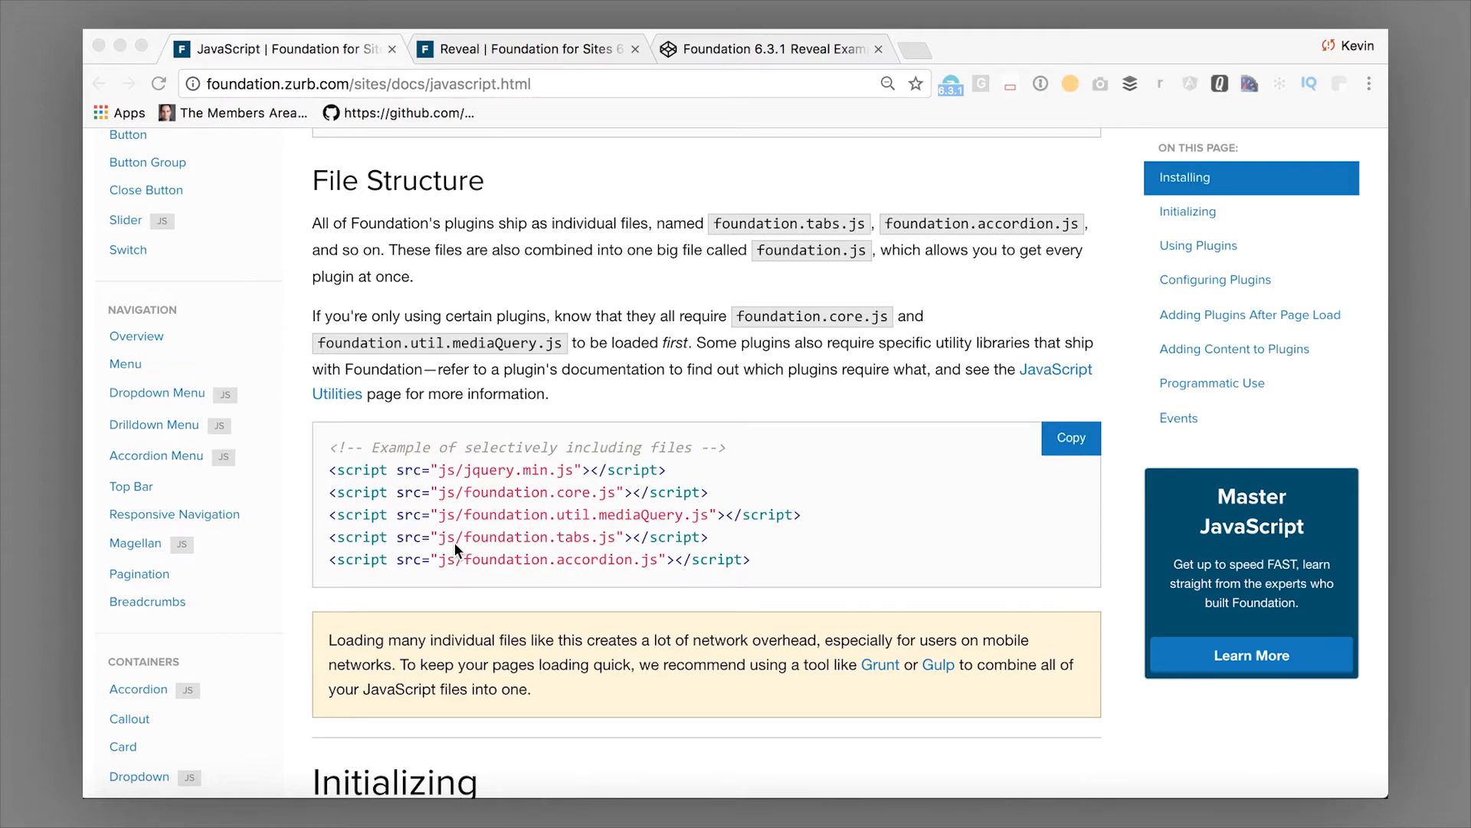
scroll("down", 3)
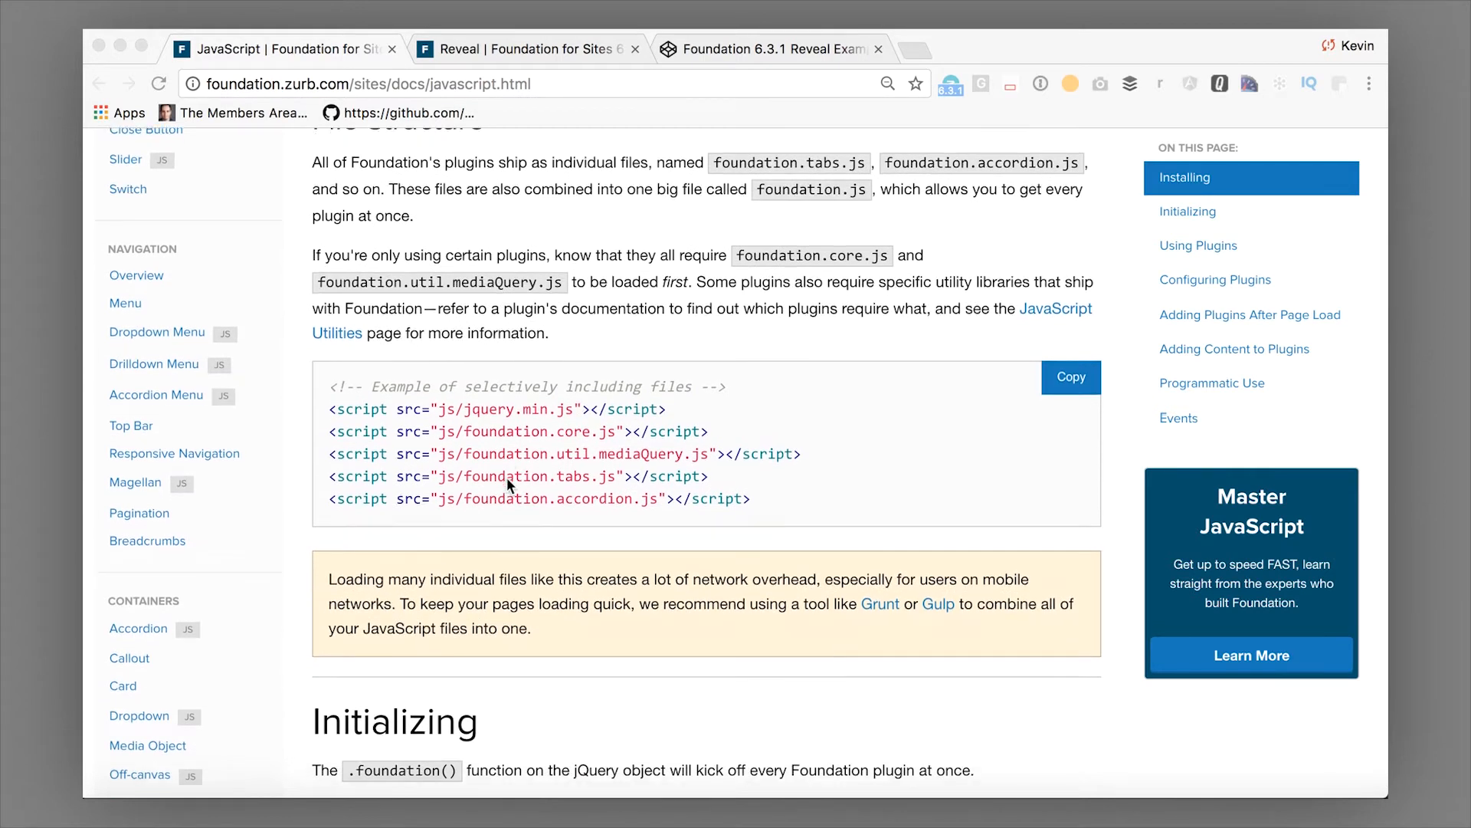
Step: Scroll through the Initializing section and its $(document).foundation(); examples
scroll("down", 3)
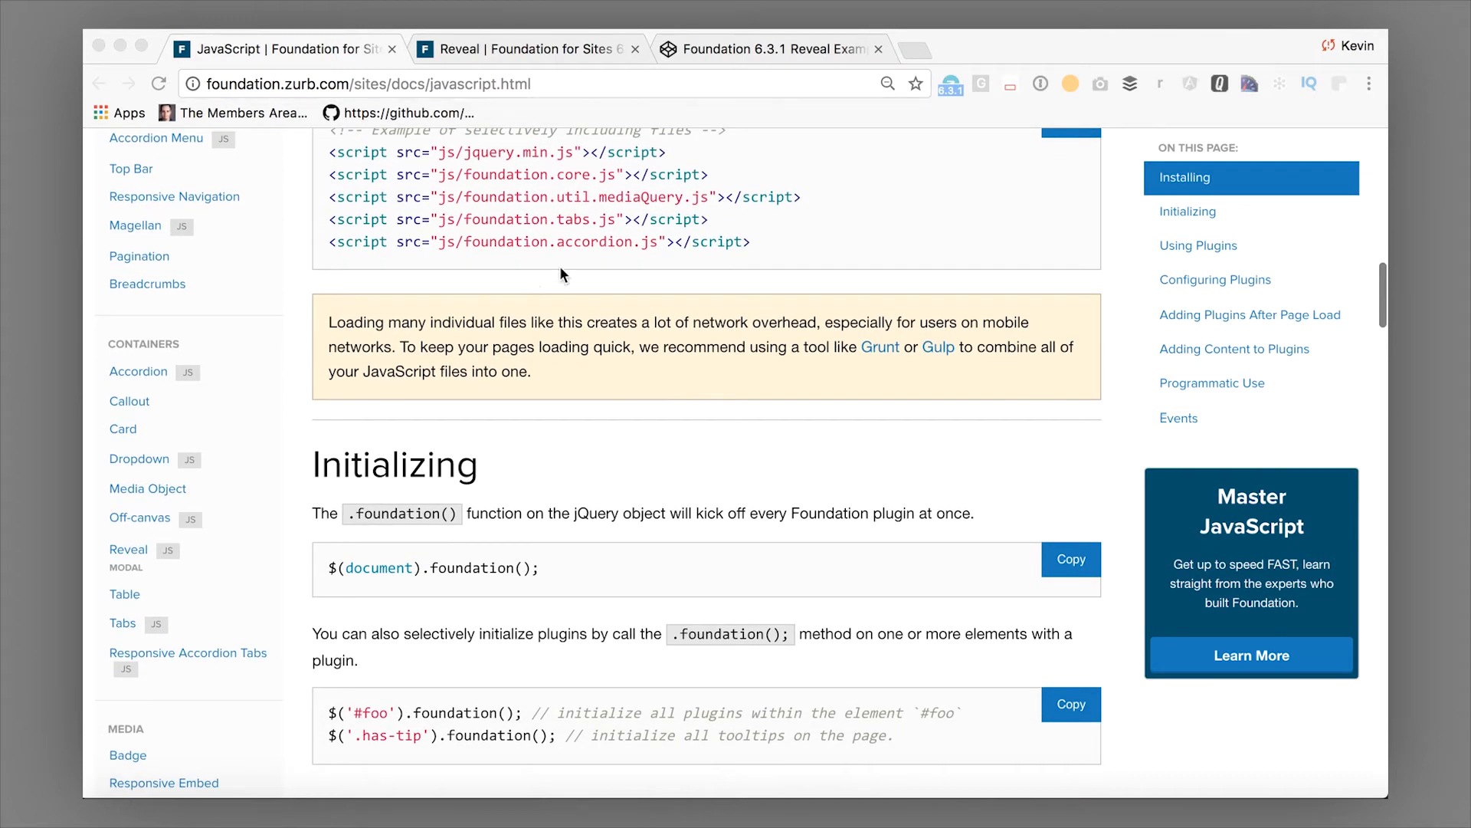
mouse_move(329, 579)
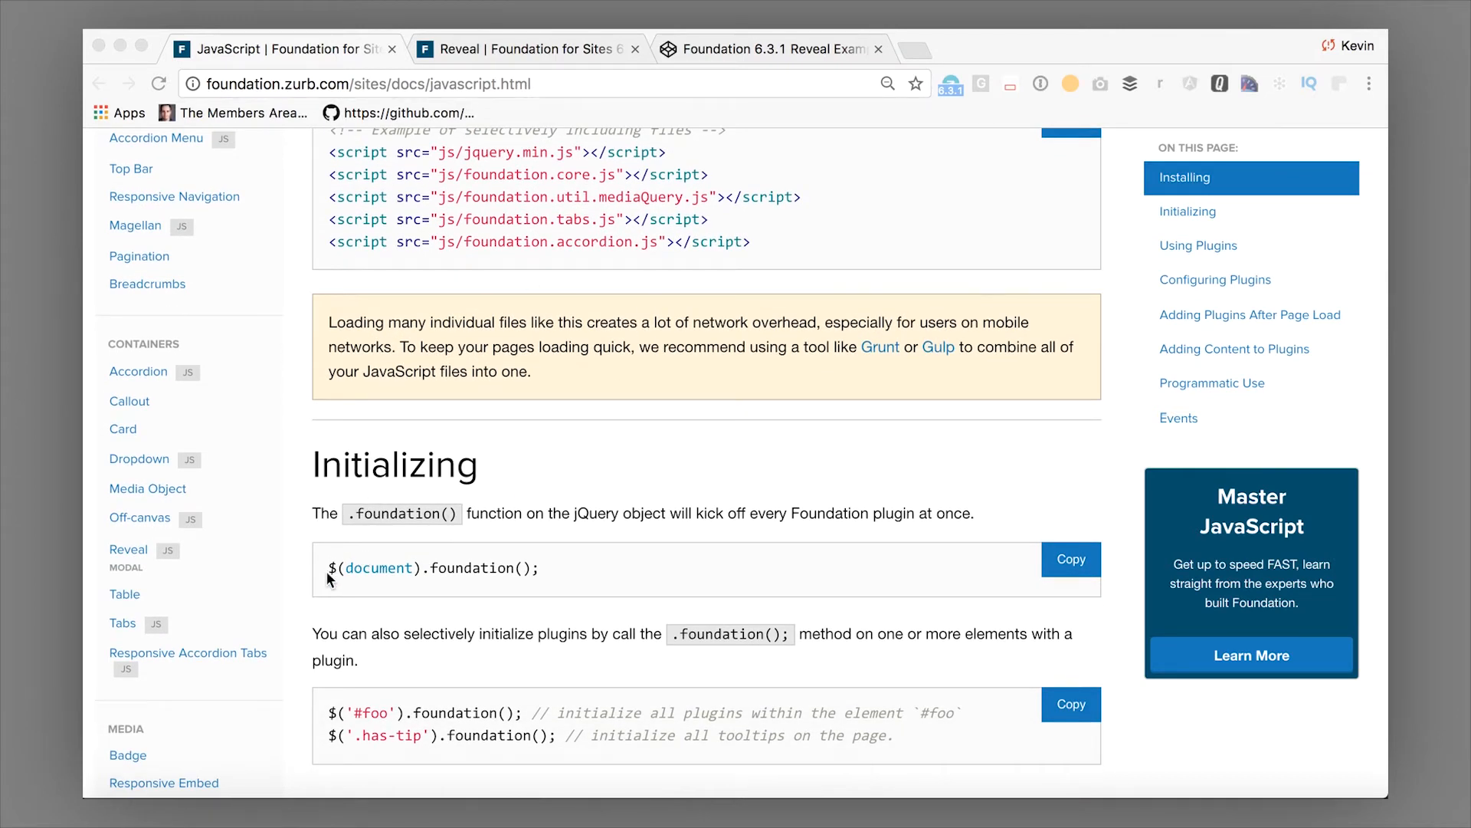
scroll("down", 3)
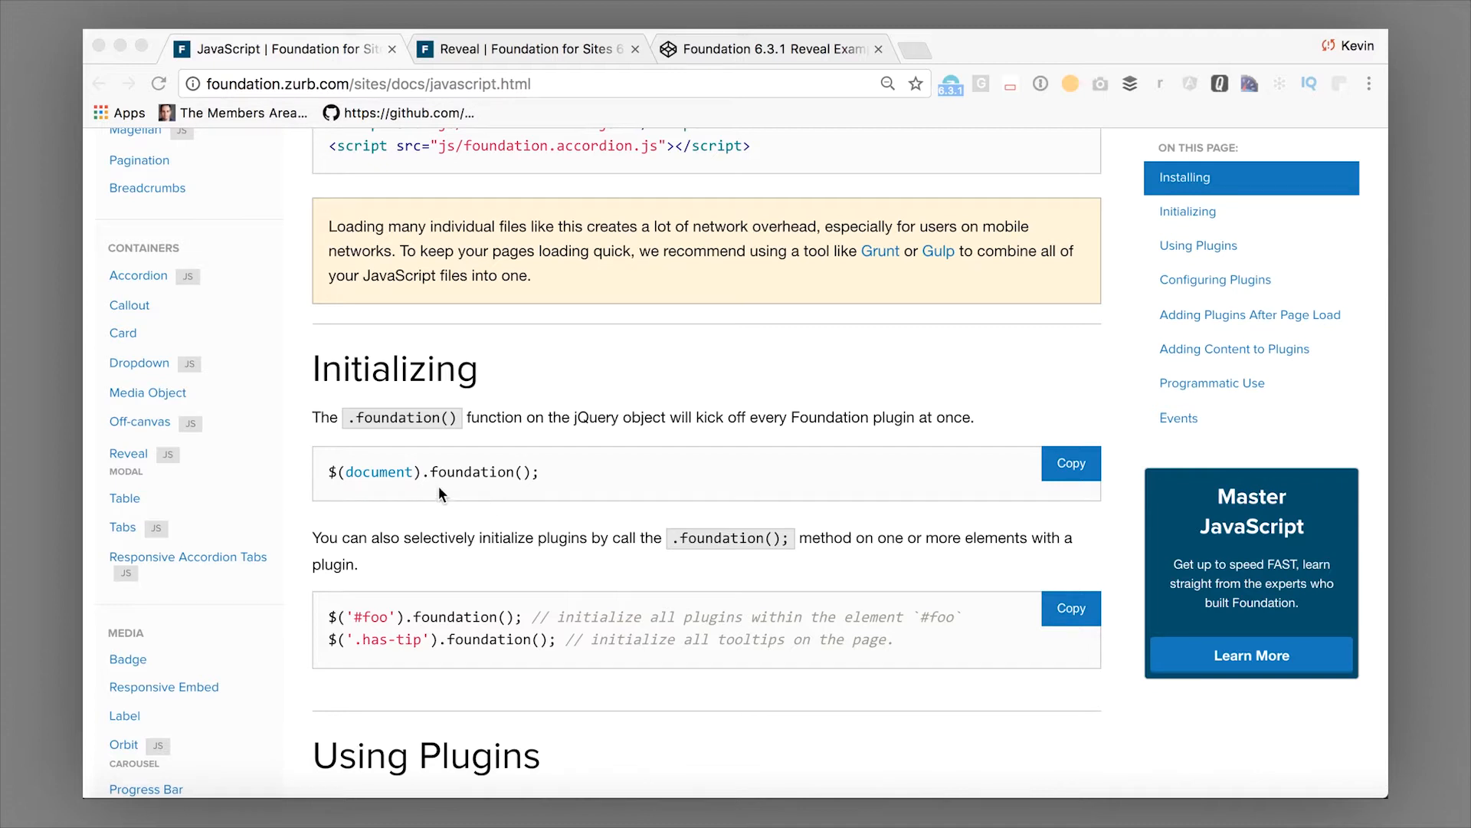
mouse_move(401, 423)
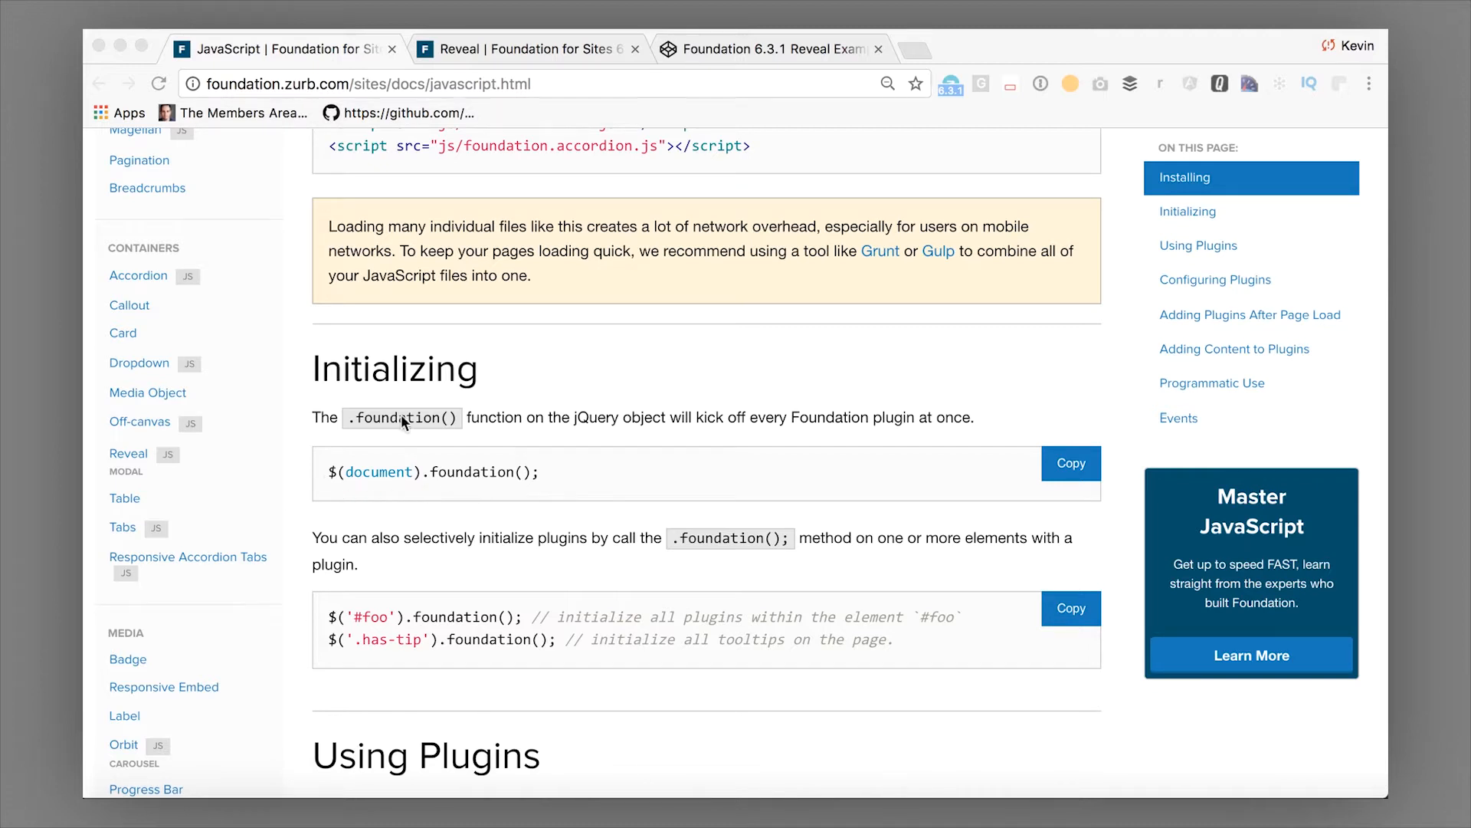
mouse_move(361, 488)
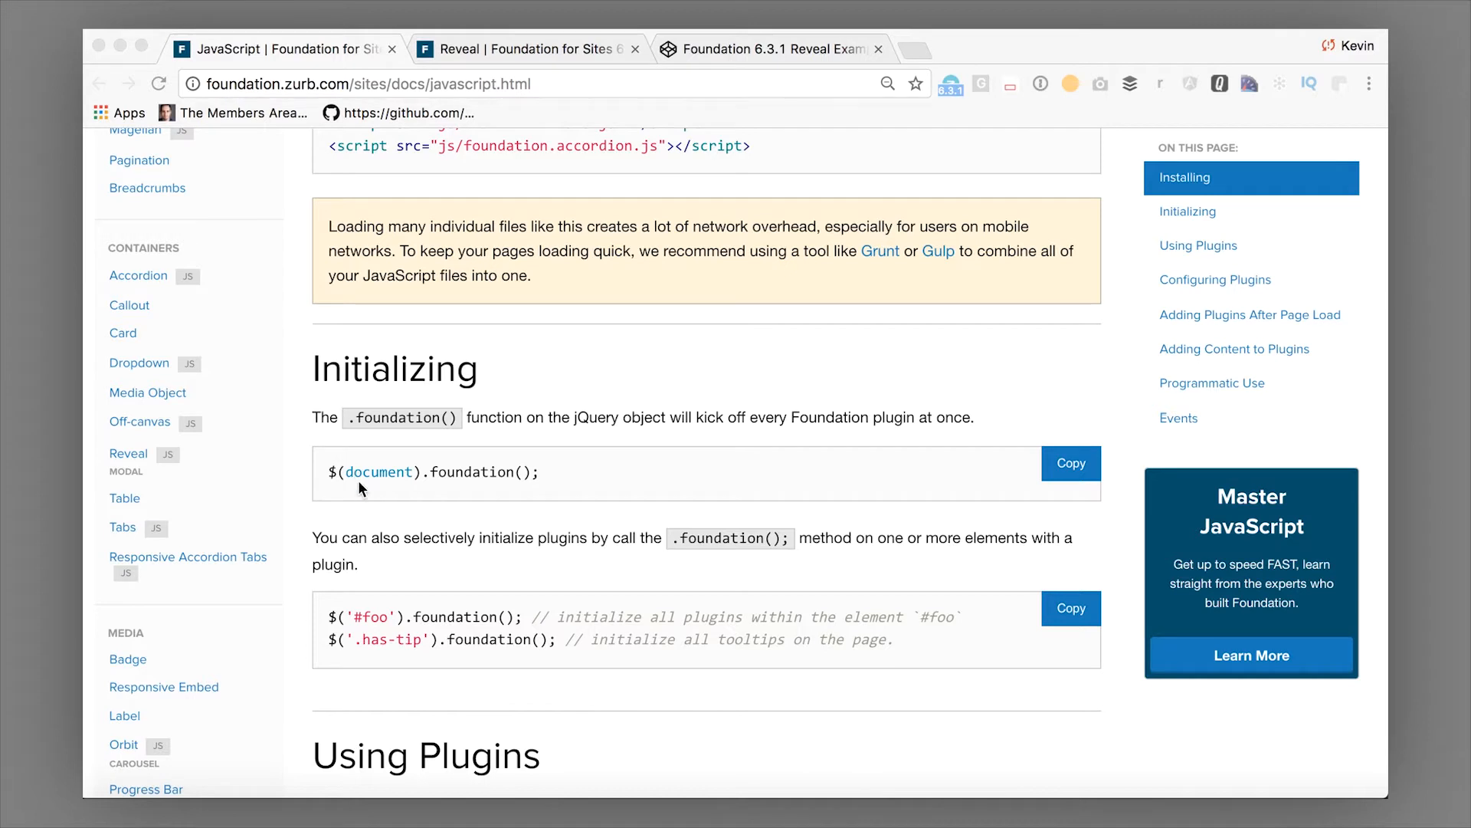
mouse_move(573, 500)
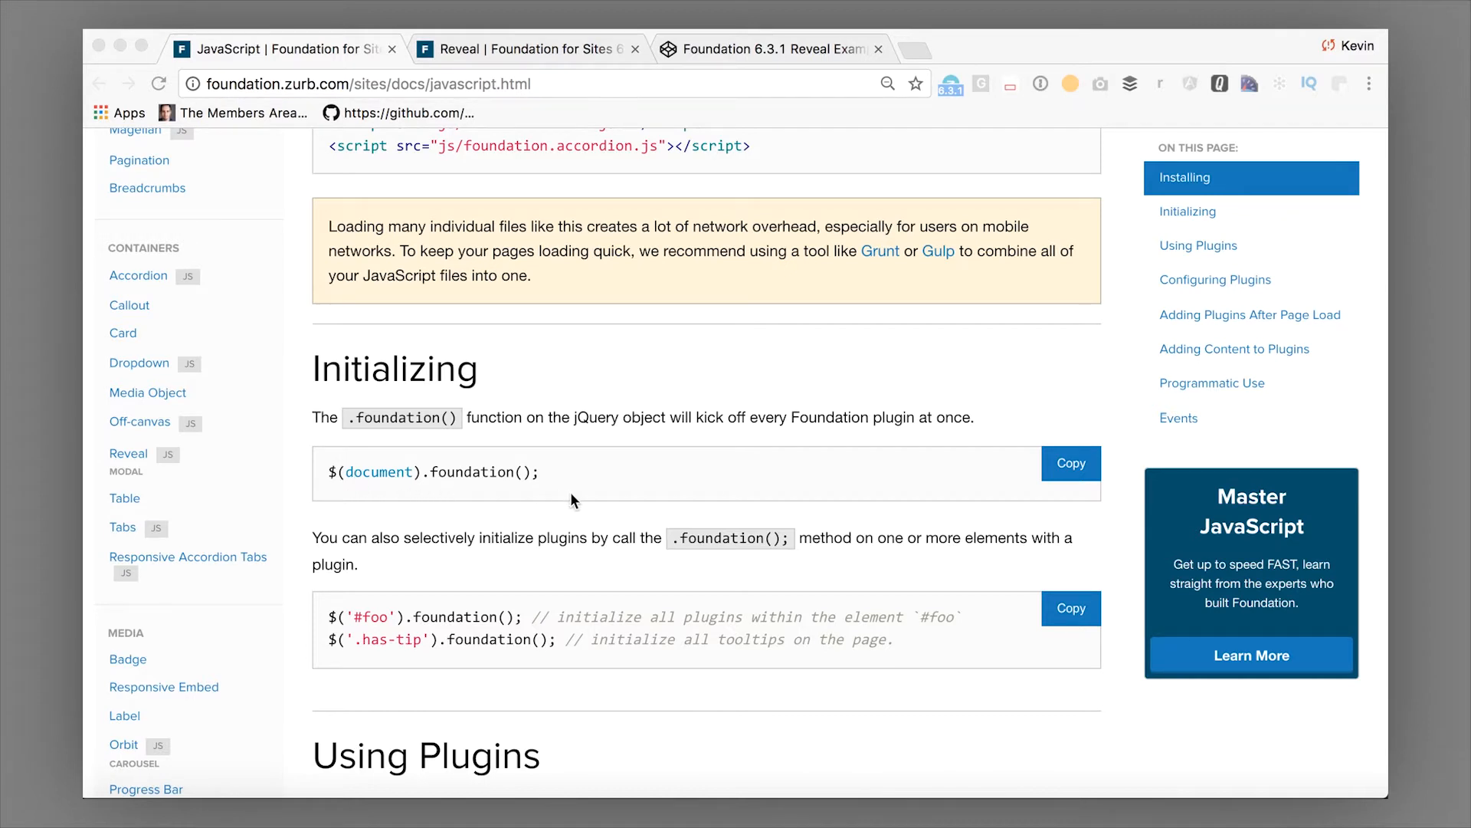
scroll("down", 3)
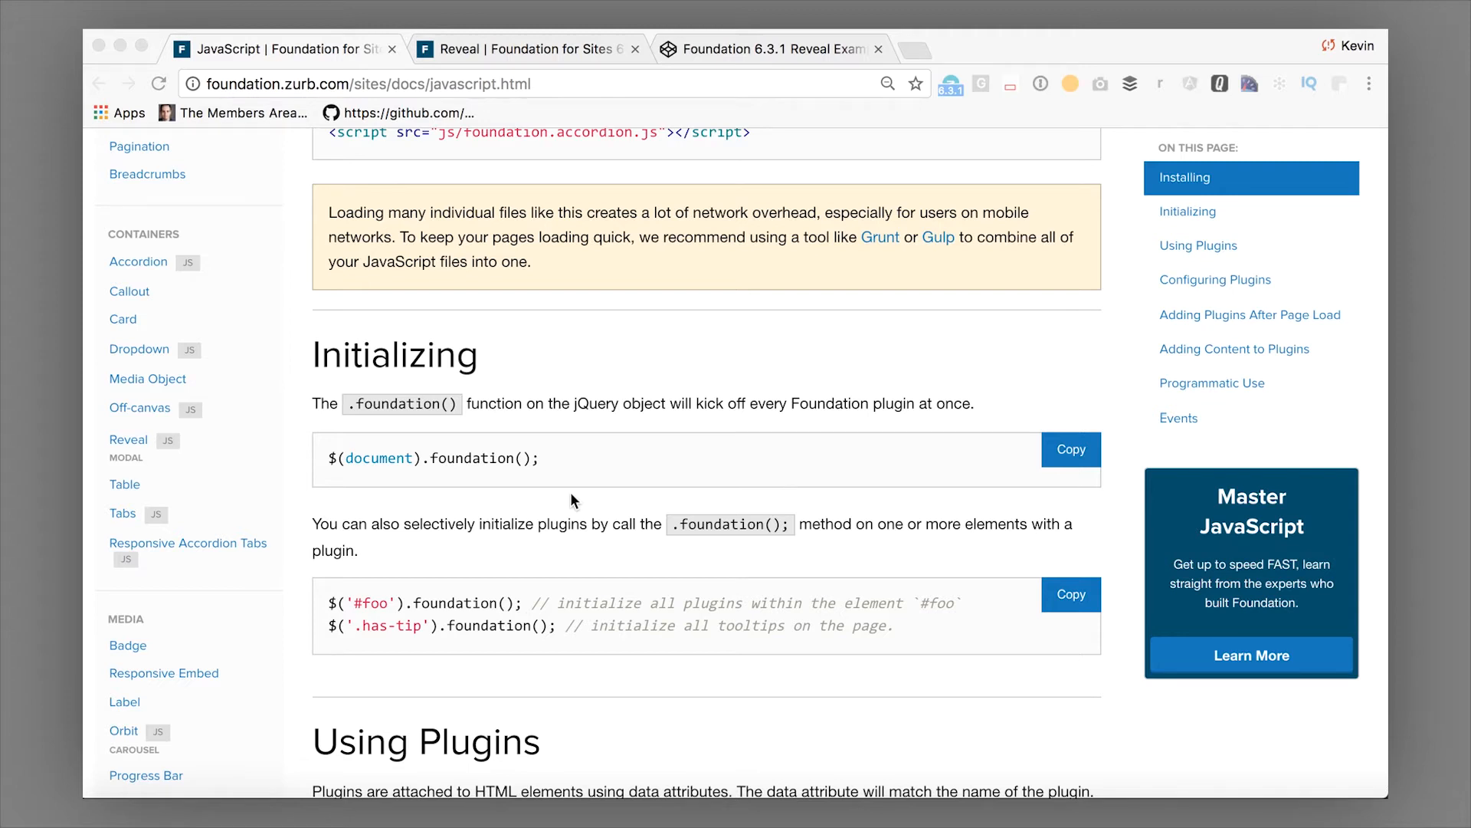
scroll("down", 3)
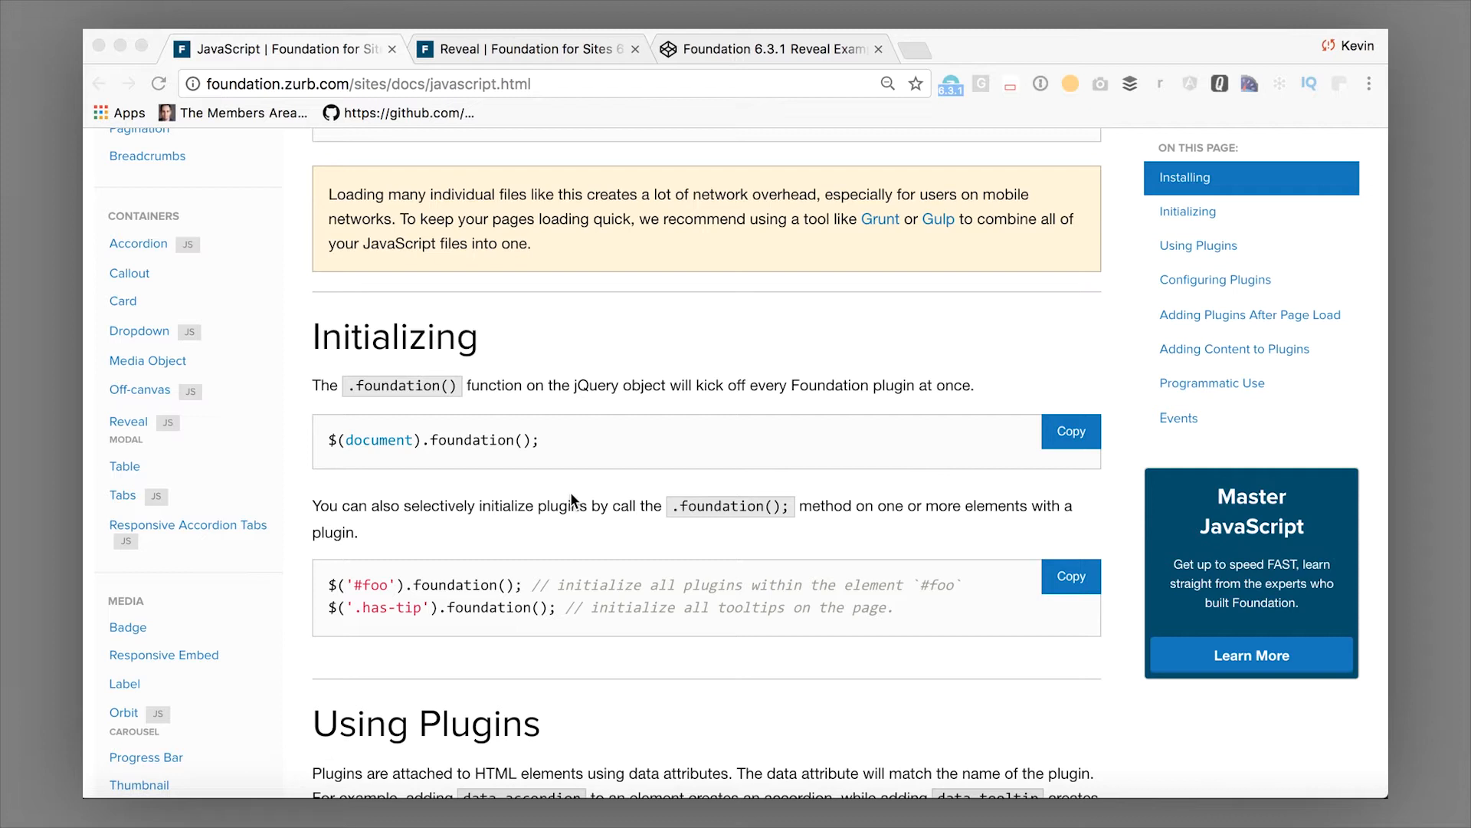
mouse_move(464, 448)
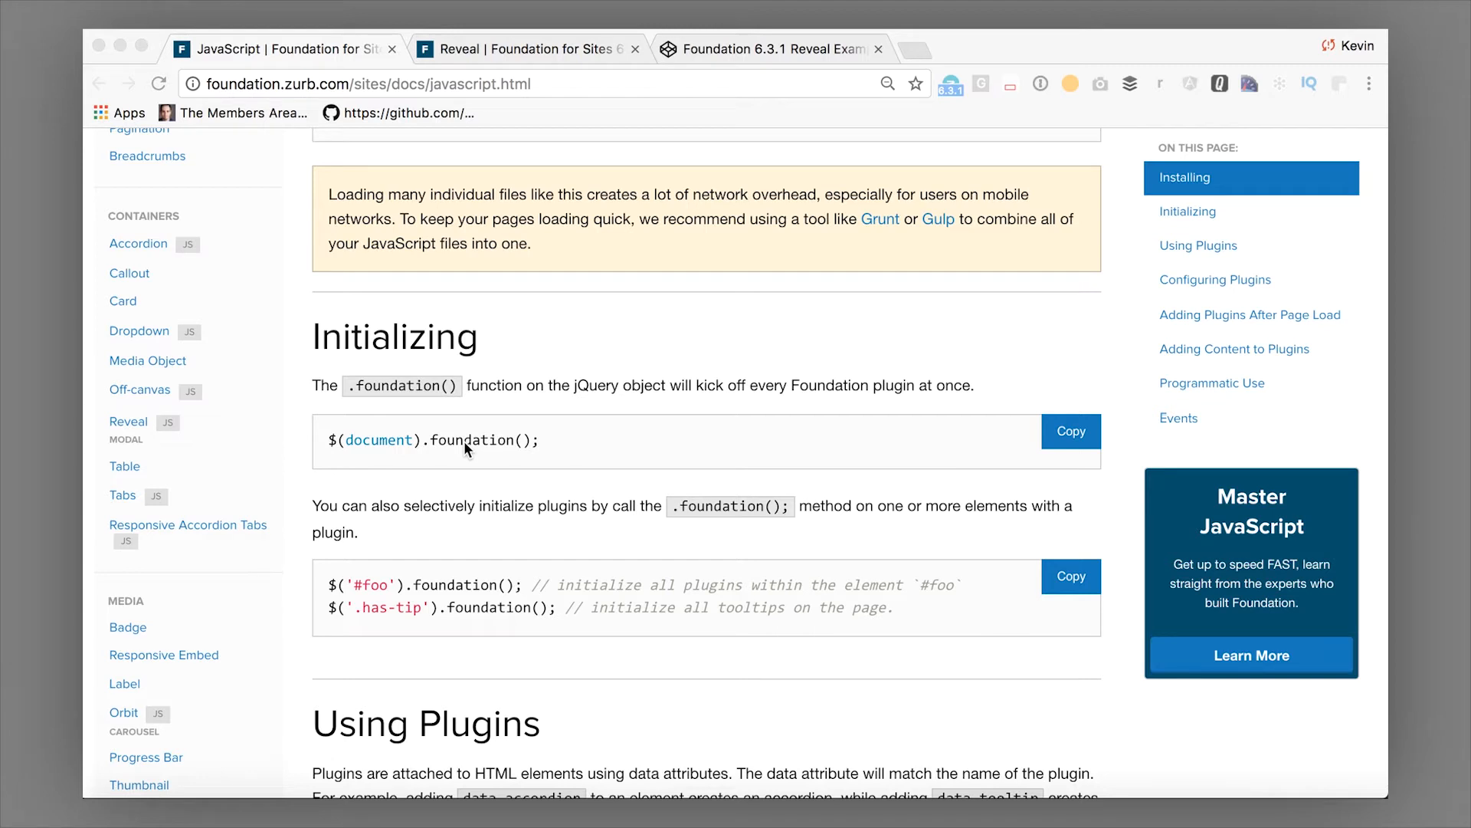
mouse_move(389, 460)
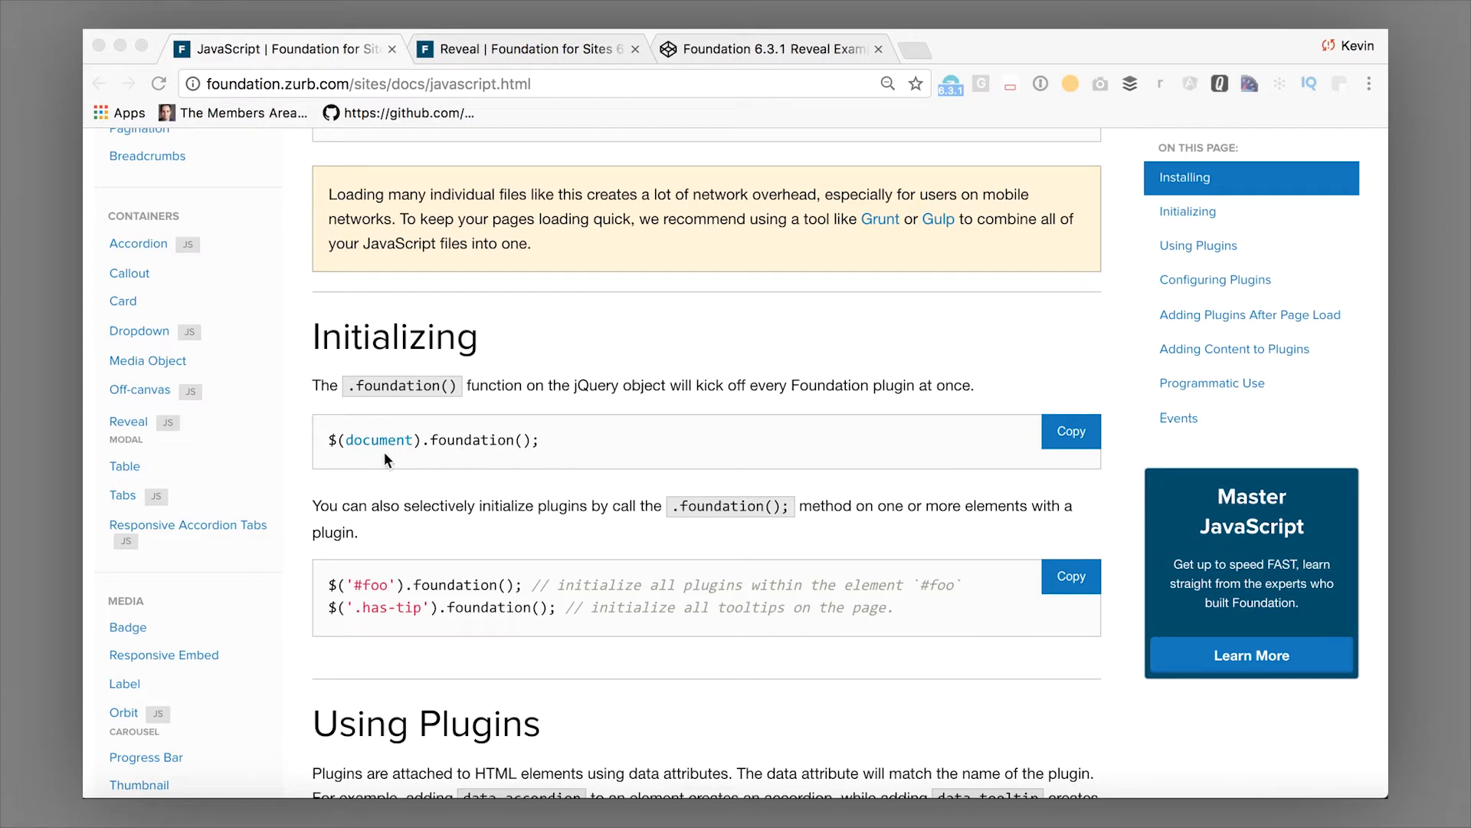
mouse_move(354, 454)
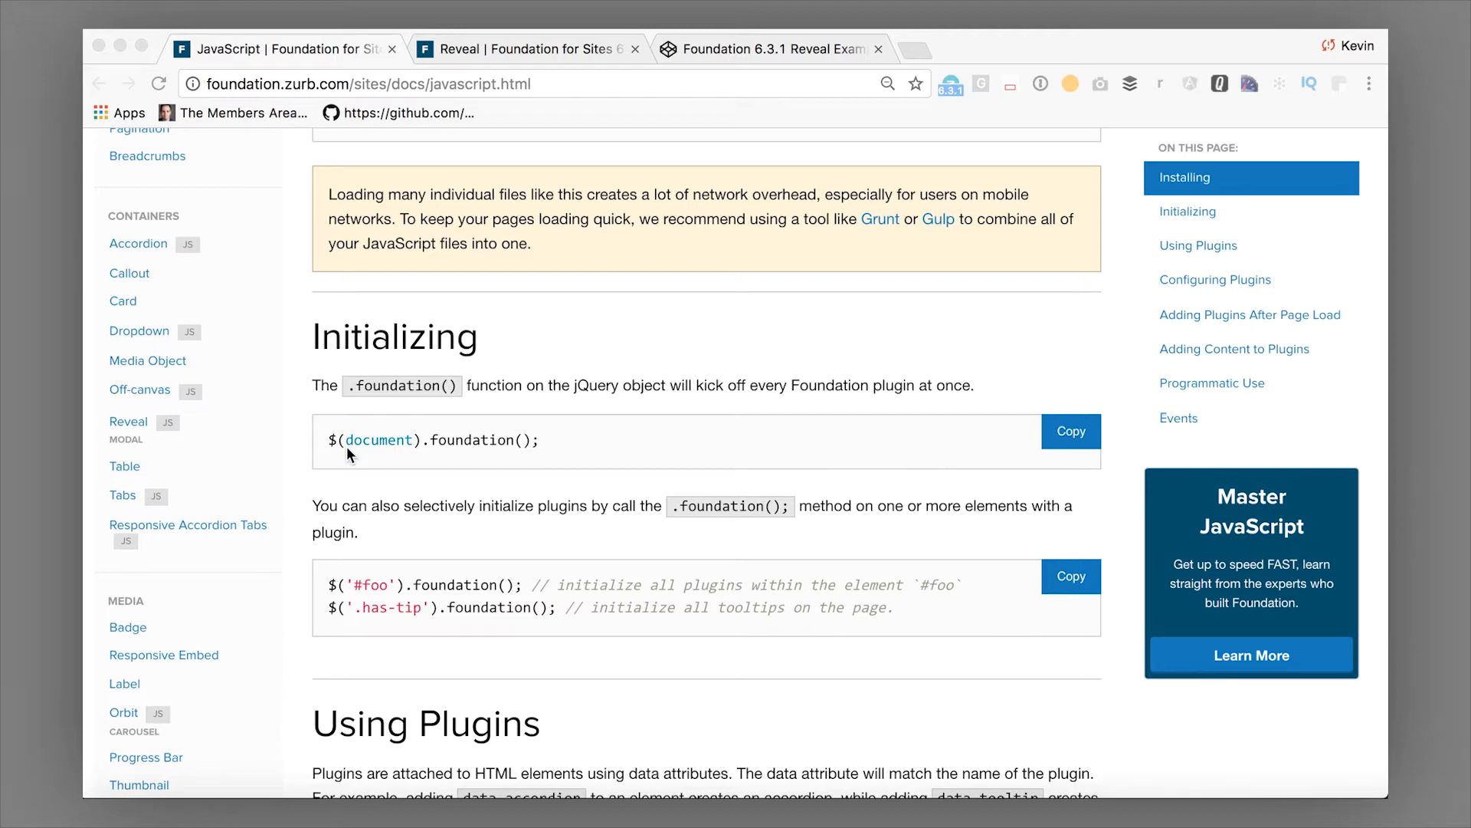
mouse_move(340, 469)
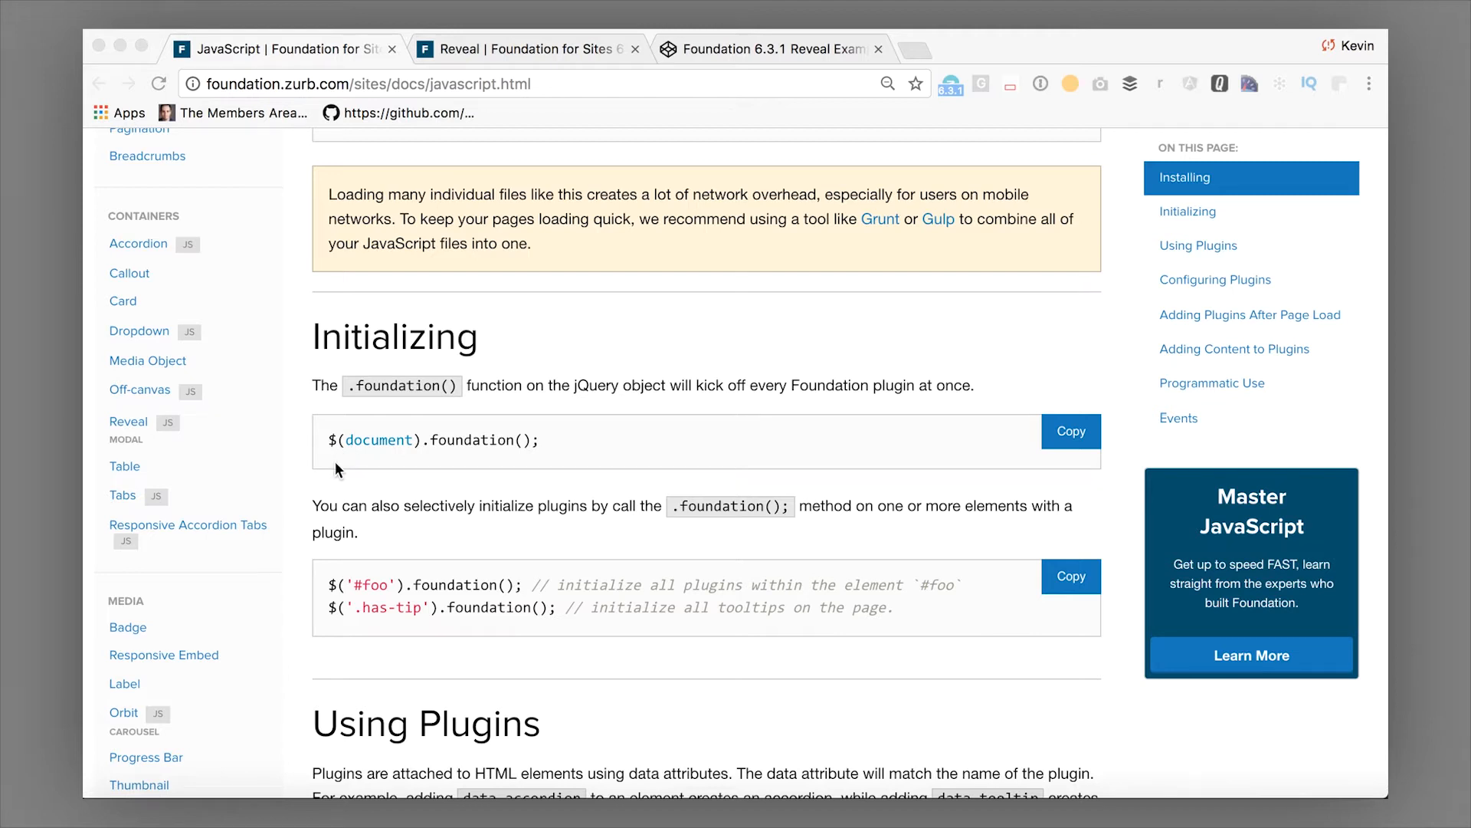
mouse_move(436, 453)
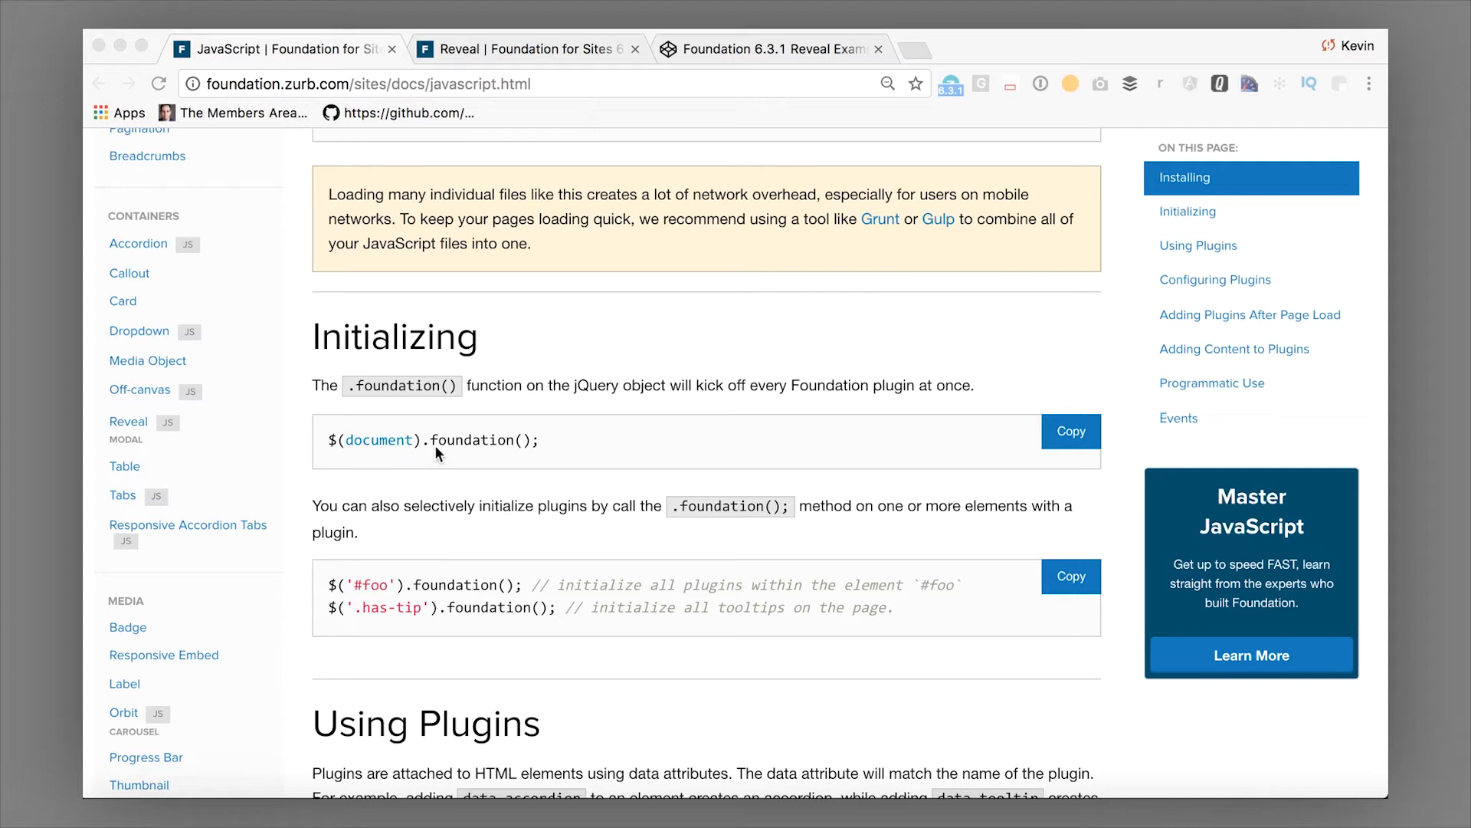
mouse_move(538, 474)
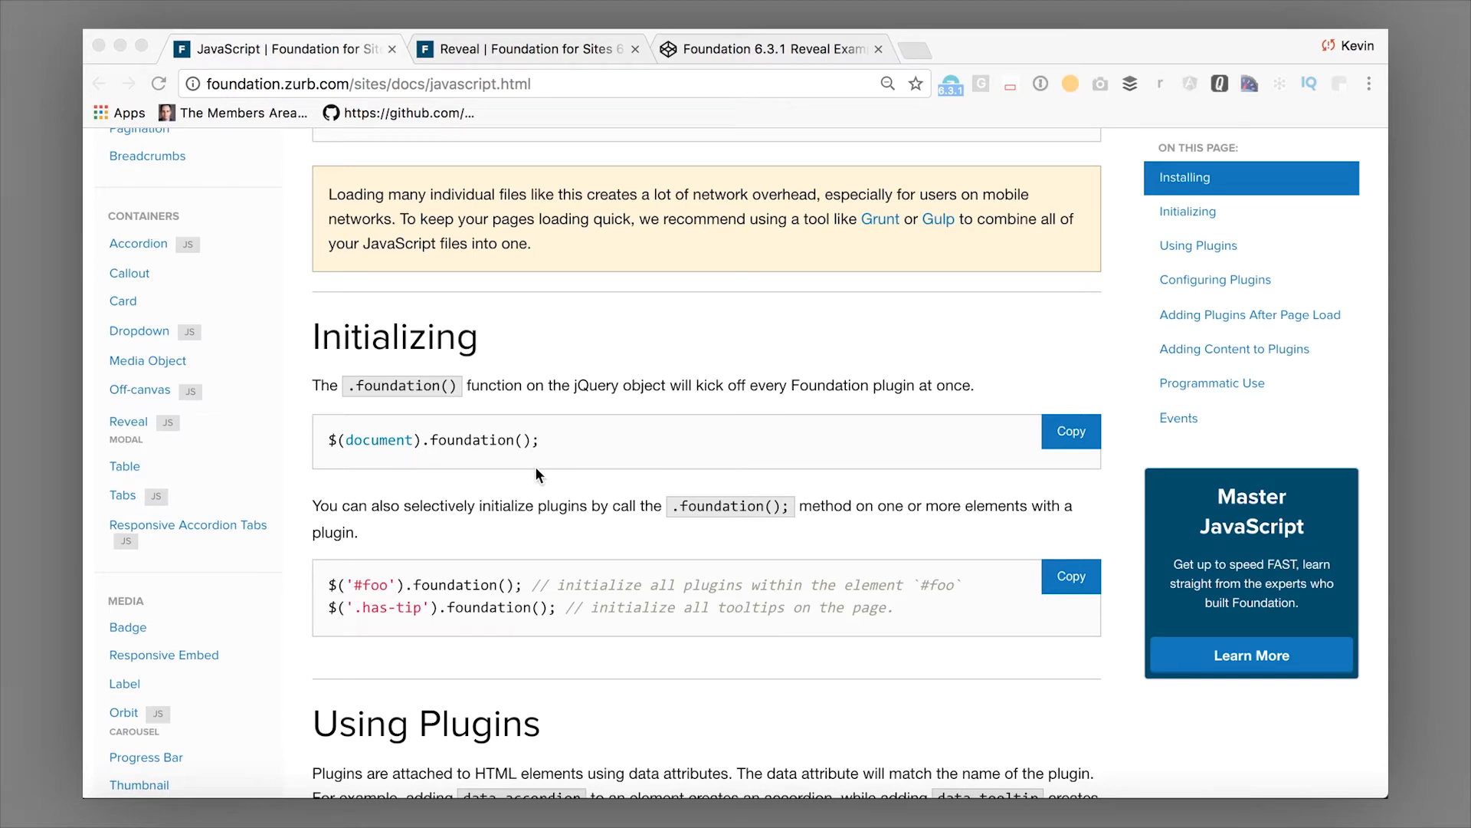
scroll("down", 3)
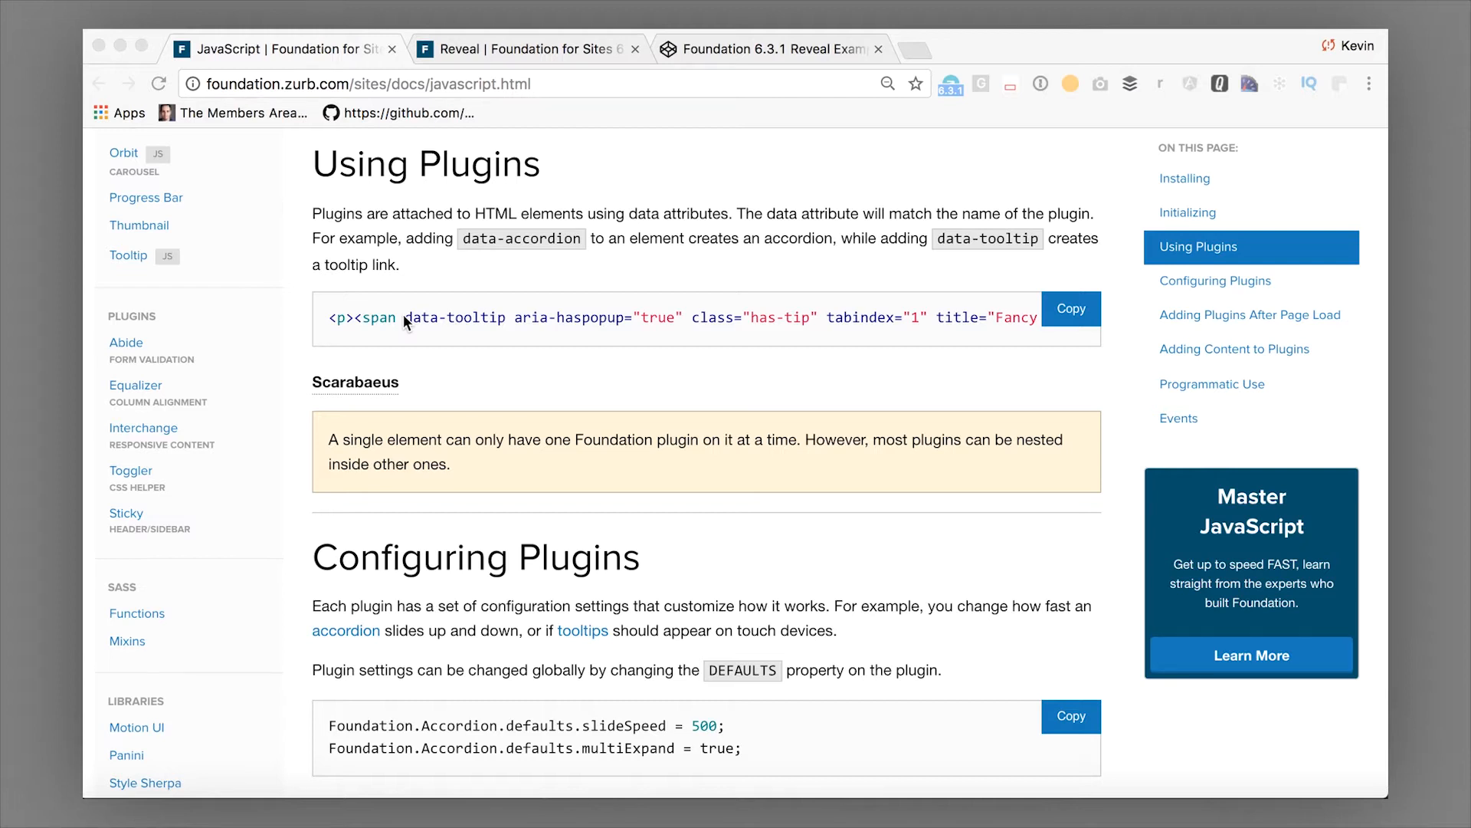
mouse_move(375, 344)
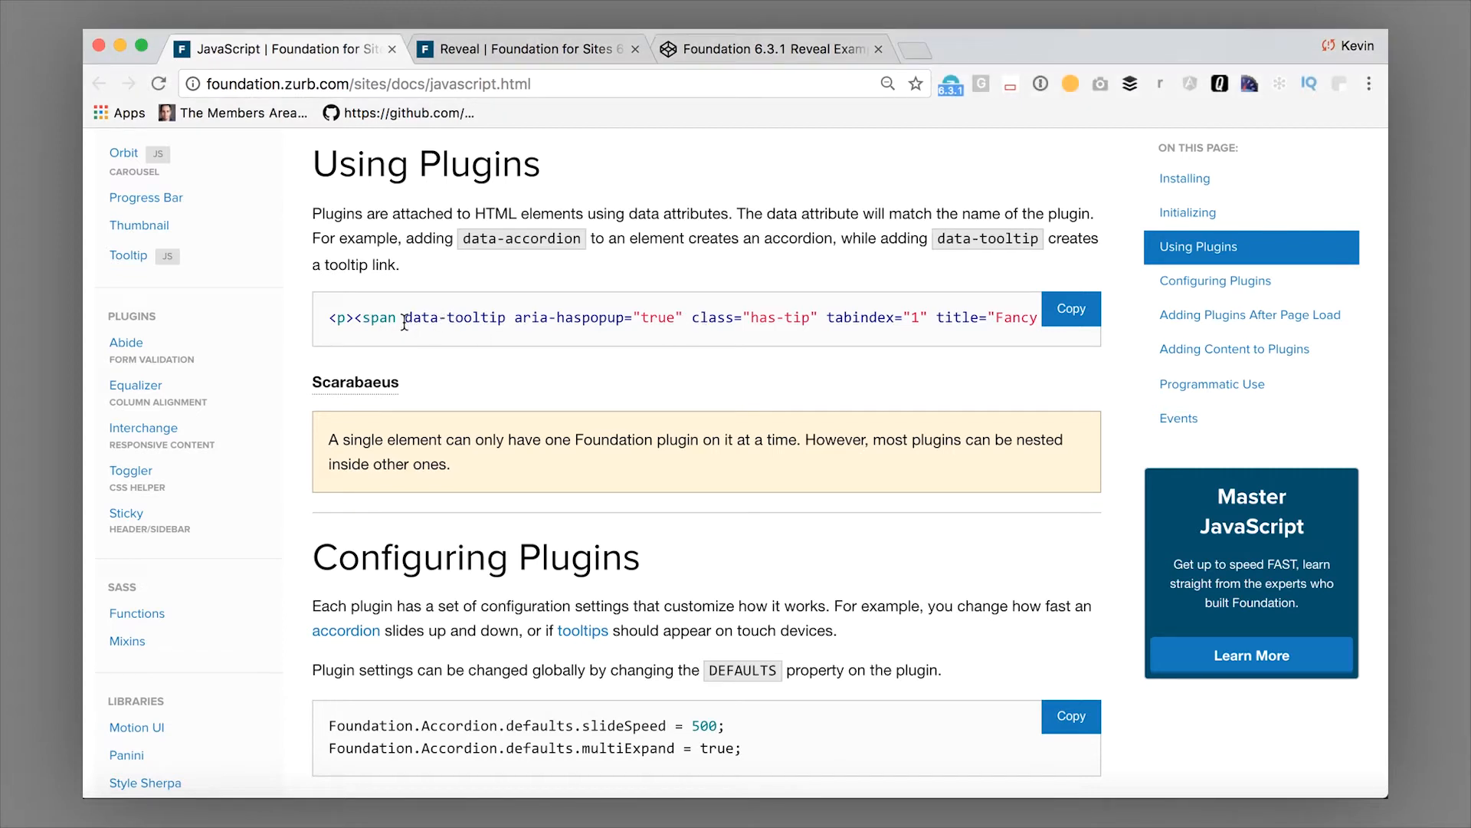
double_click(455, 318)
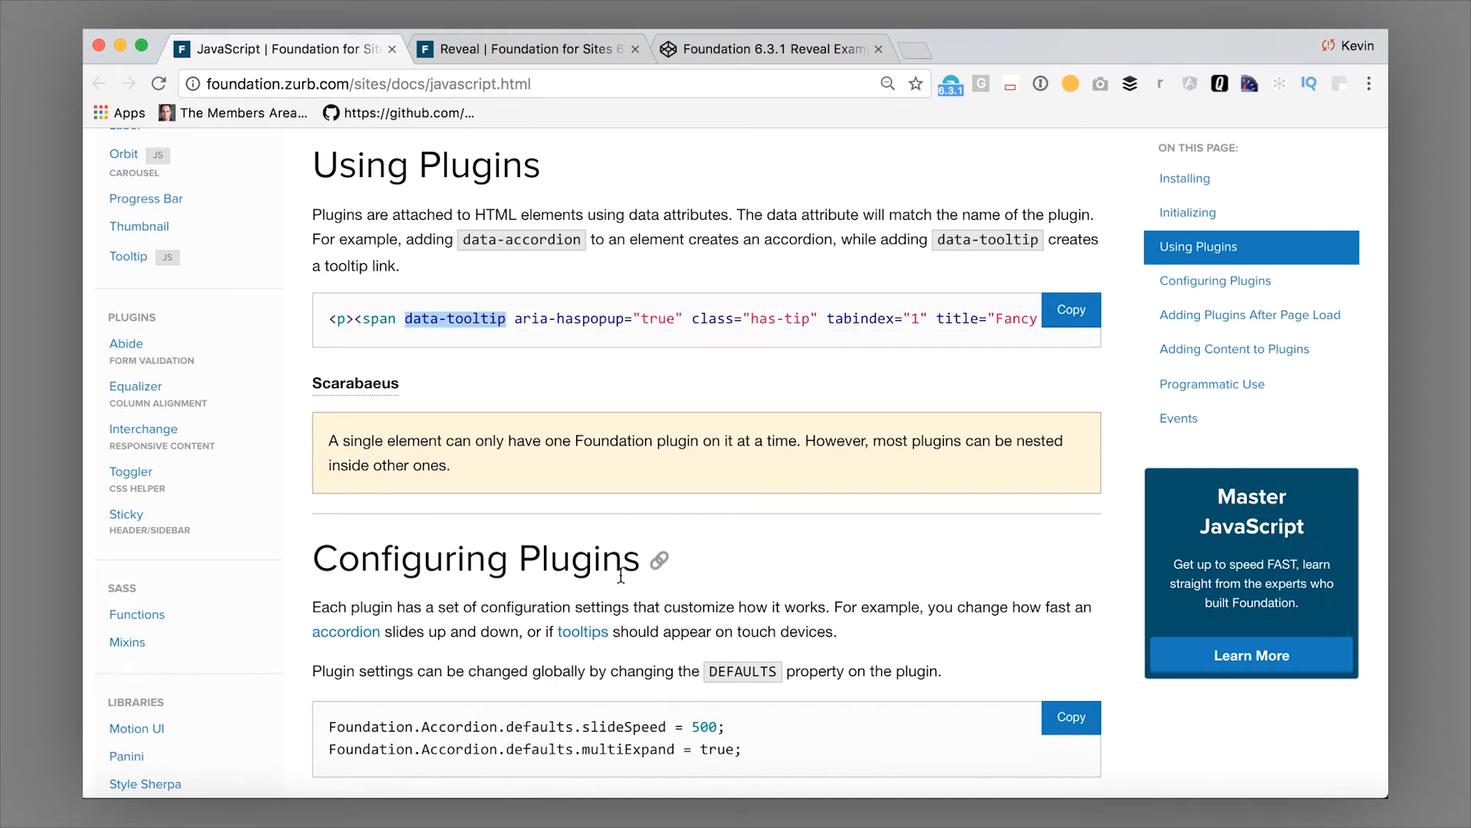
mouse_move(583, 631)
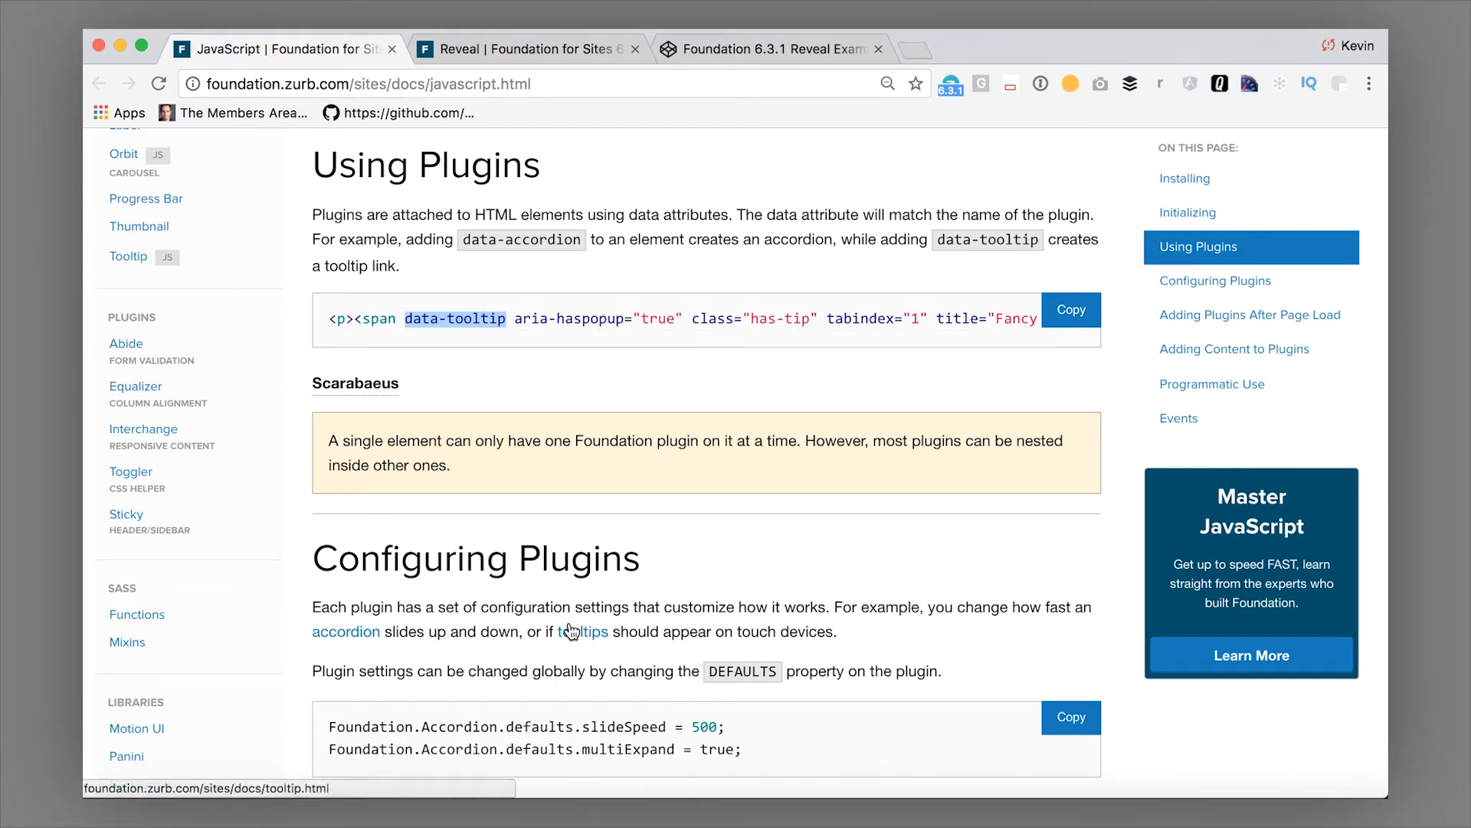
scroll("down", 3)
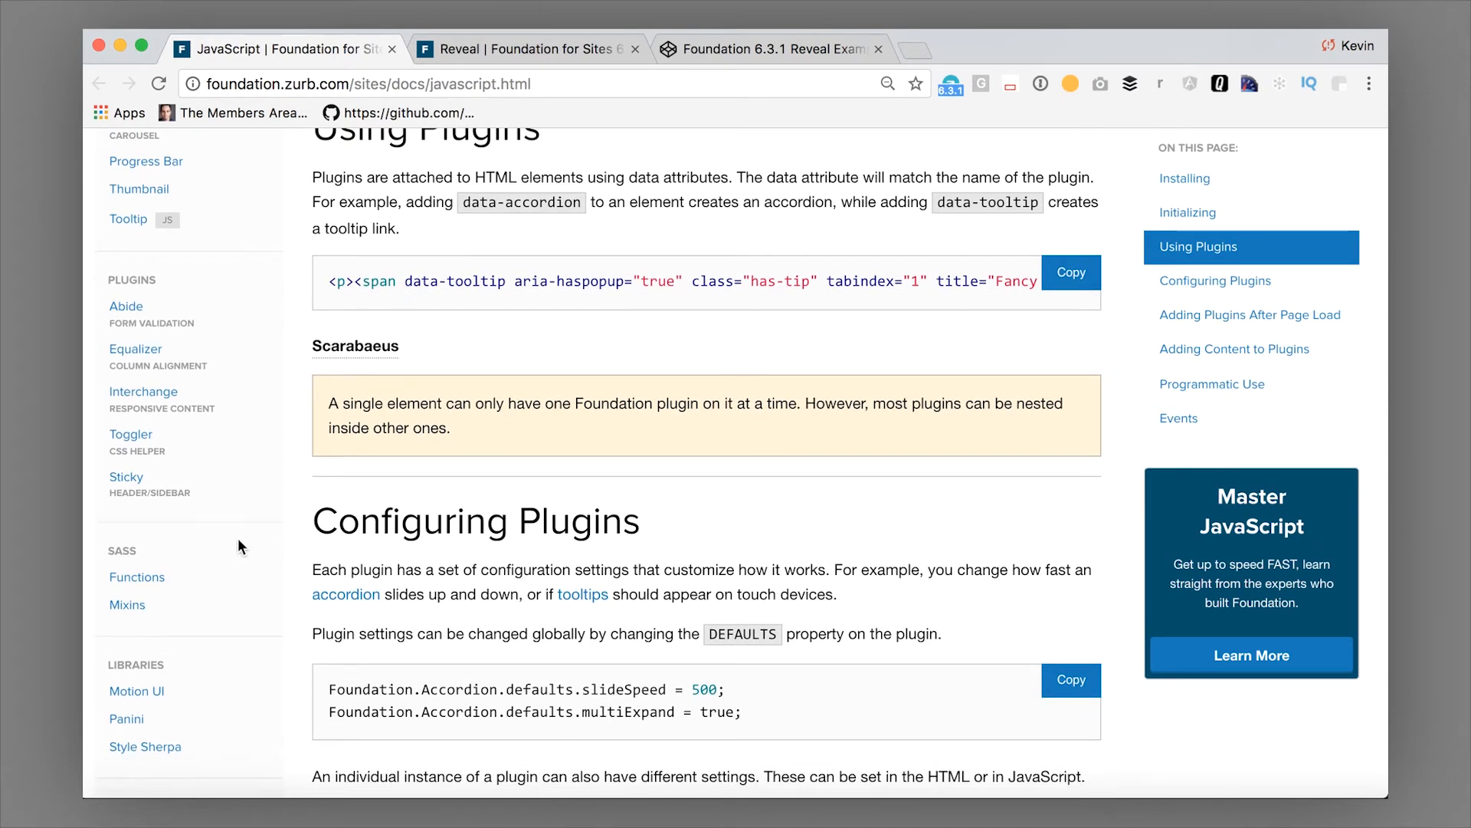
mouse_move(347, 376)
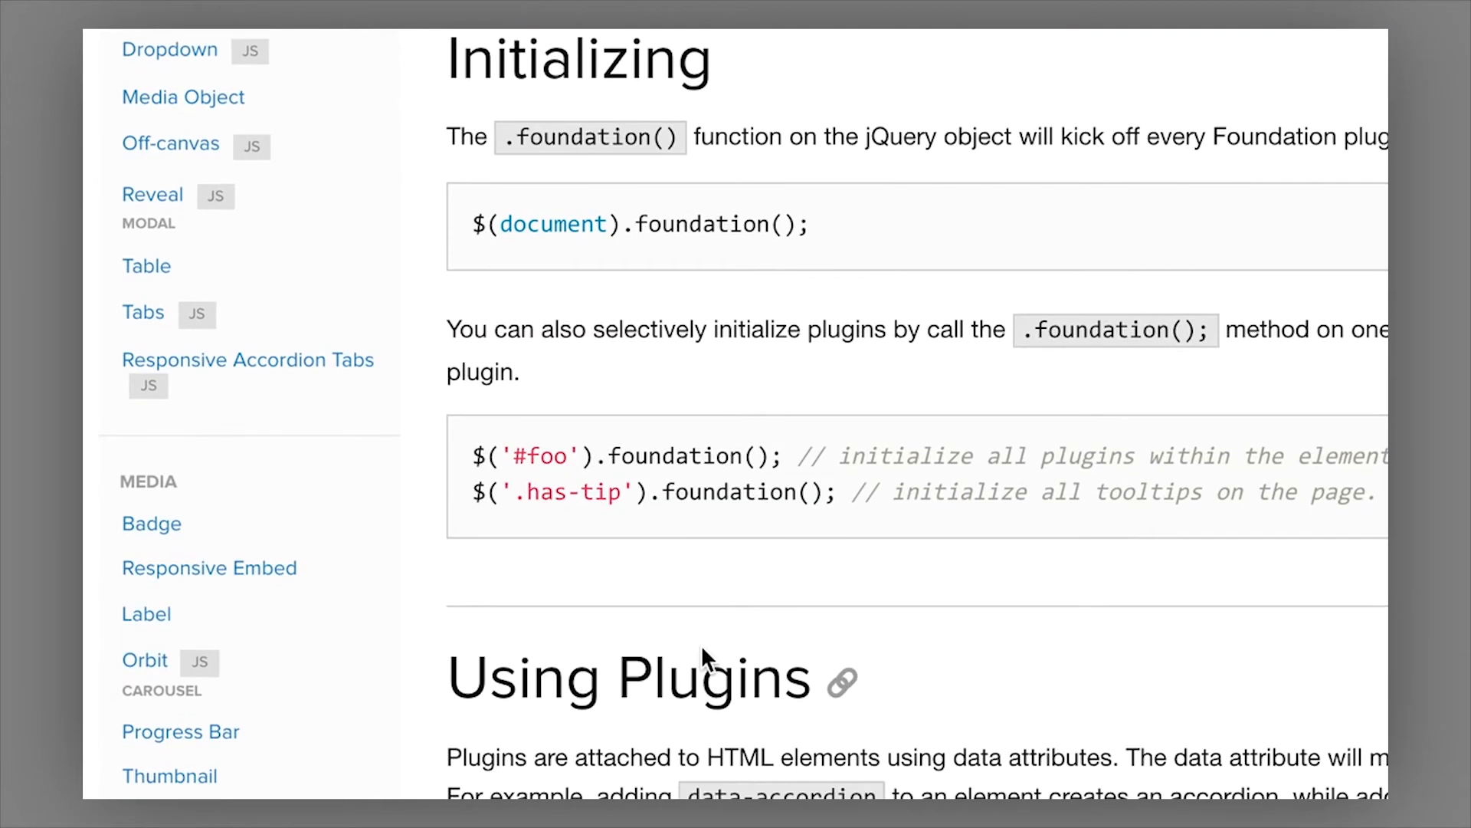
scroll("down", 3)
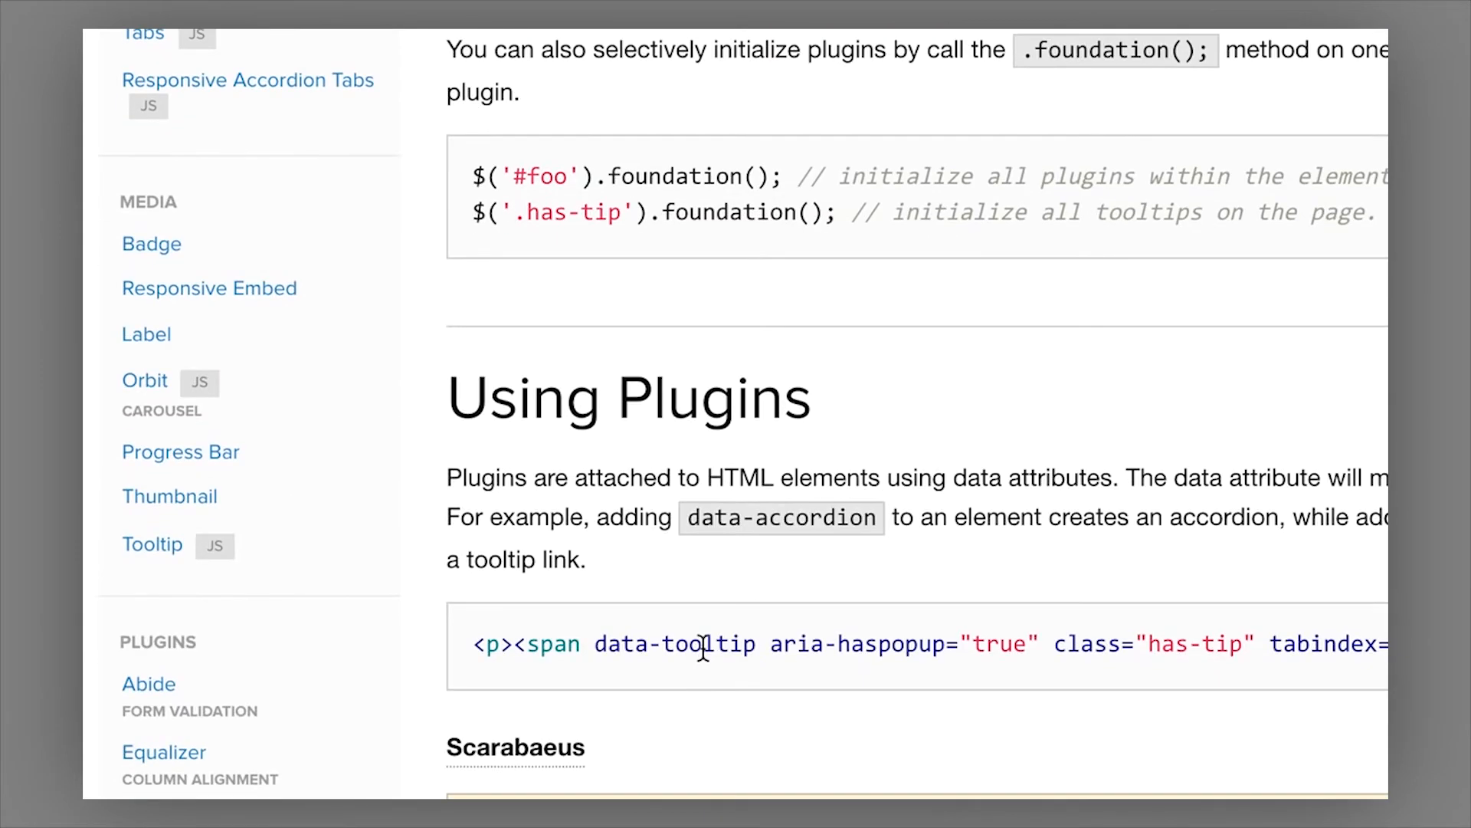
scroll("down", 3)
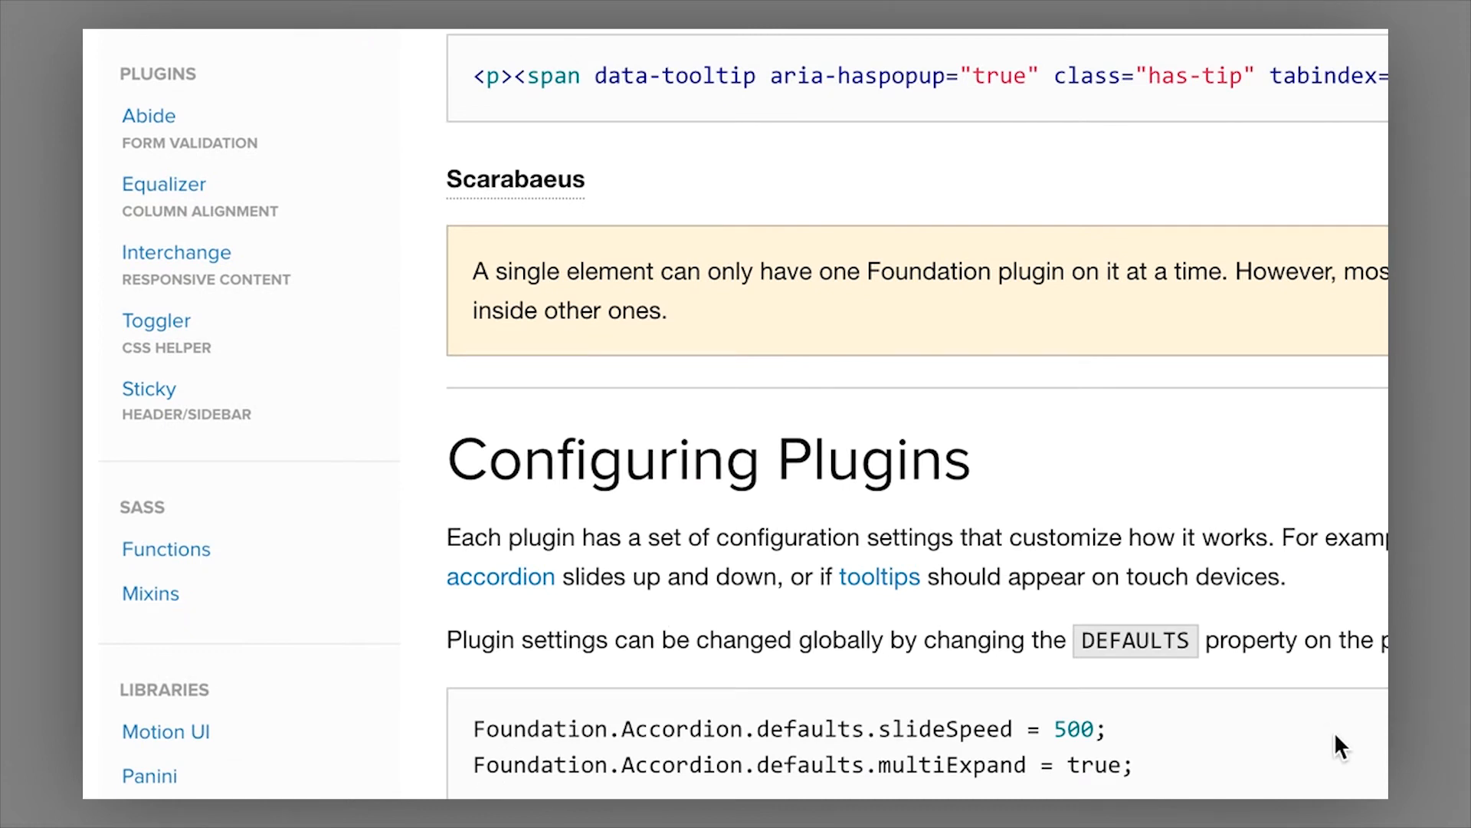
scroll("down", 3)
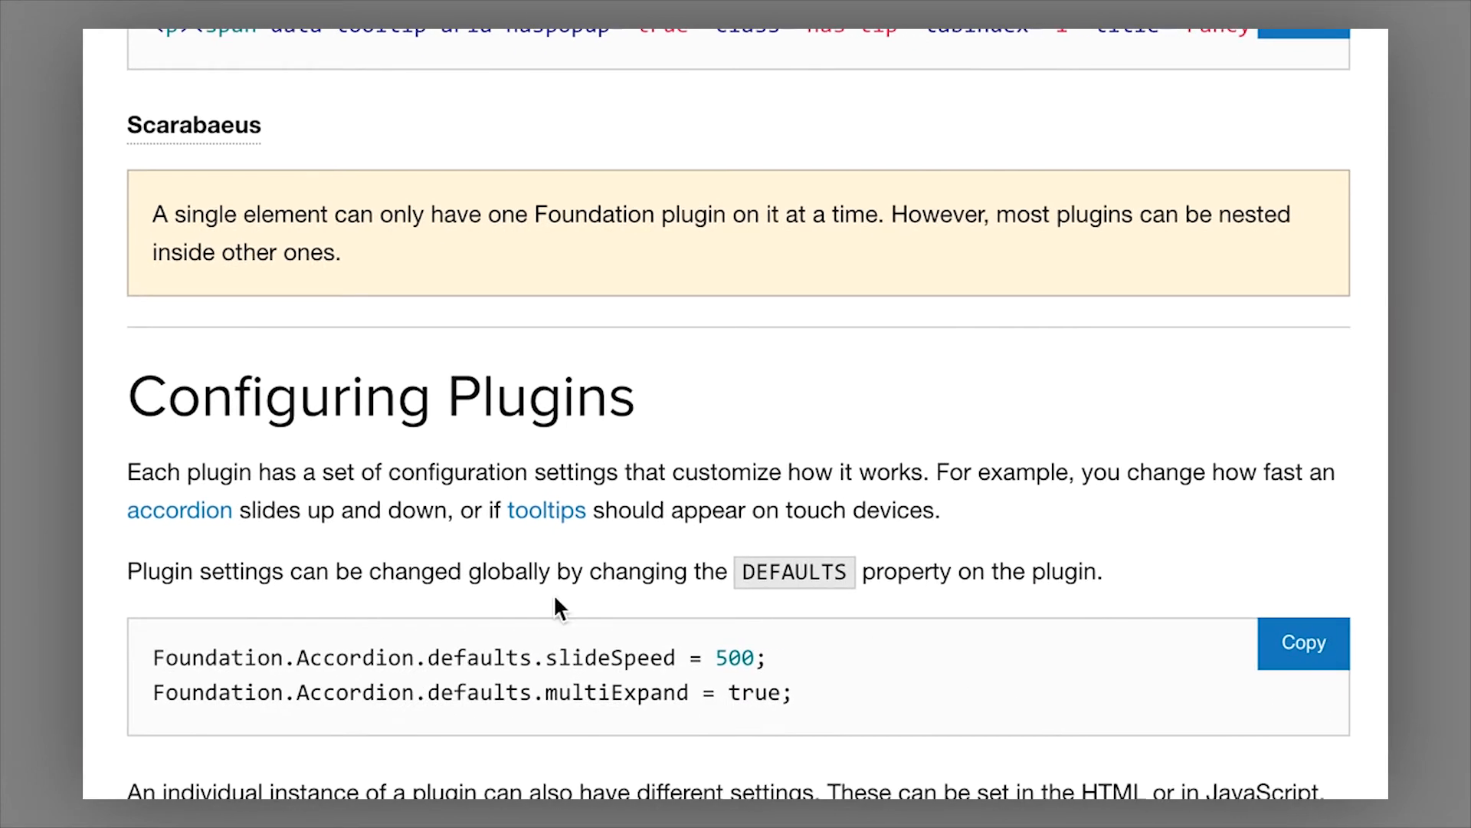
mouse_move(126, 310)
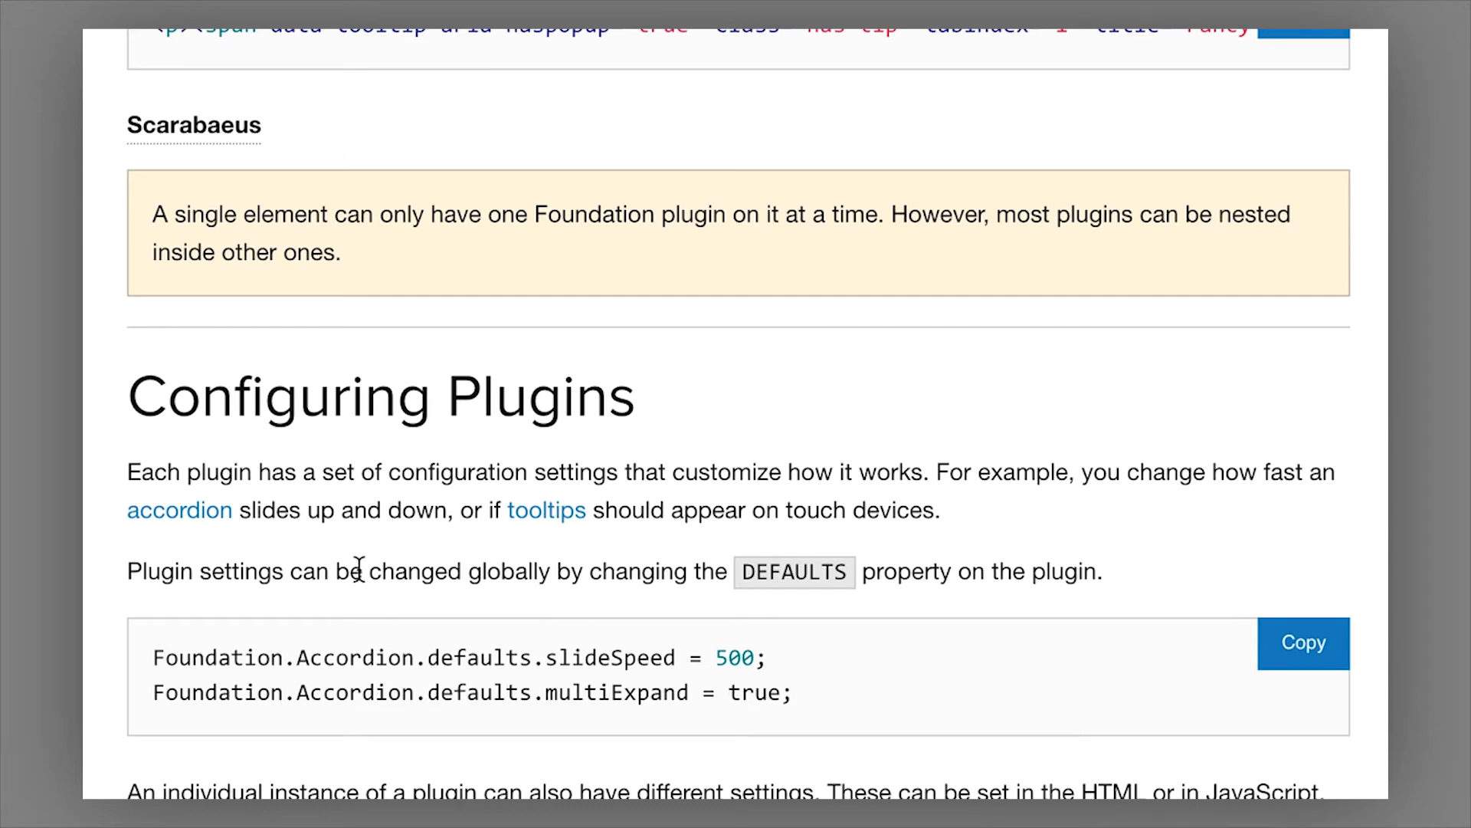
scroll("down", 3)
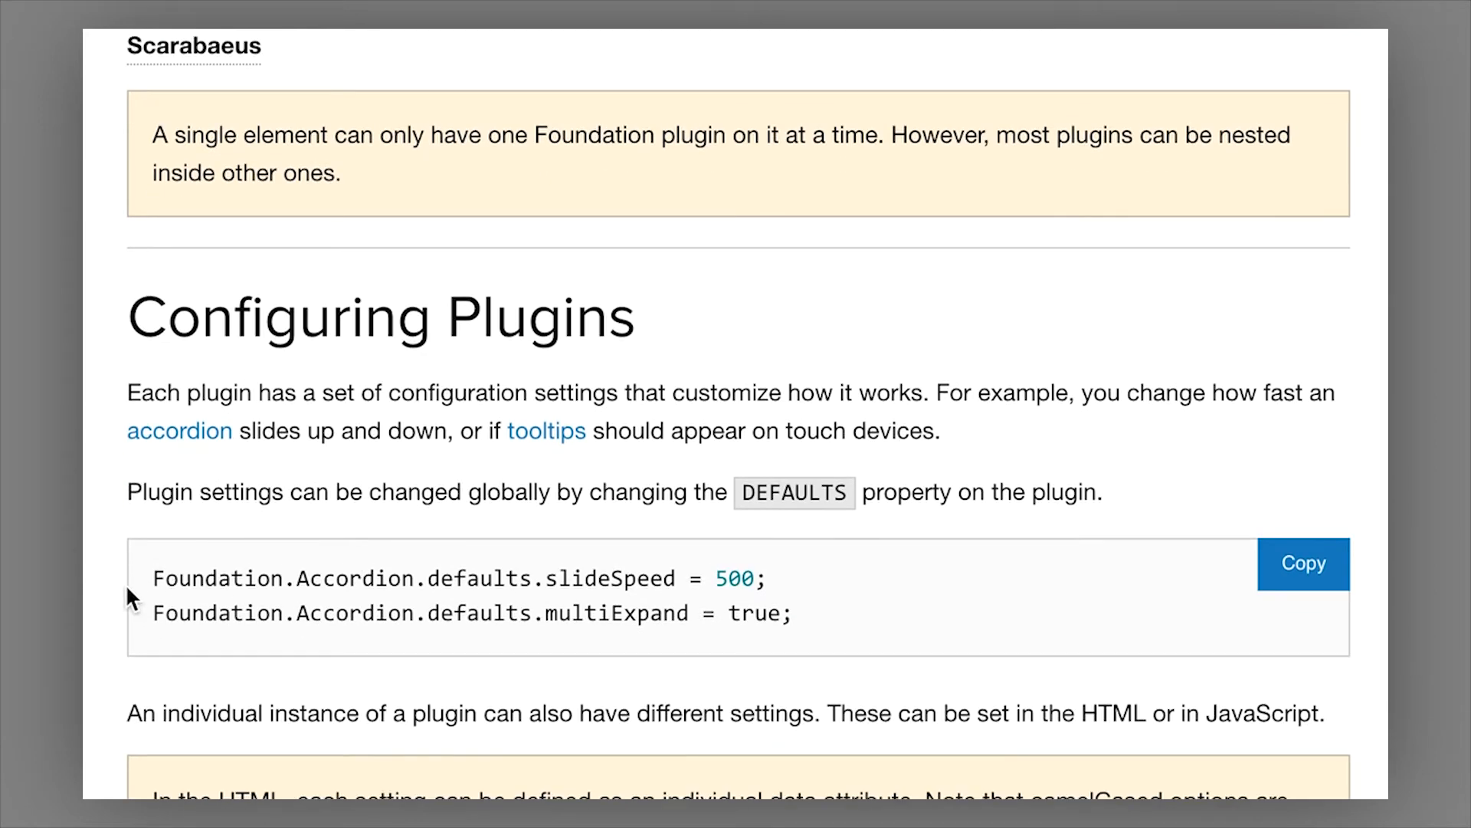
left_click_drag(154, 578, 797, 613)
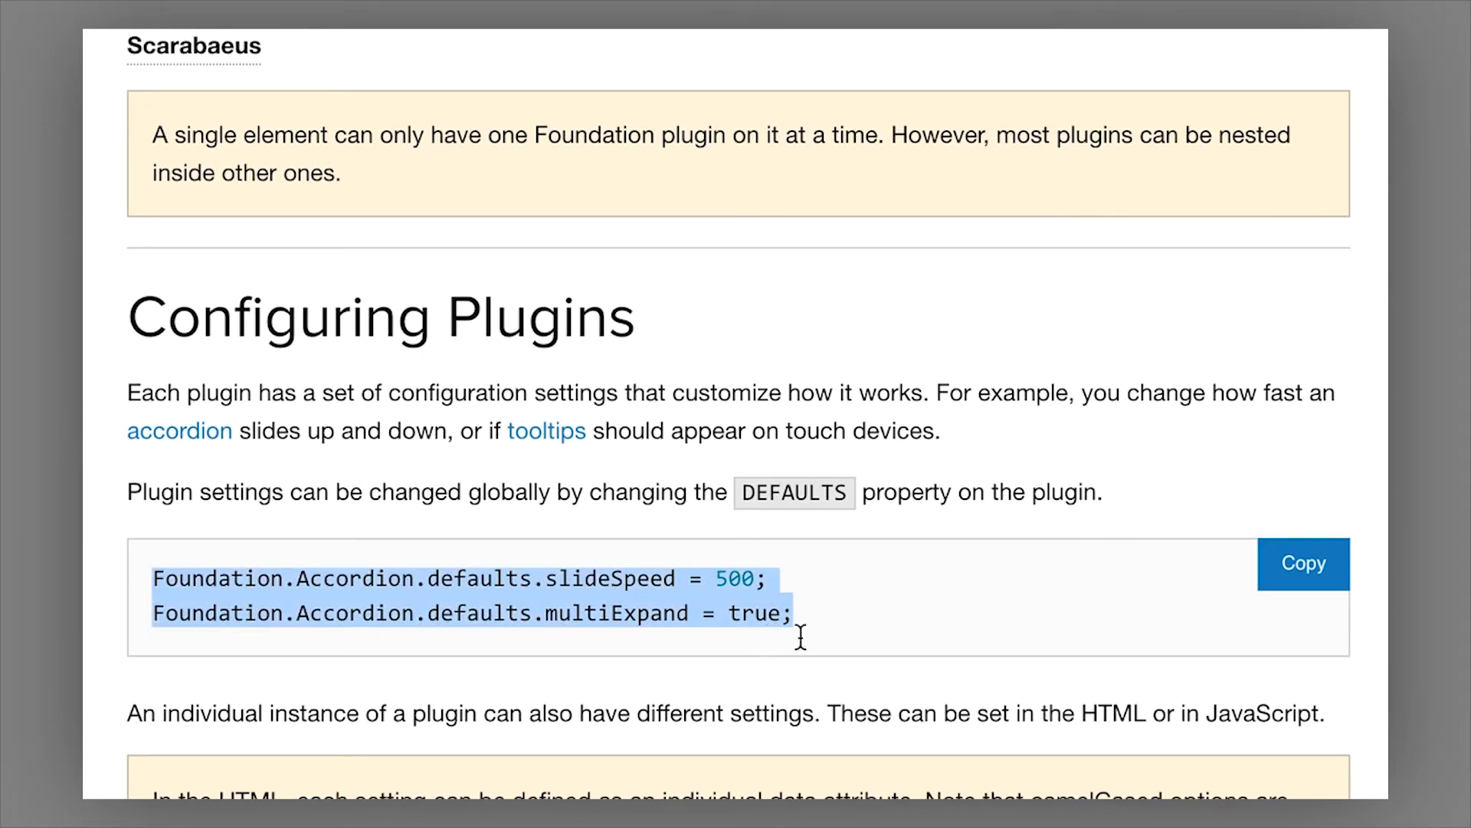
left_click(803, 639)
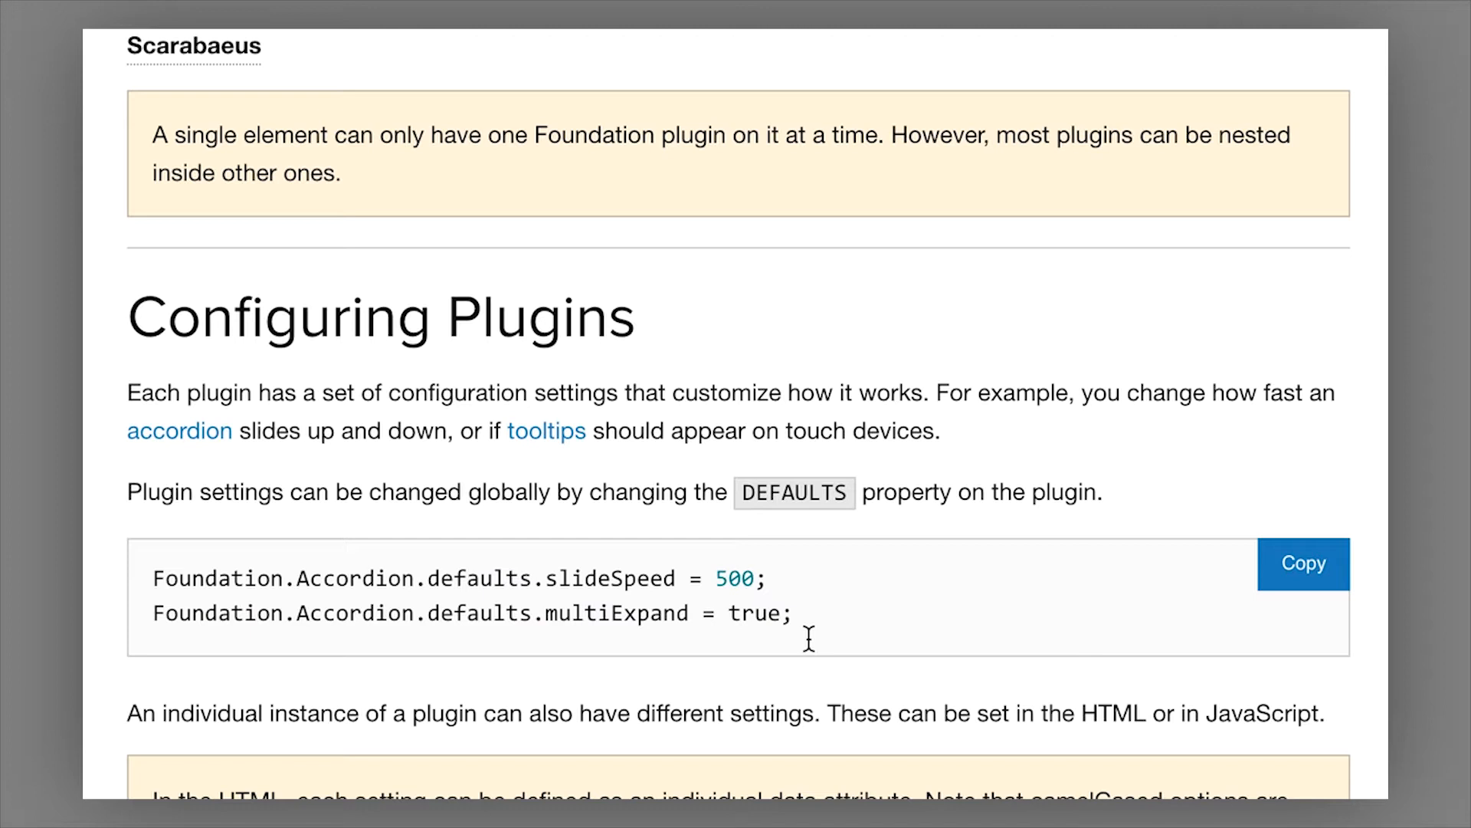
scroll("down", 3)
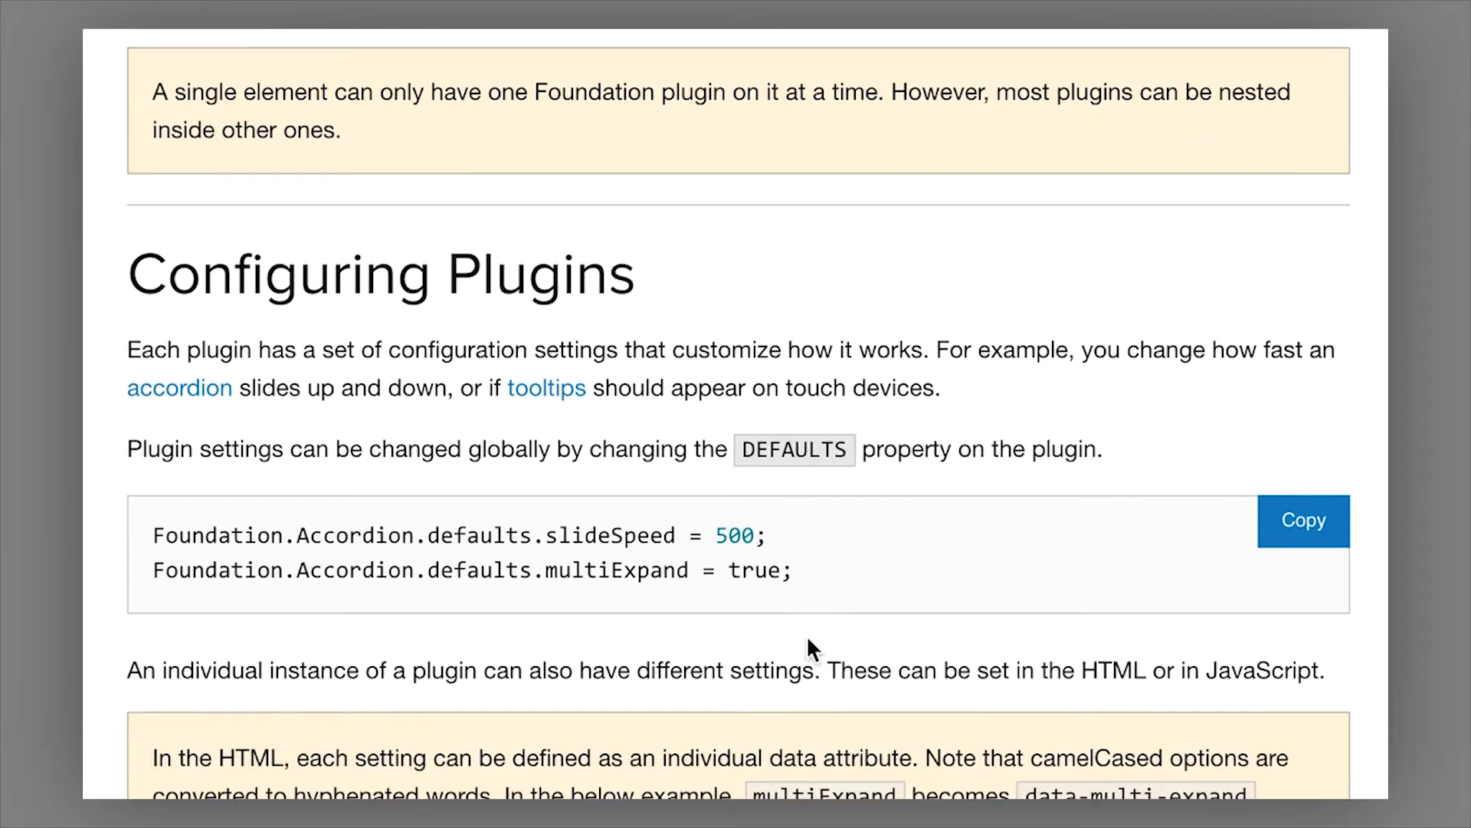
scroll("down", 3)
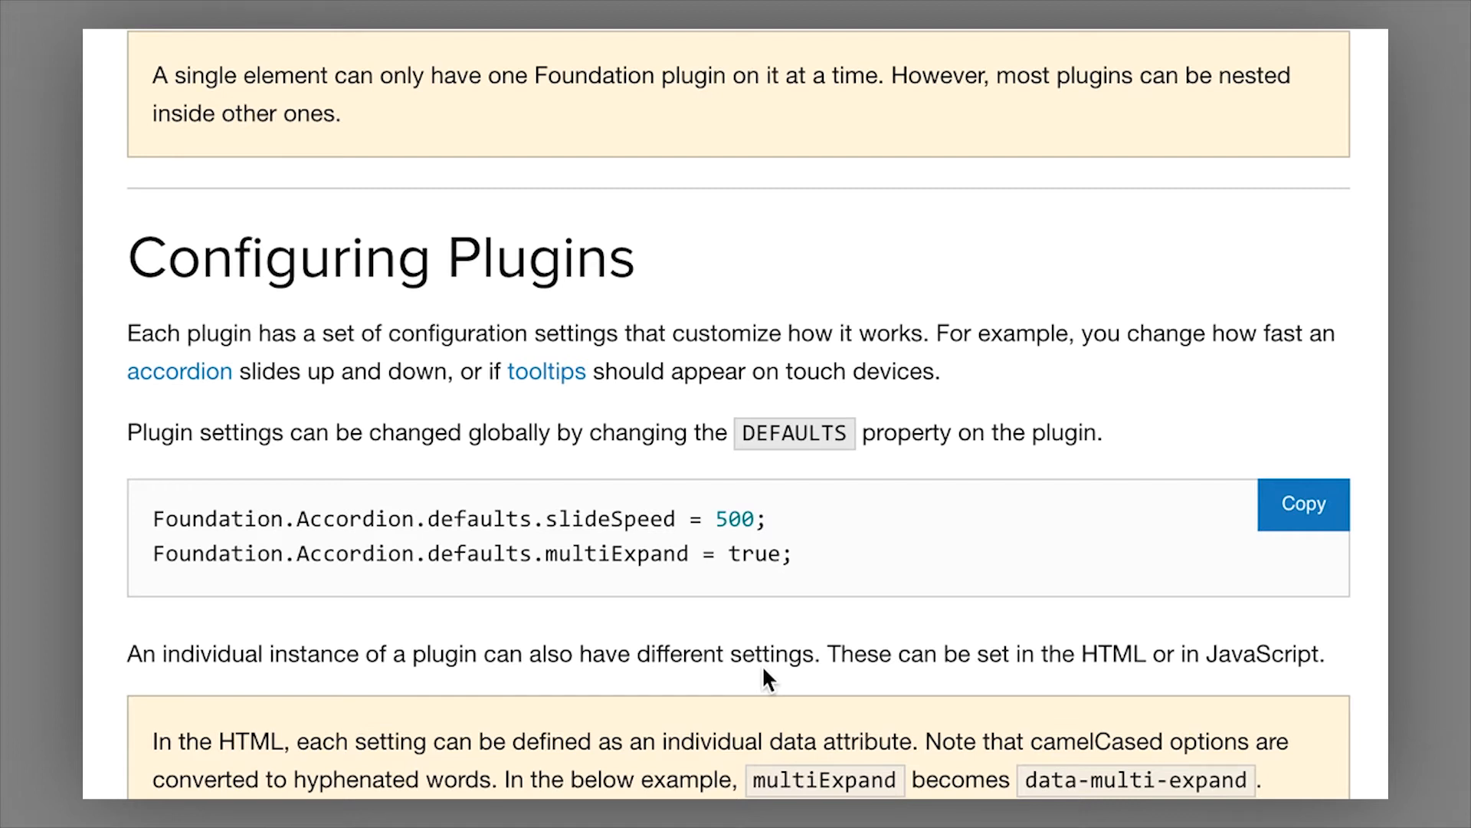
scroll("down", 3)
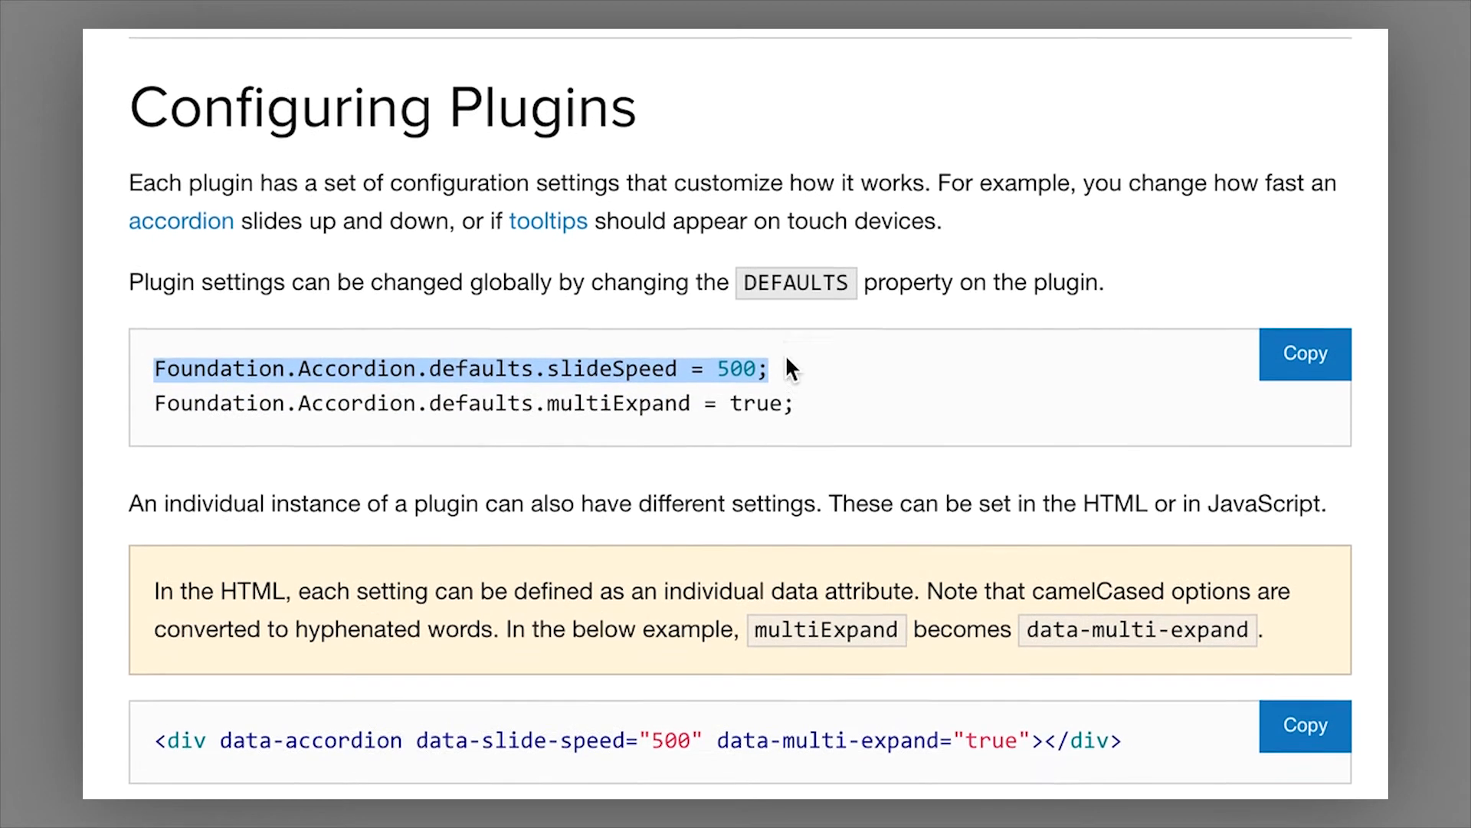
scroll("down", 3)
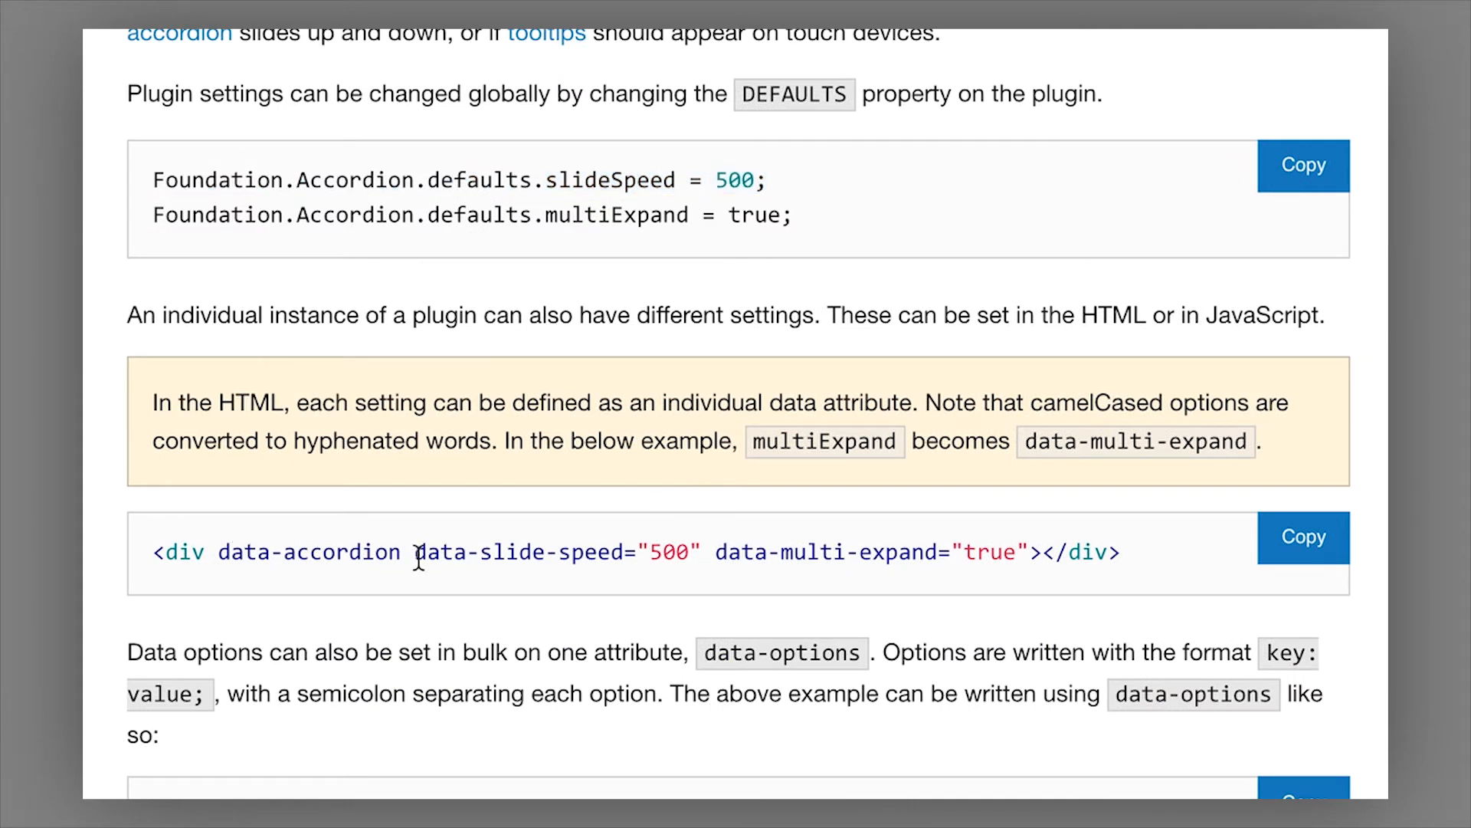
left_click_drag(415, 552, 702, 552)
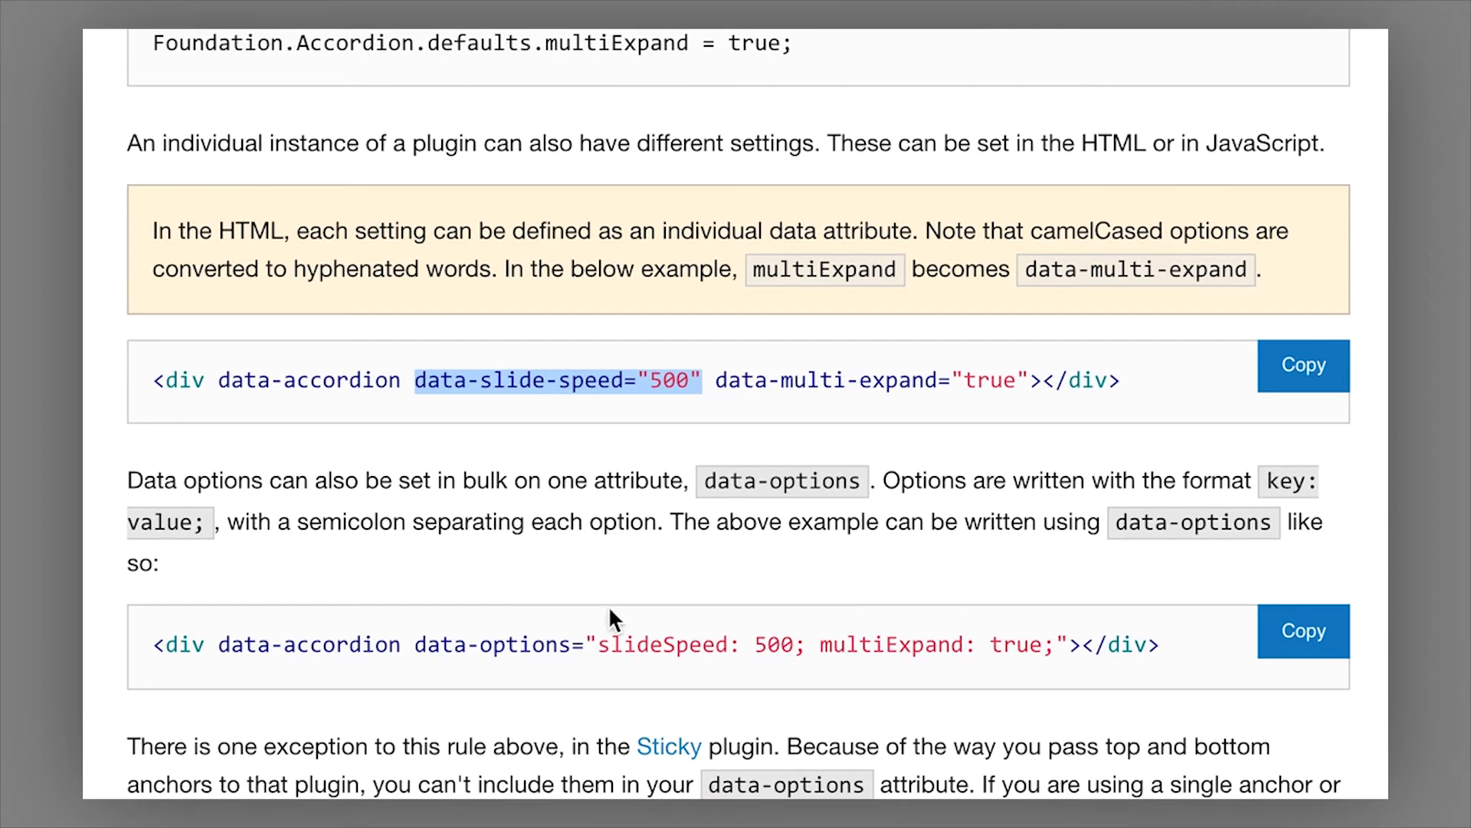
scroll("down", 3)
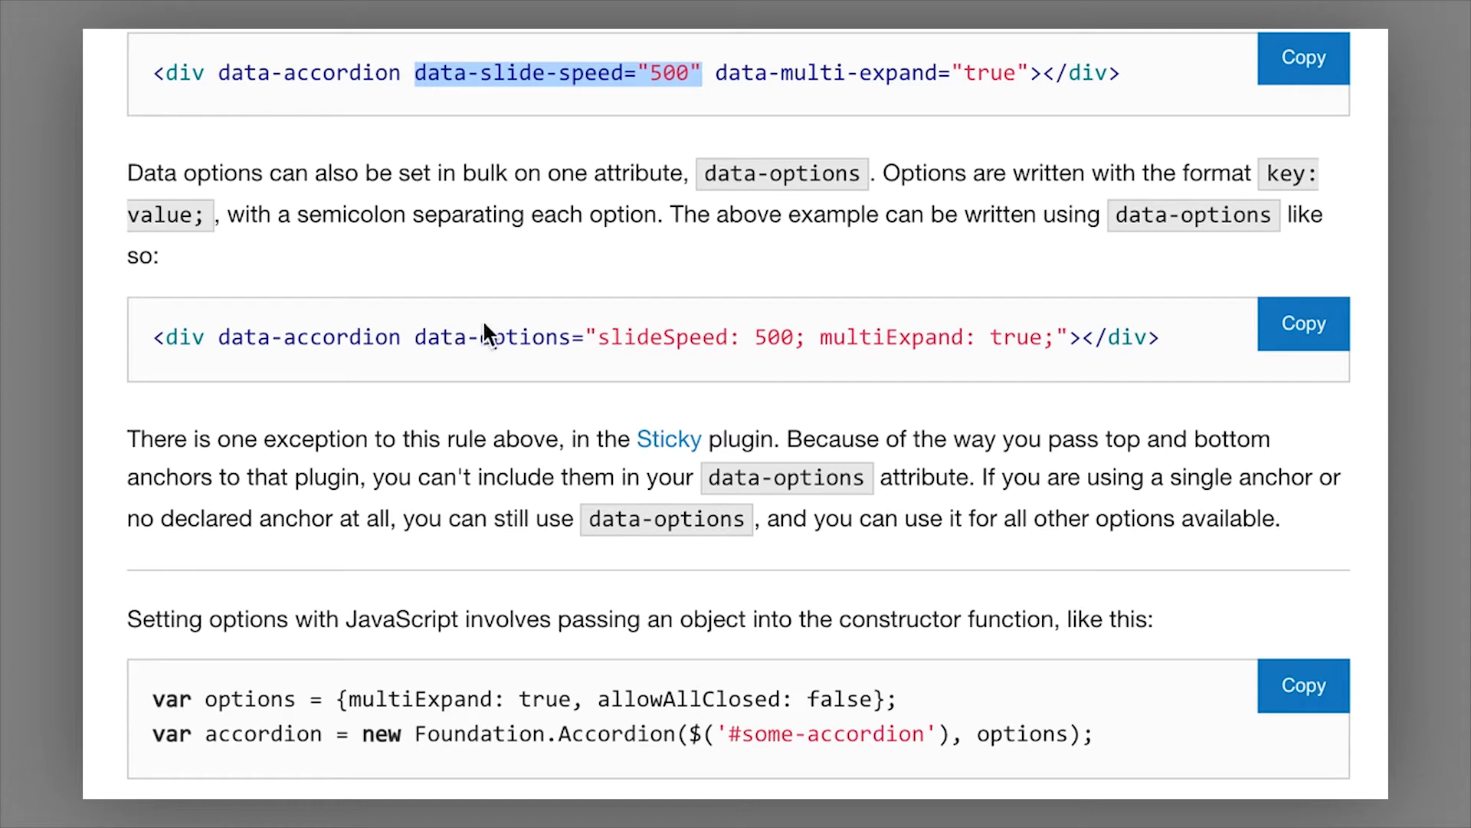
mouse_move(519, 313)
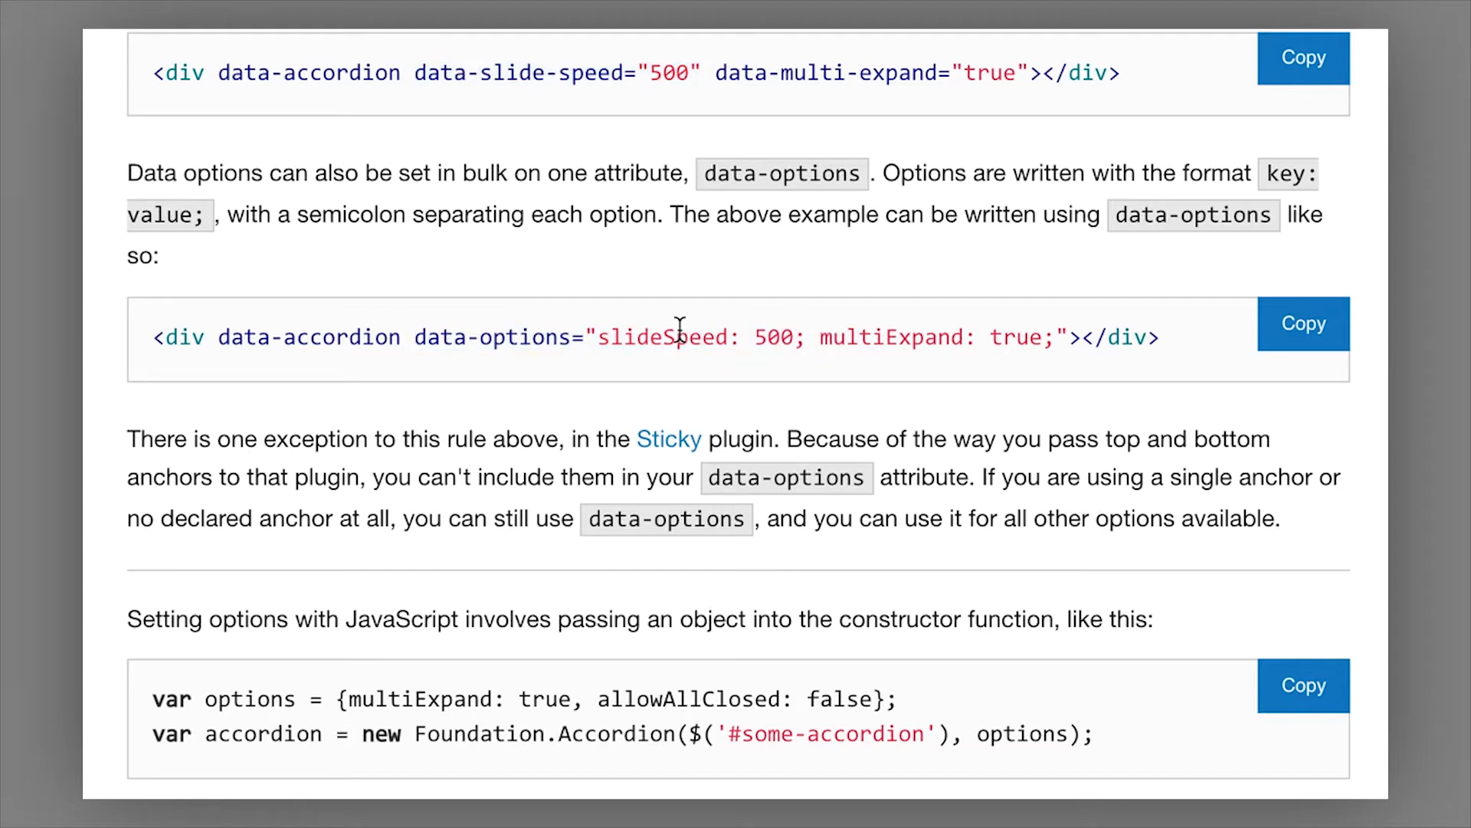
mouse_move(444, 336)
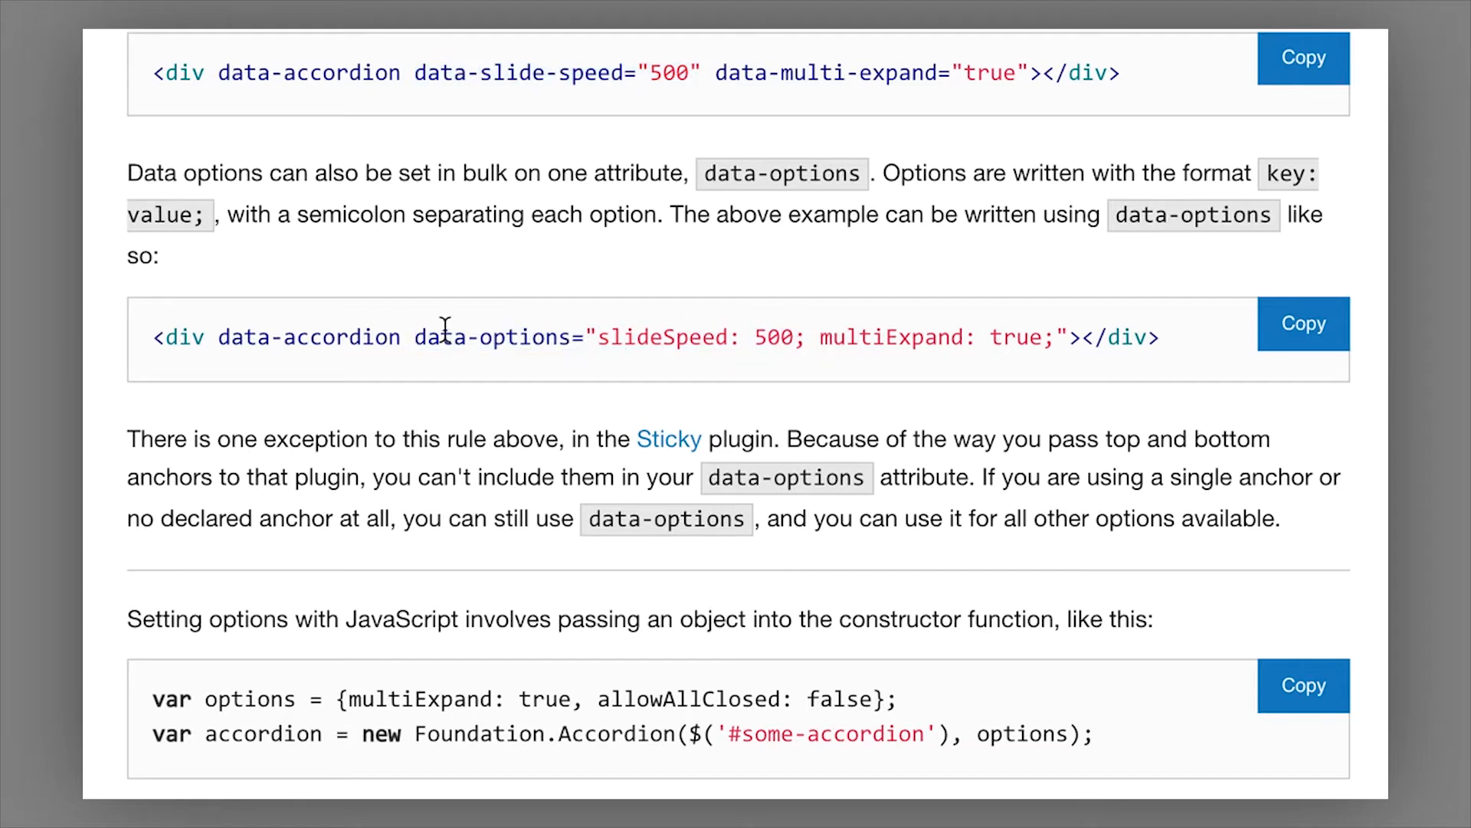
mouse_move(593, 337)
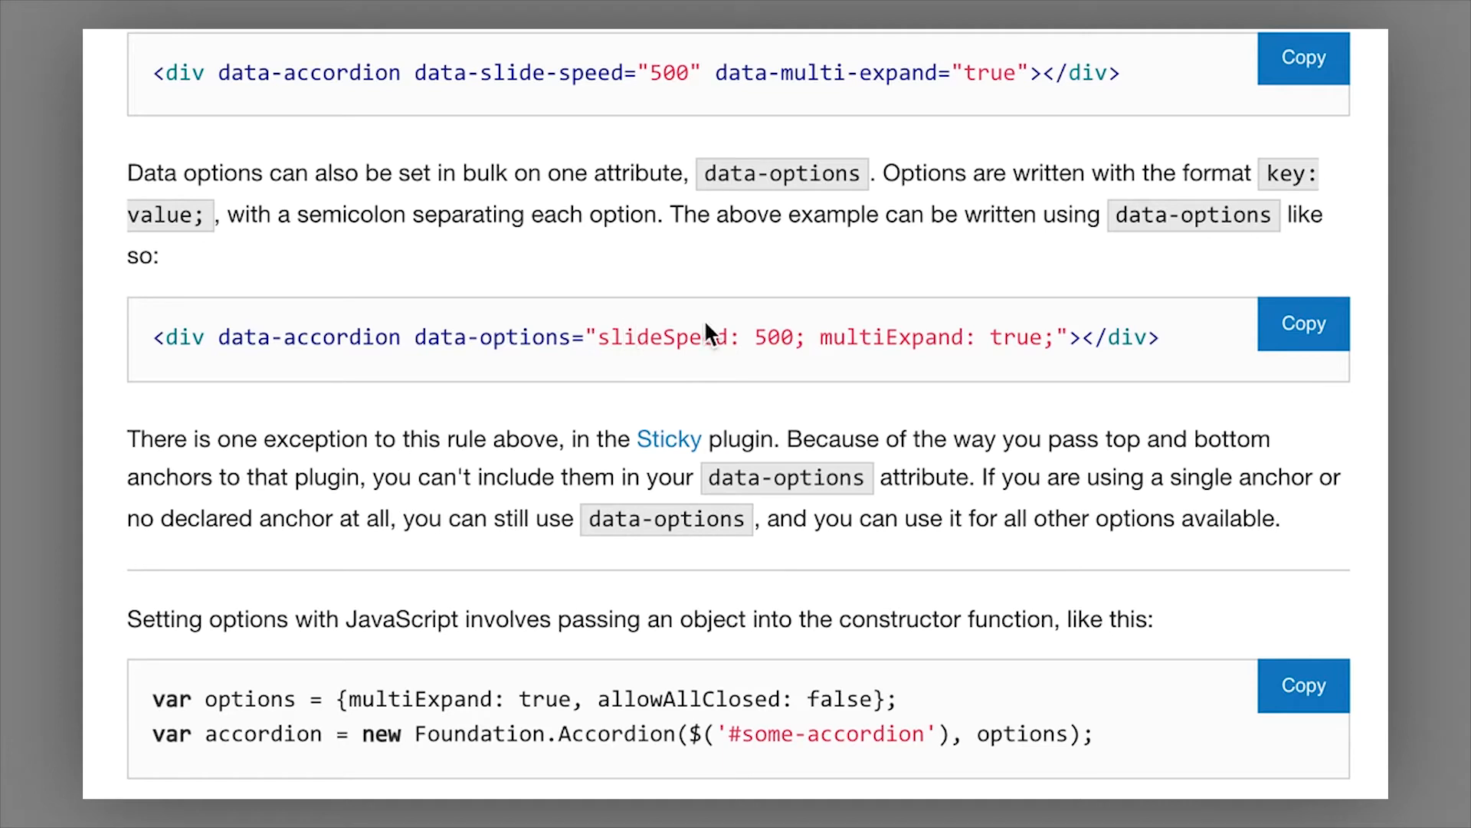
scroll("down", 3)
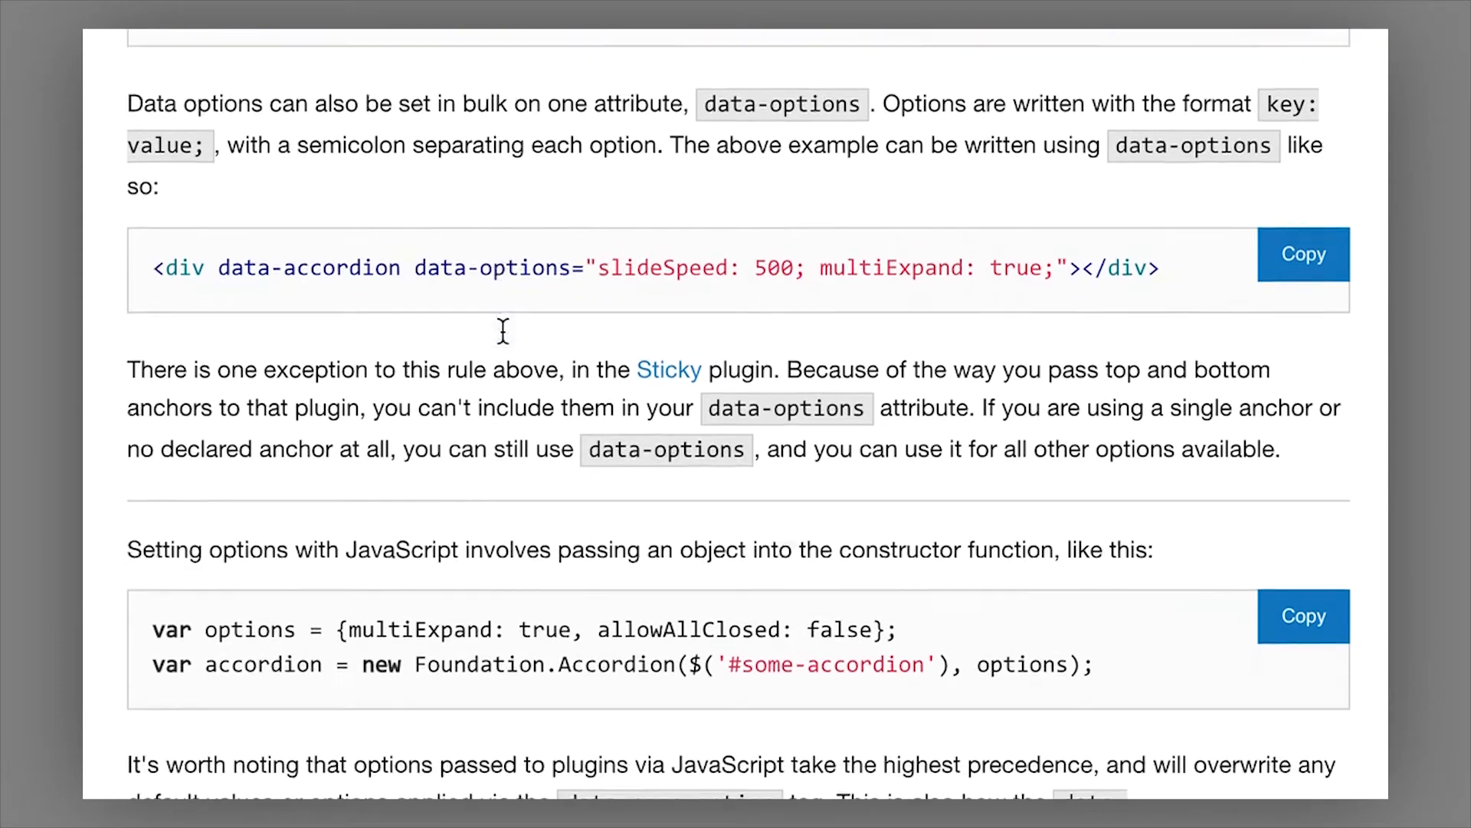
Step: Scroll the Reveal docs to the Modal options table with data-overlay and data-deep-link
scroll("down", 3)
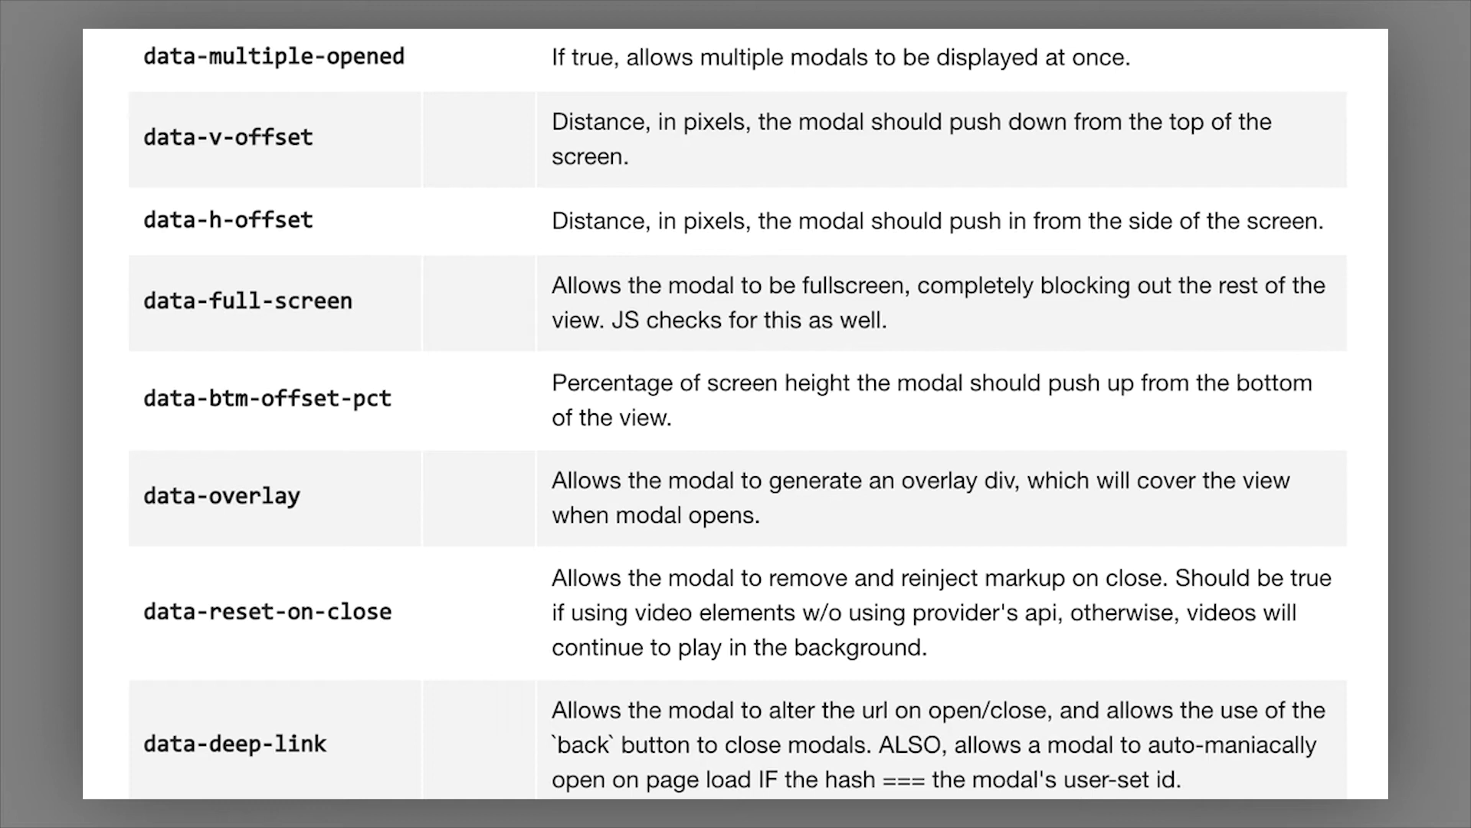
Step: Scroll the Reveal Plugin Options past data-overlay and data-reset-on-close, then bring up the CodePen example
scroll("down", 3)
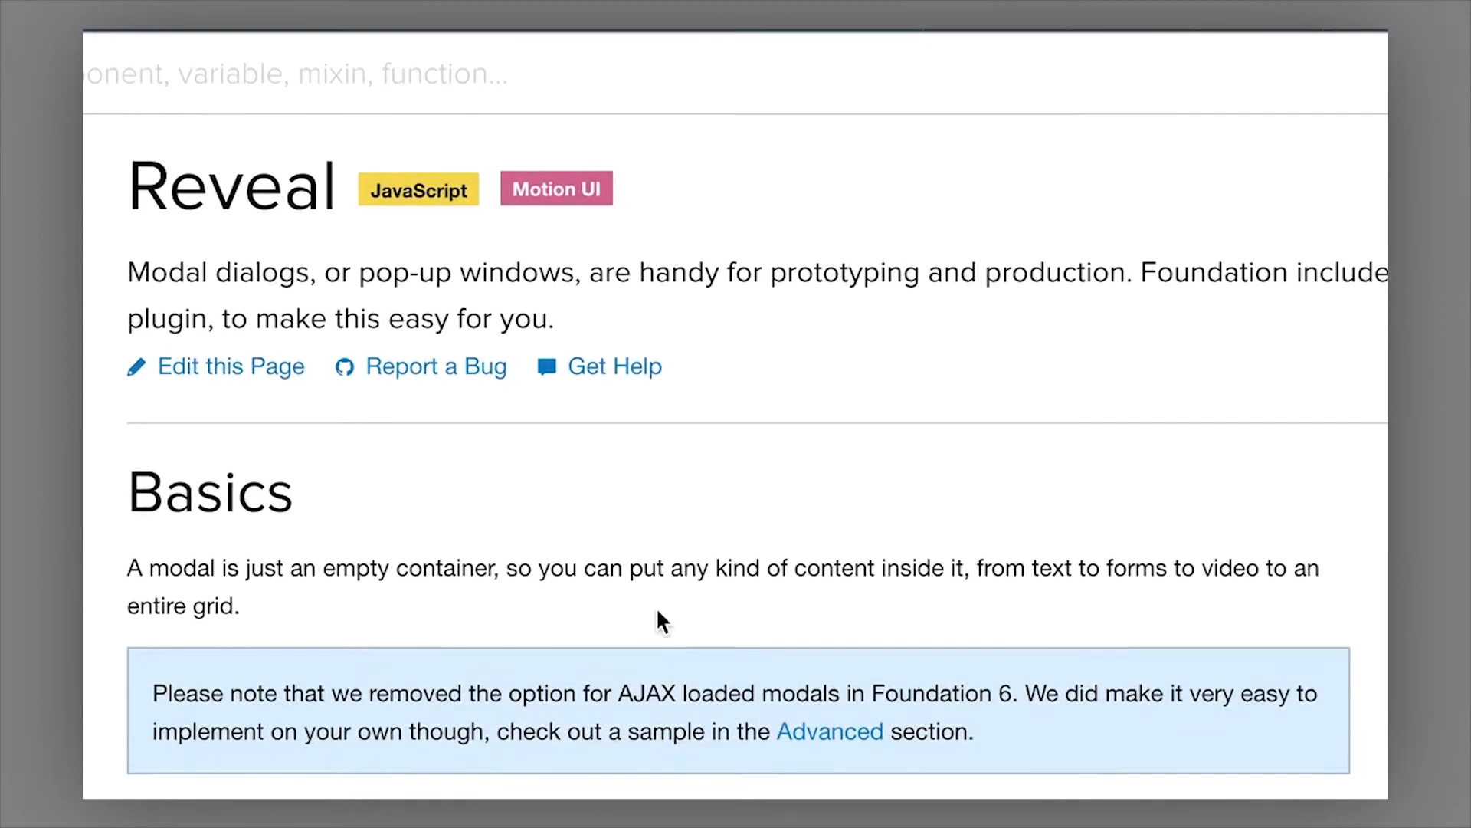
scroll("down", 3)
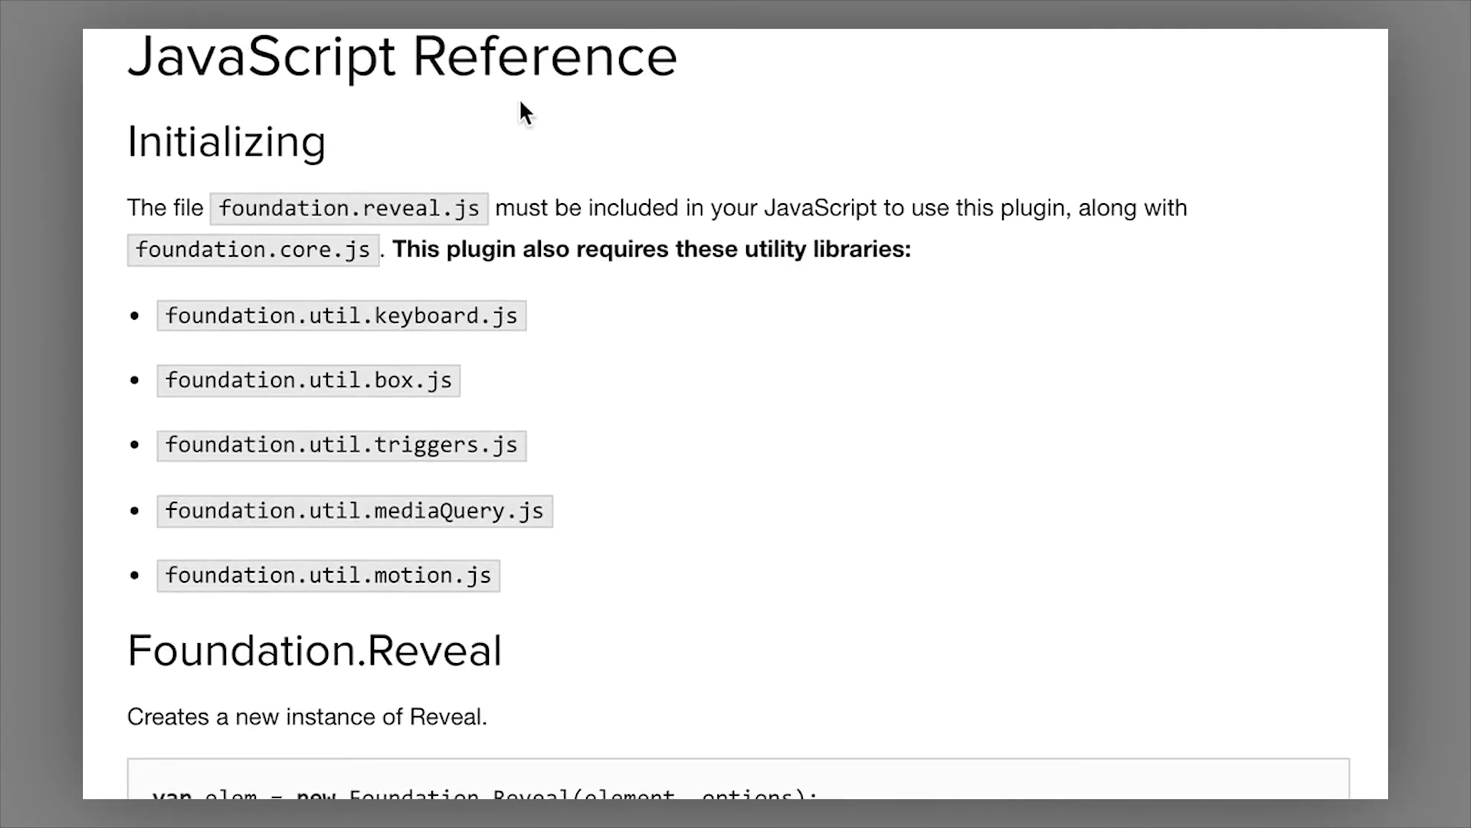
scroll("down", 3)
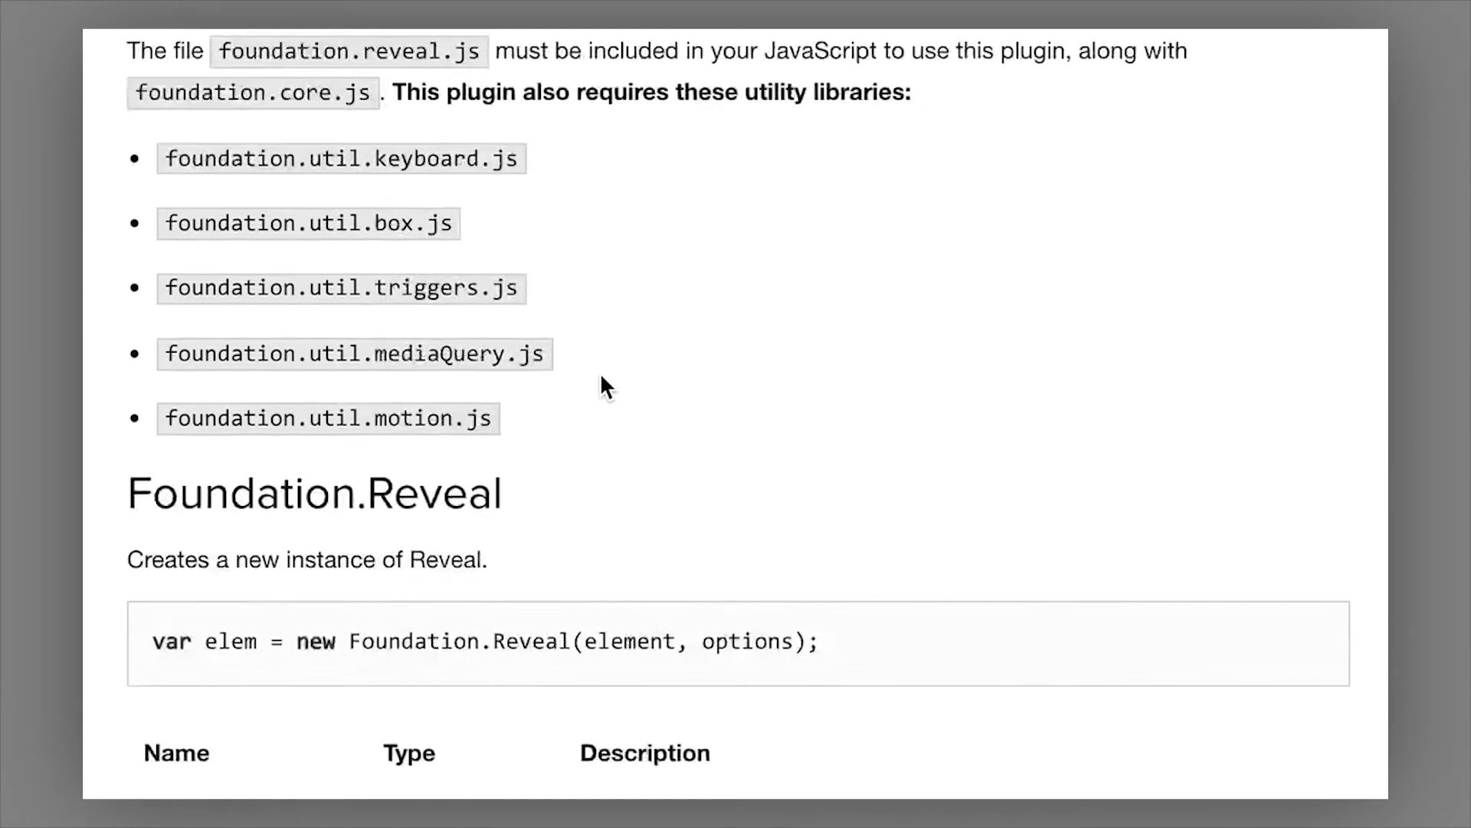
scroll("down", 3)
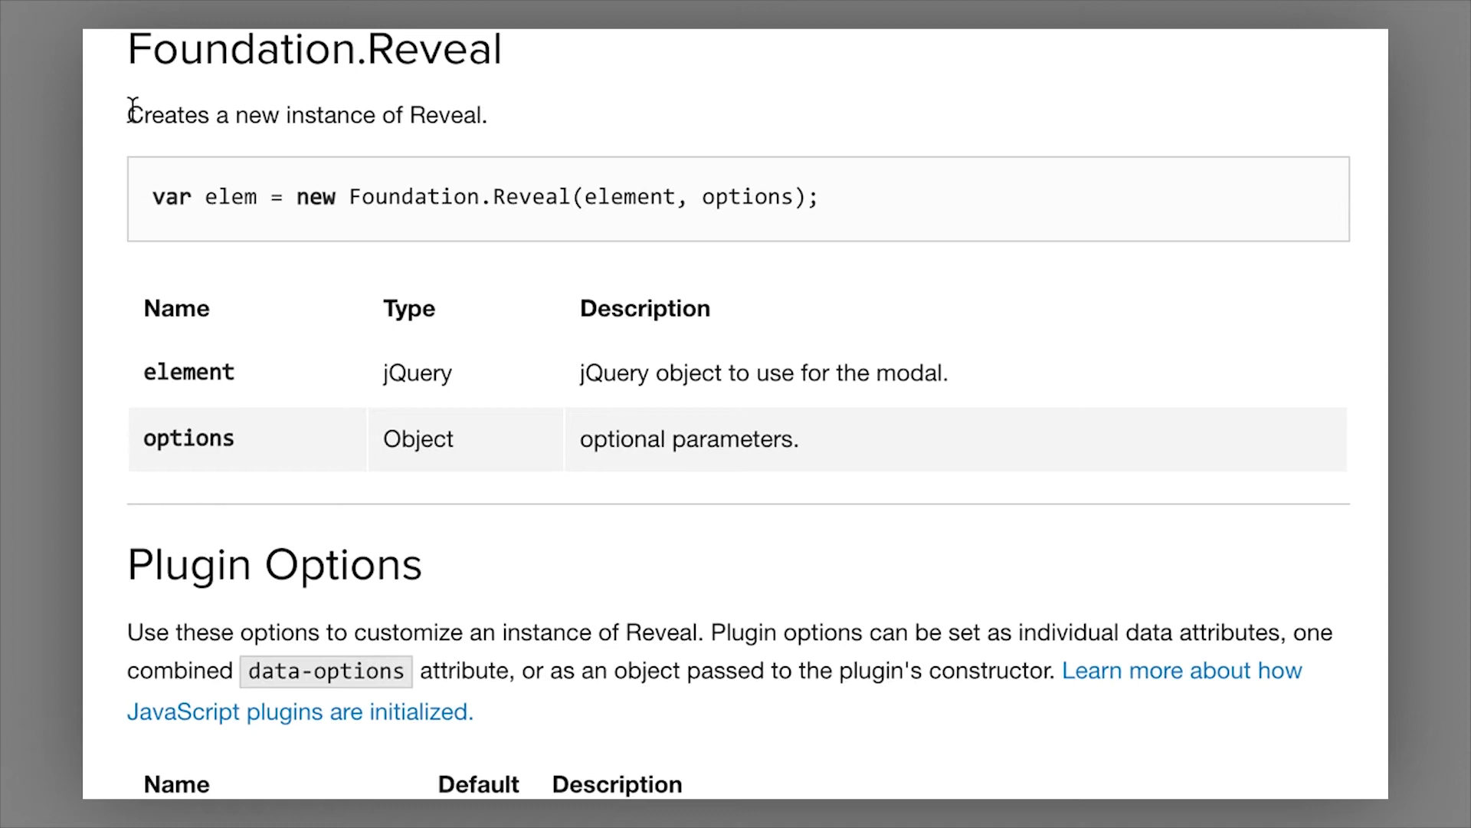
scroll("down", 3)
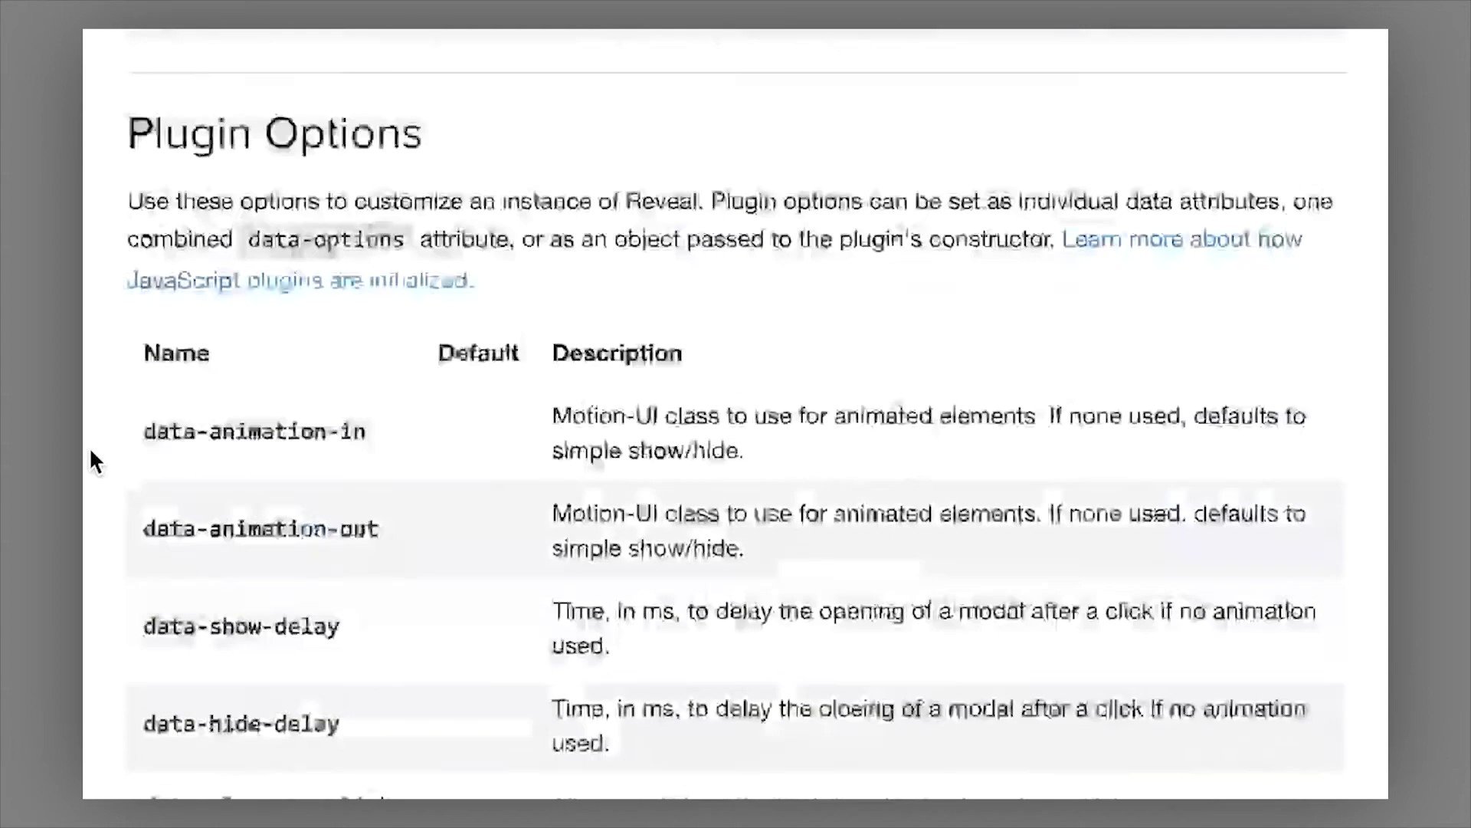
scroll("down", 3)
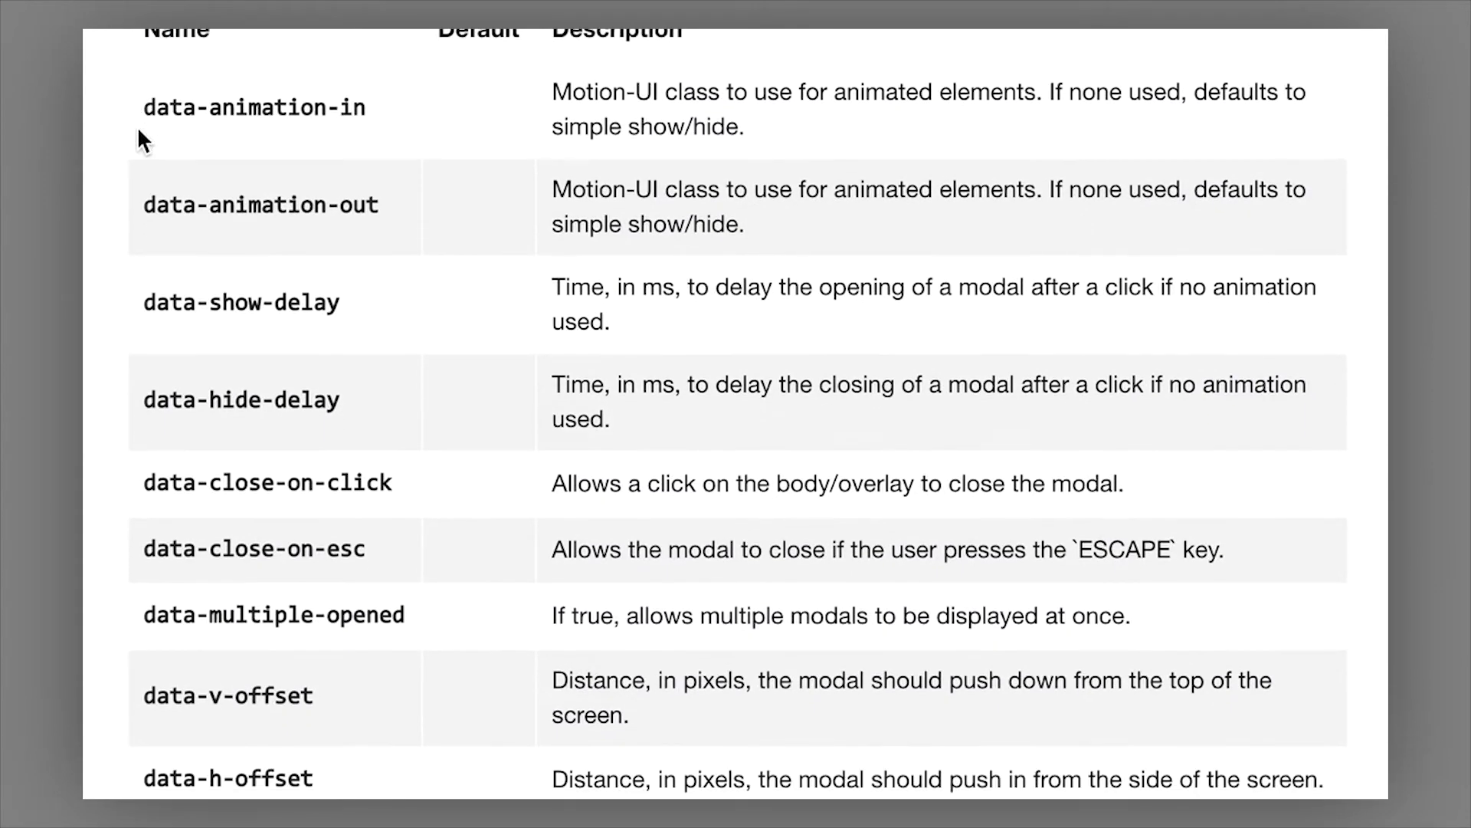
scroll("down", 3)
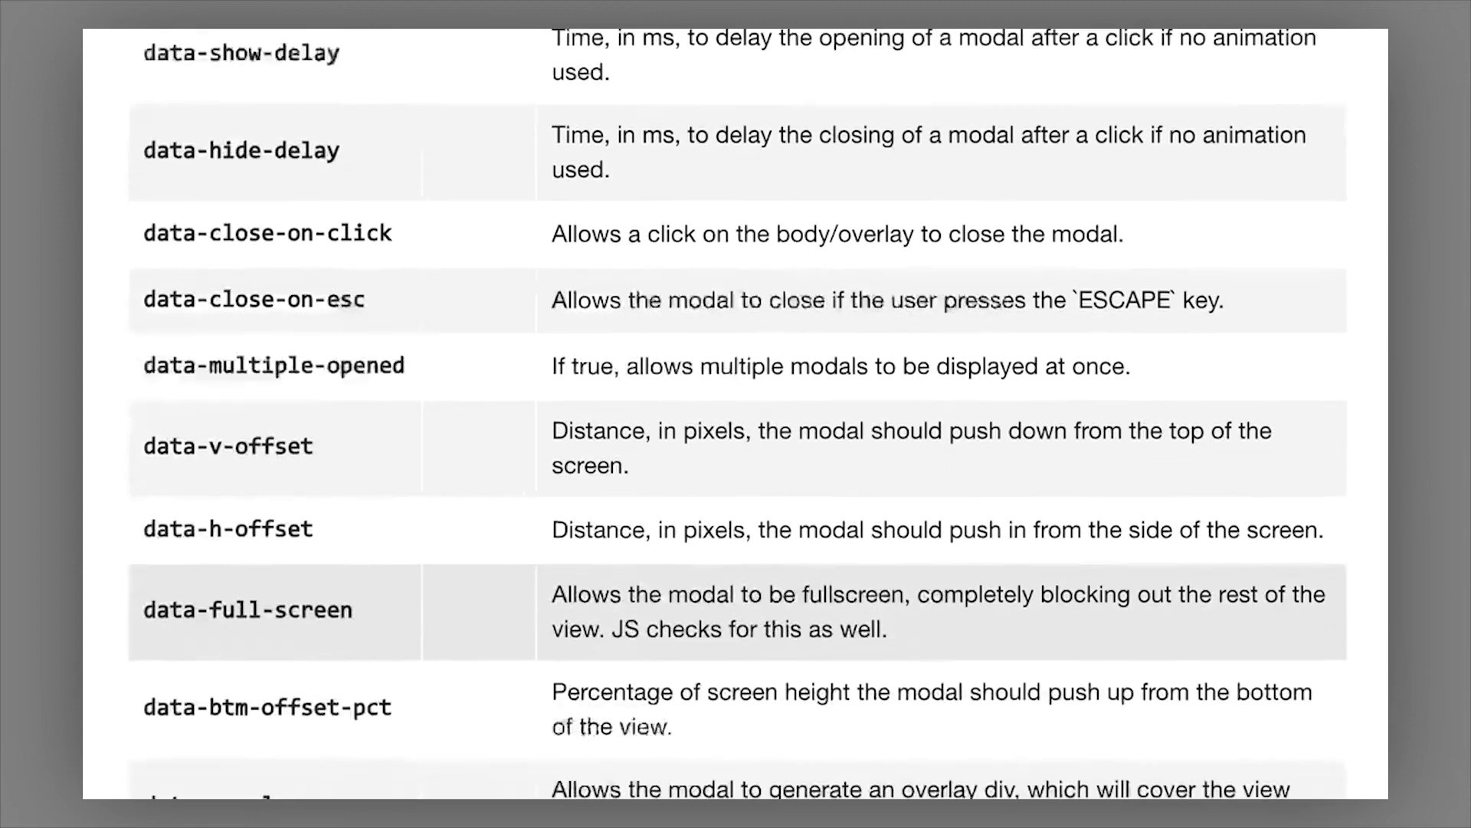
scroll("up", 3)
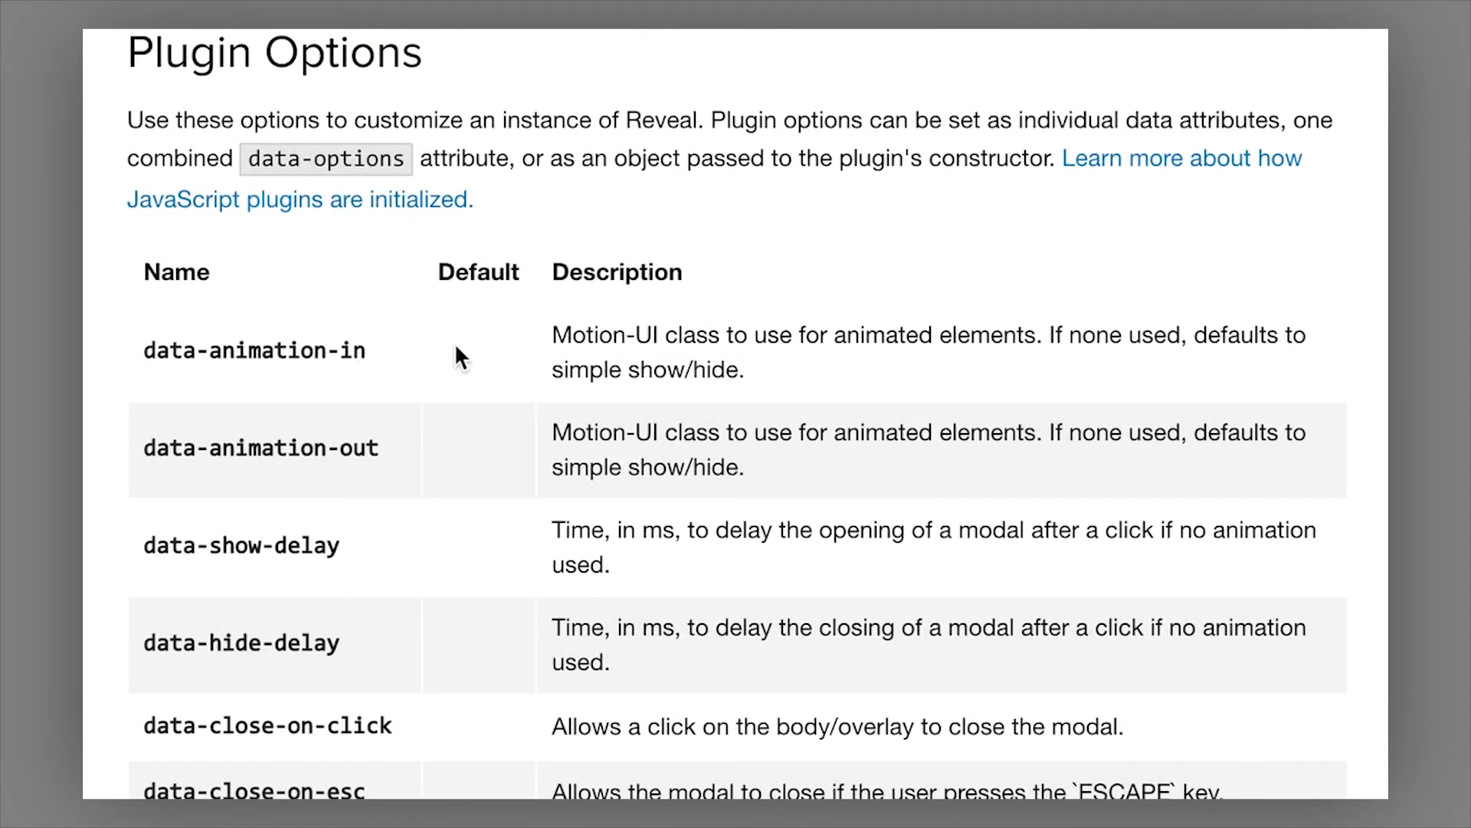
scroll("down", 3)
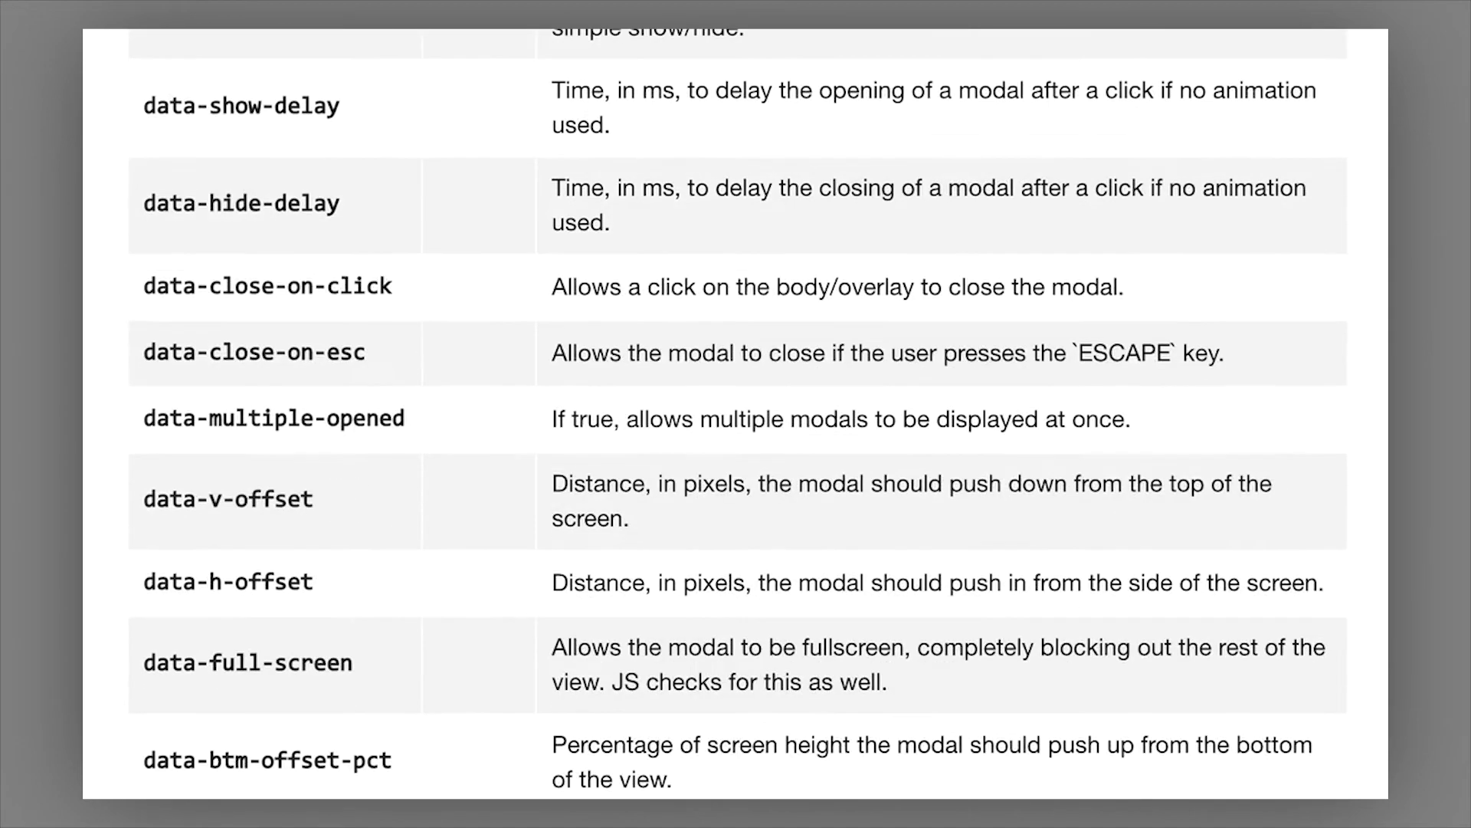
scroll("down", 3)
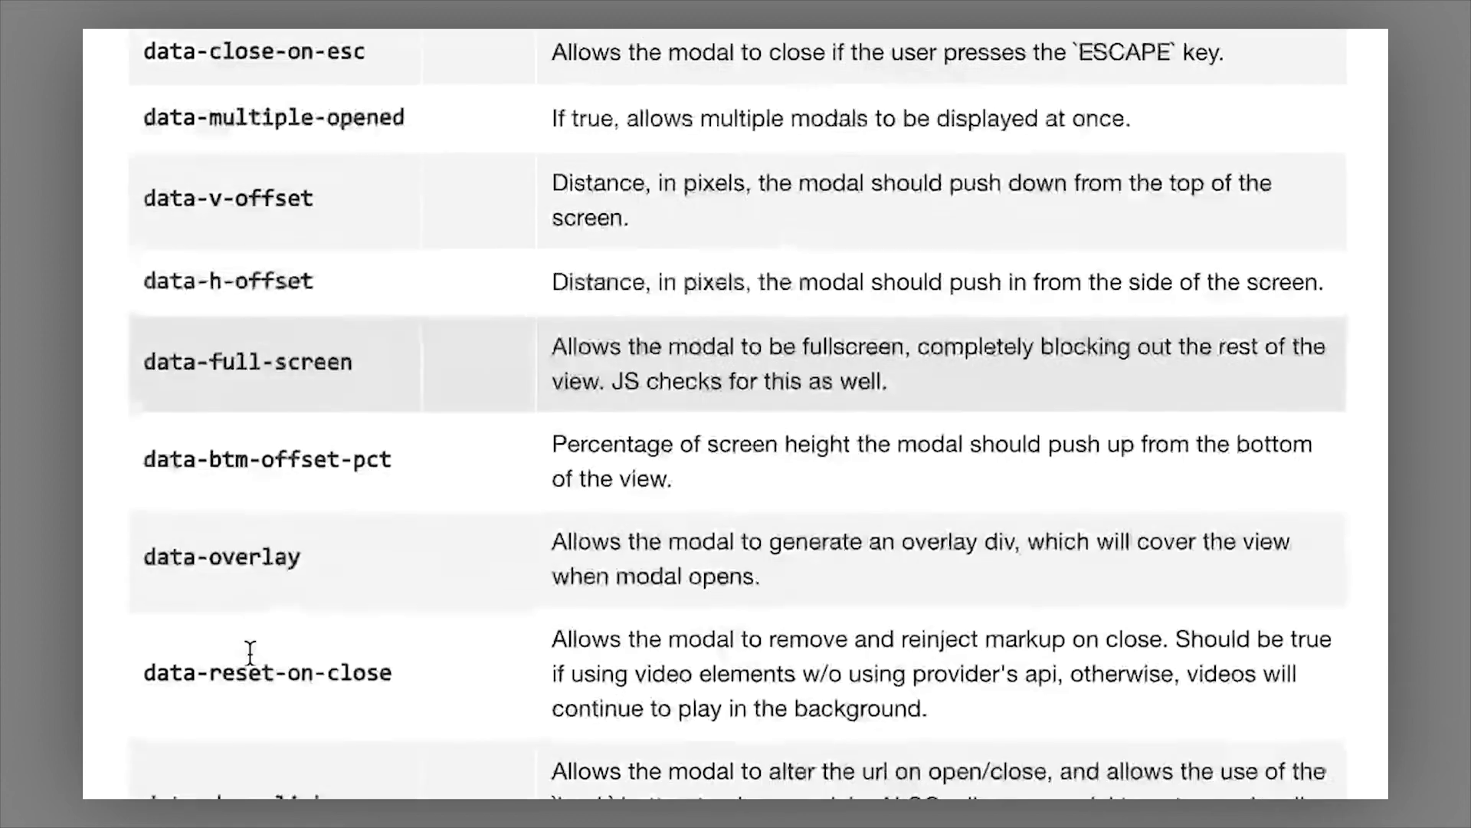
left_click(772, 49)
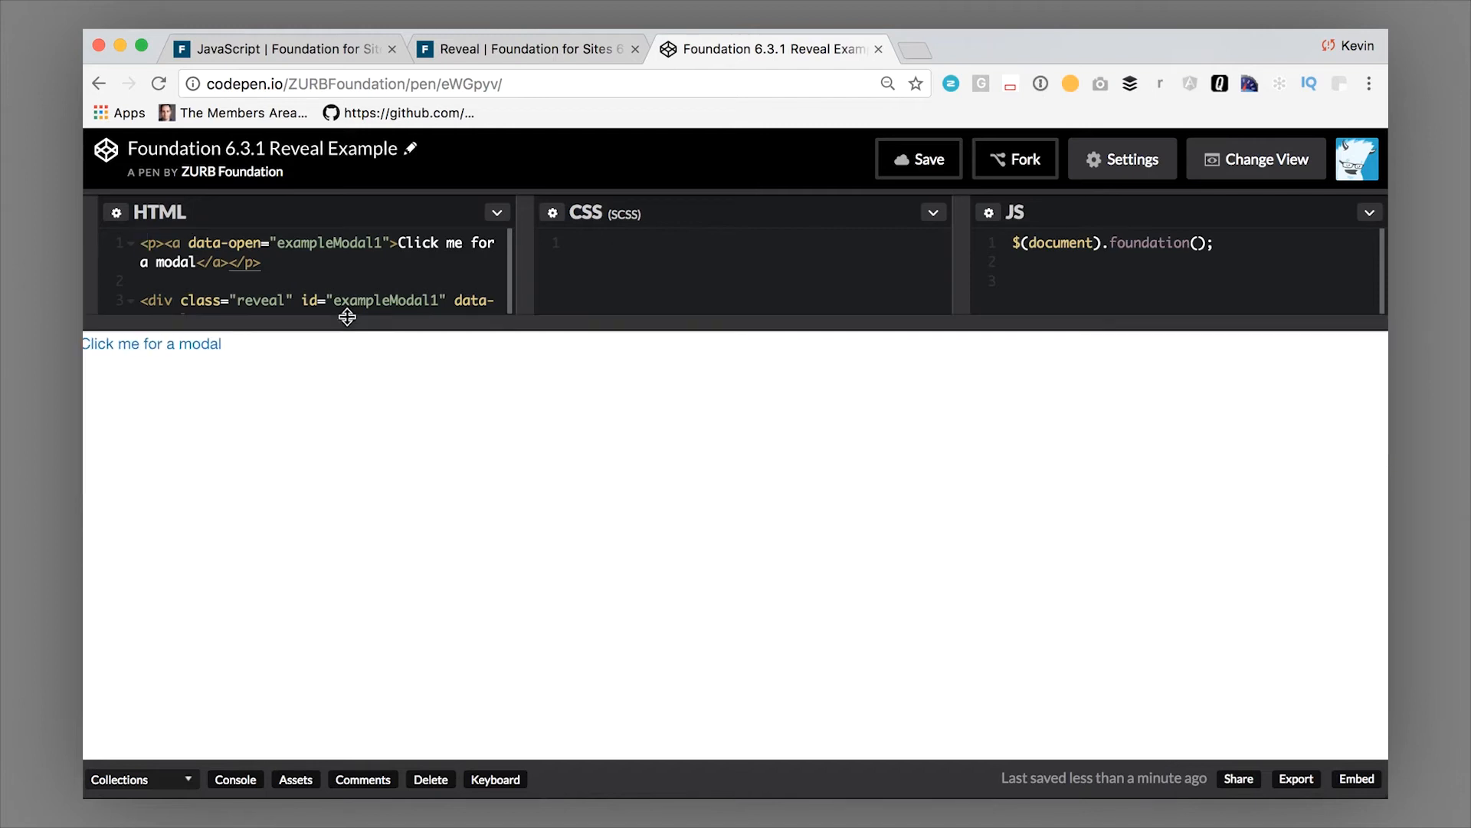
Step: Open the 'Awesome. I Have It.' modal from 'Click me for a modal', then close it
left_click(151, 343)
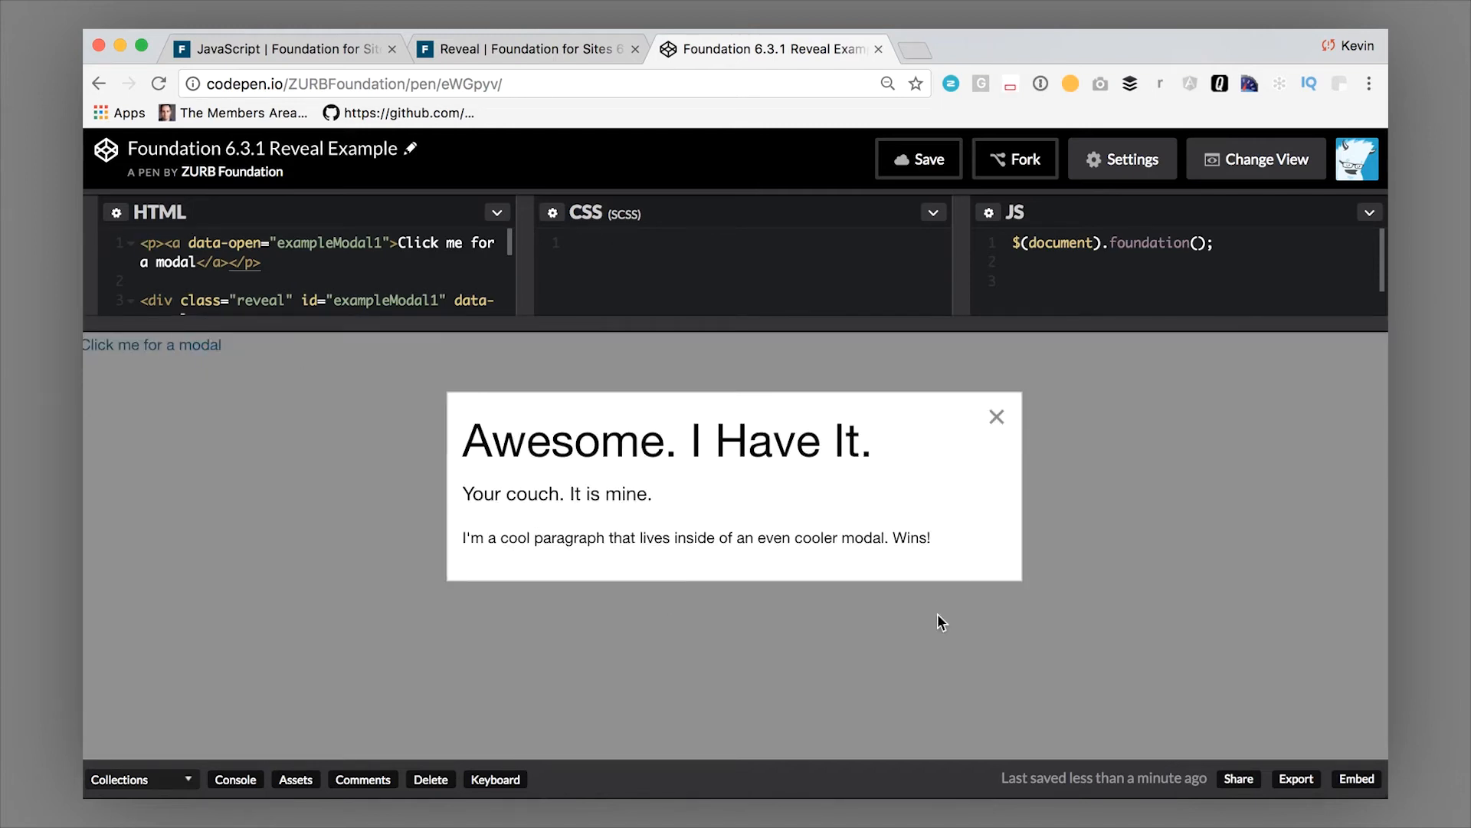
left_click(996, 415)
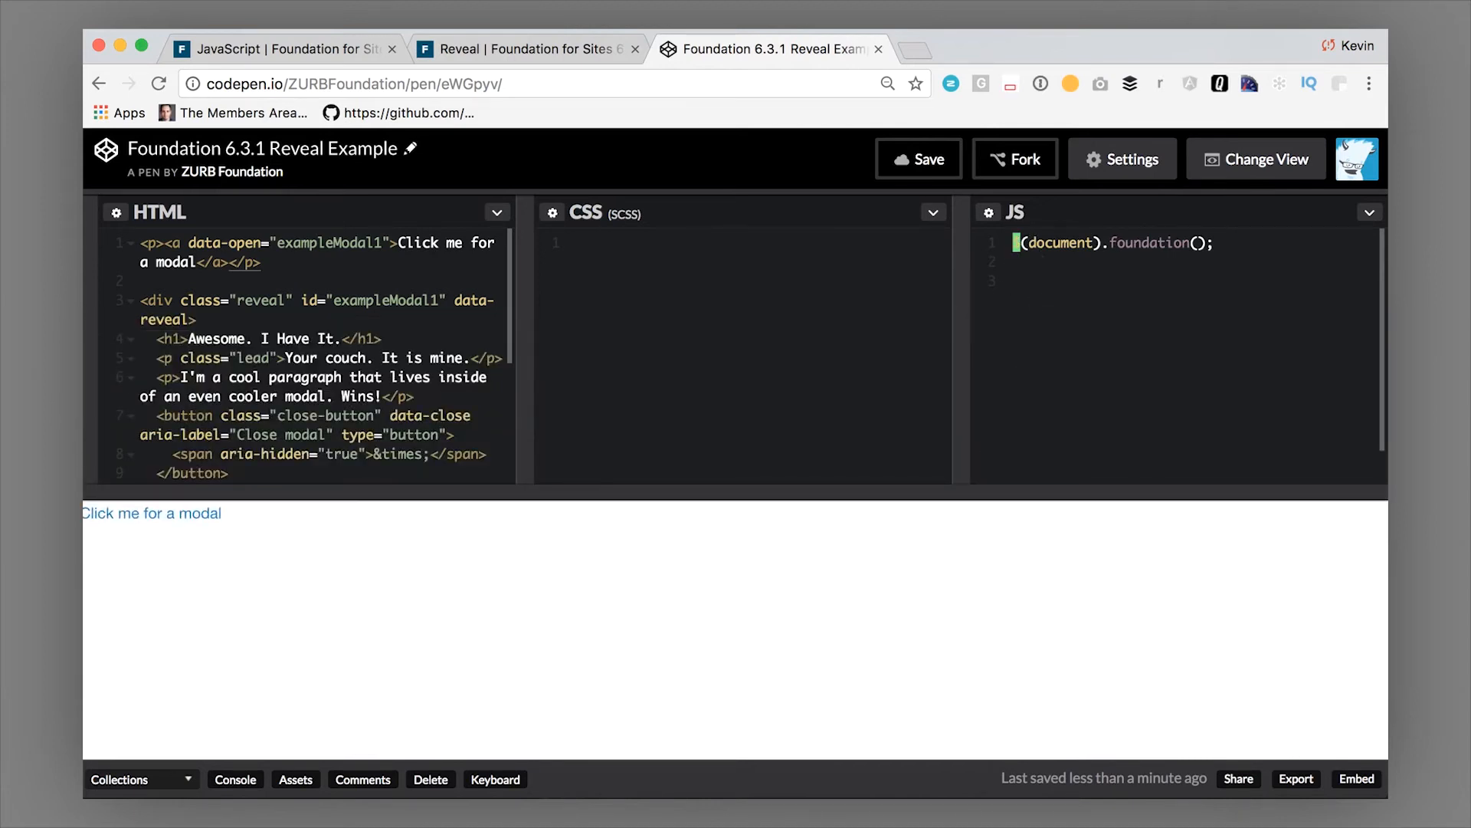
Step: Add Foundation.Reveal.defaults.overlay = false to the JS and test the overlay-free modal
type("Foundatio")
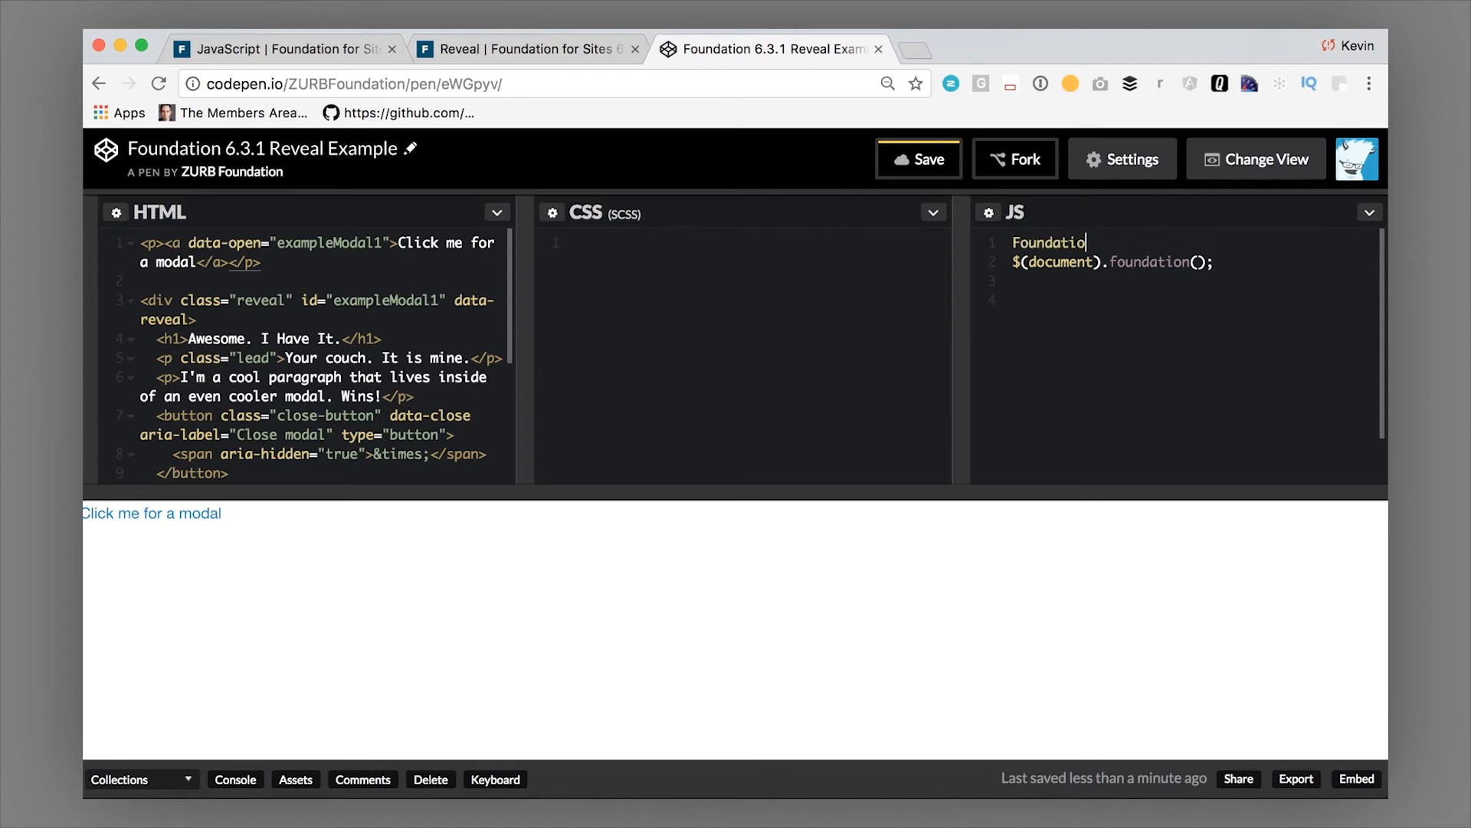
type(".Reveal.def")
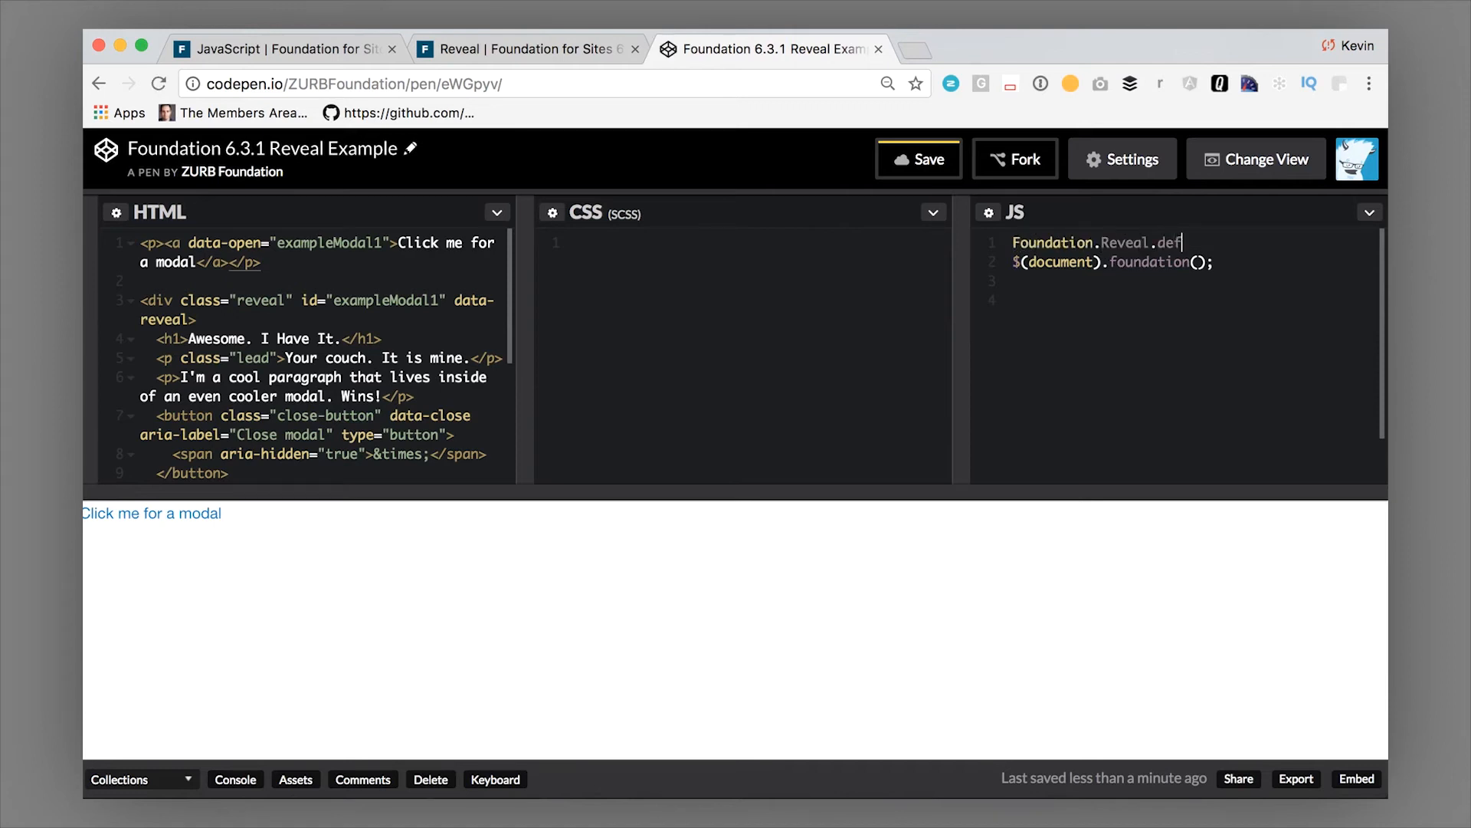
type("aults")
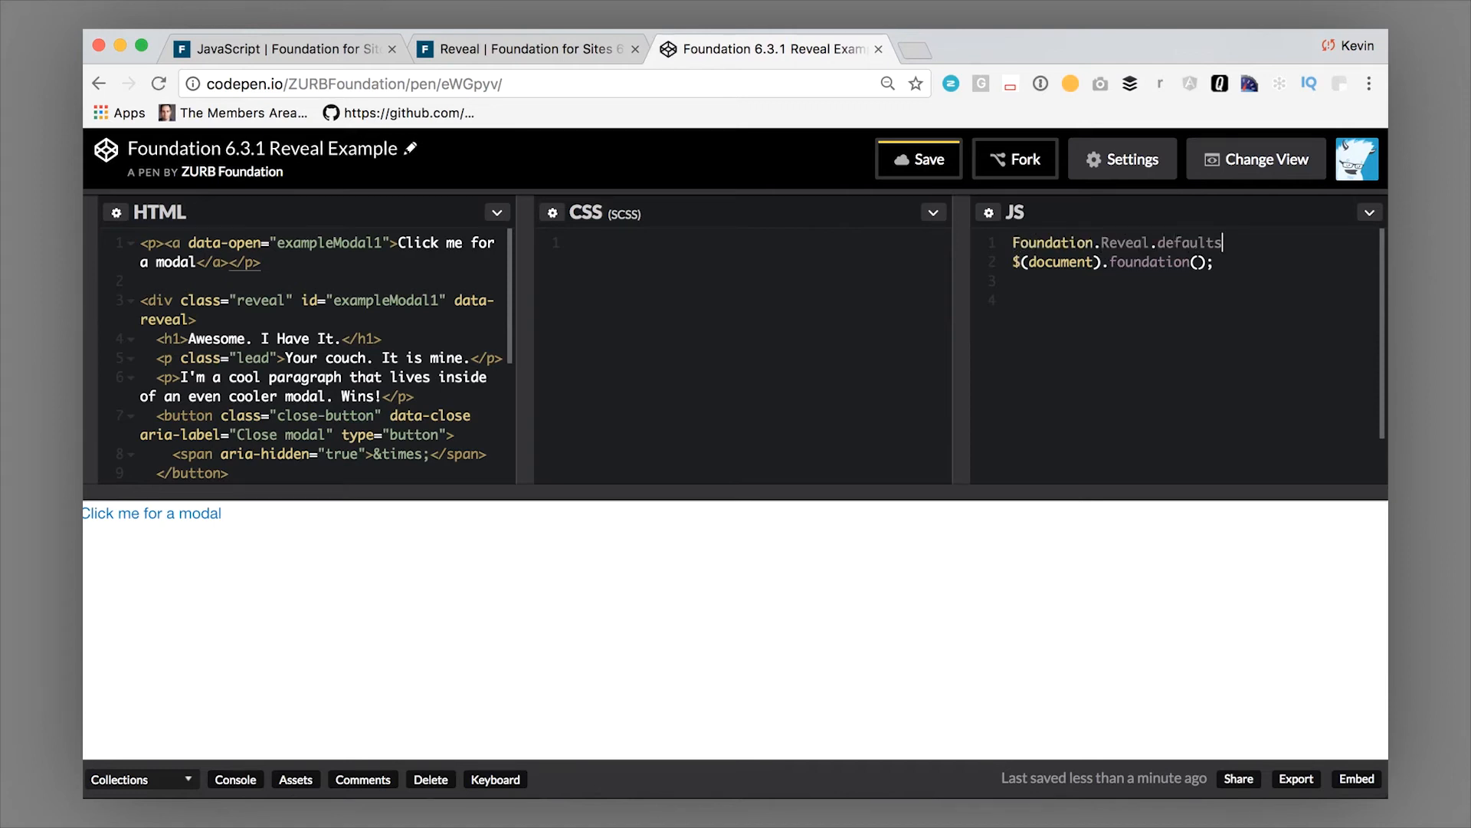
type(".overlay = false;")
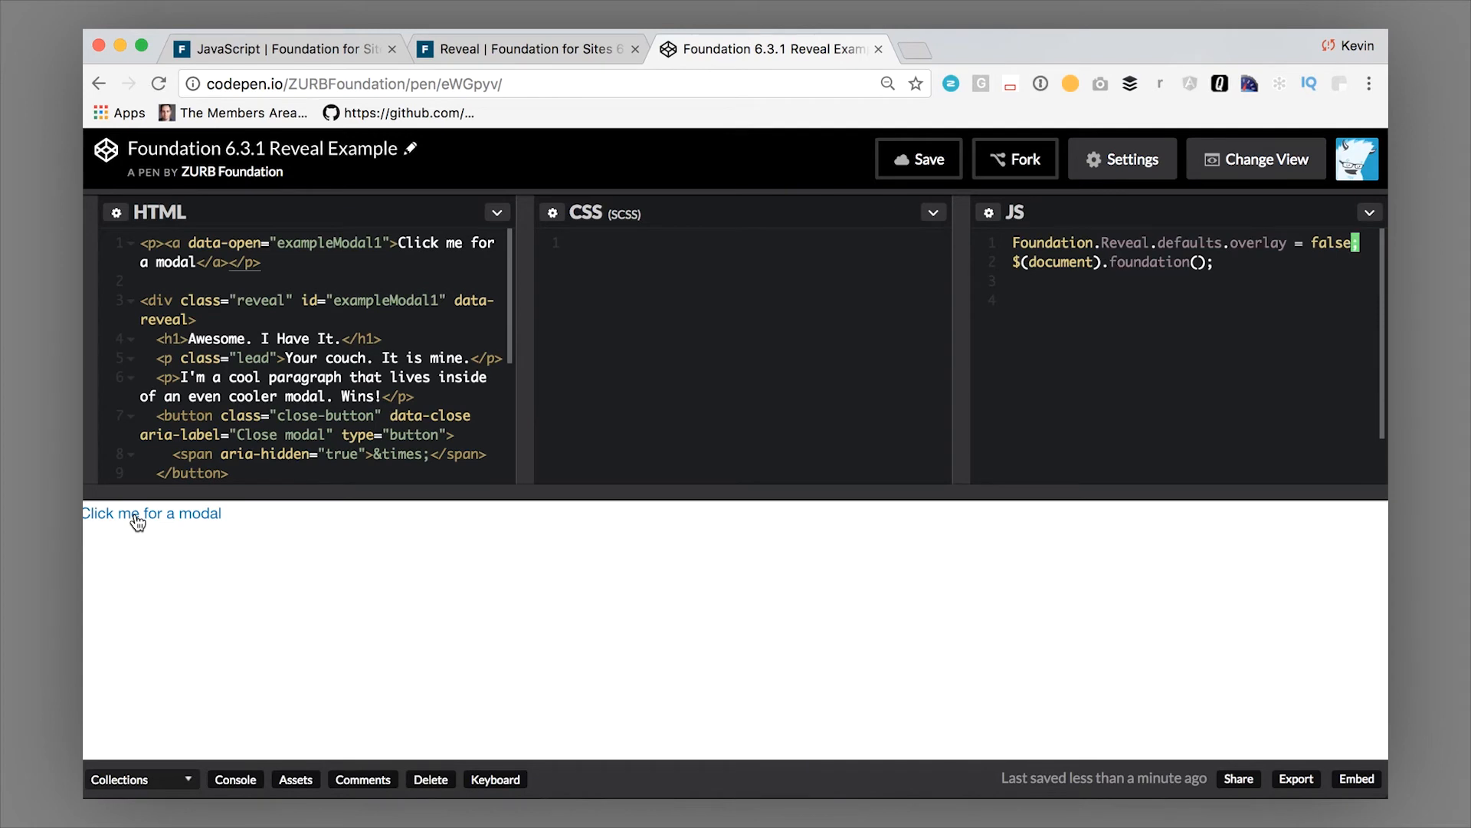
left_click(150, 513)
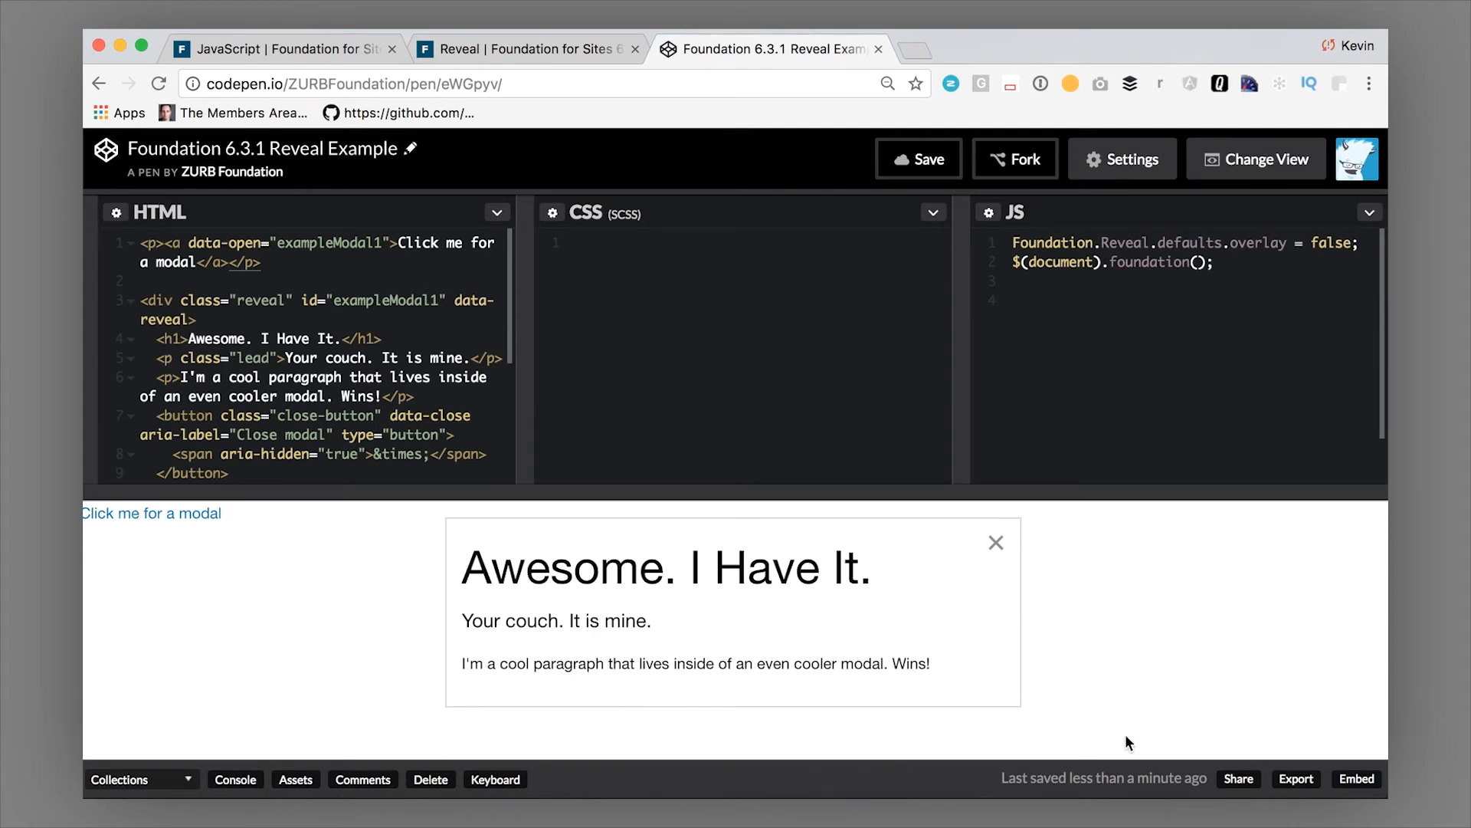
left_click(996, 543)
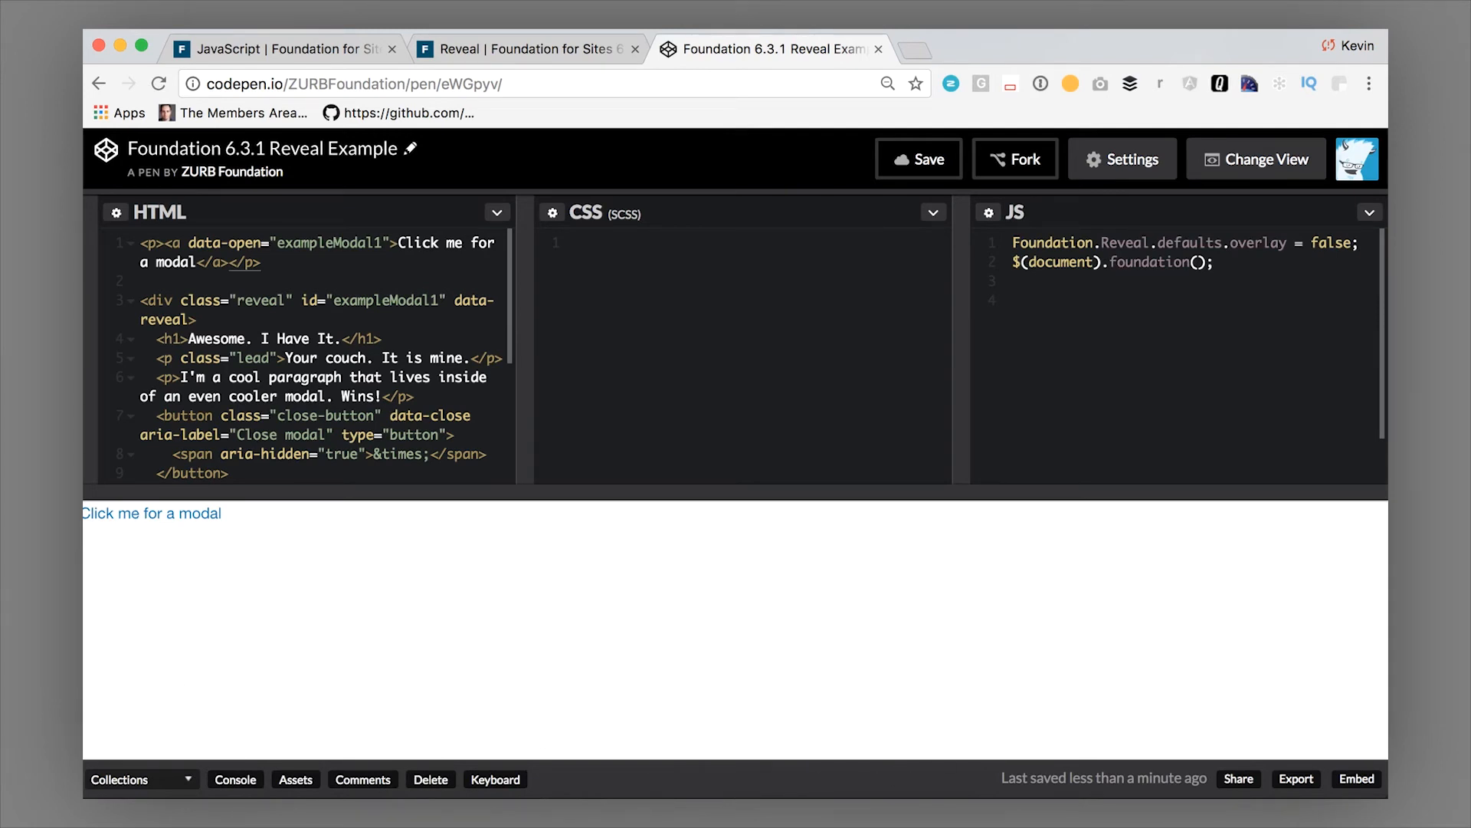
Step: Remove the JS overlay default, keeping $(document).foundation();, and confirm the overlay returns
key("Backspace")
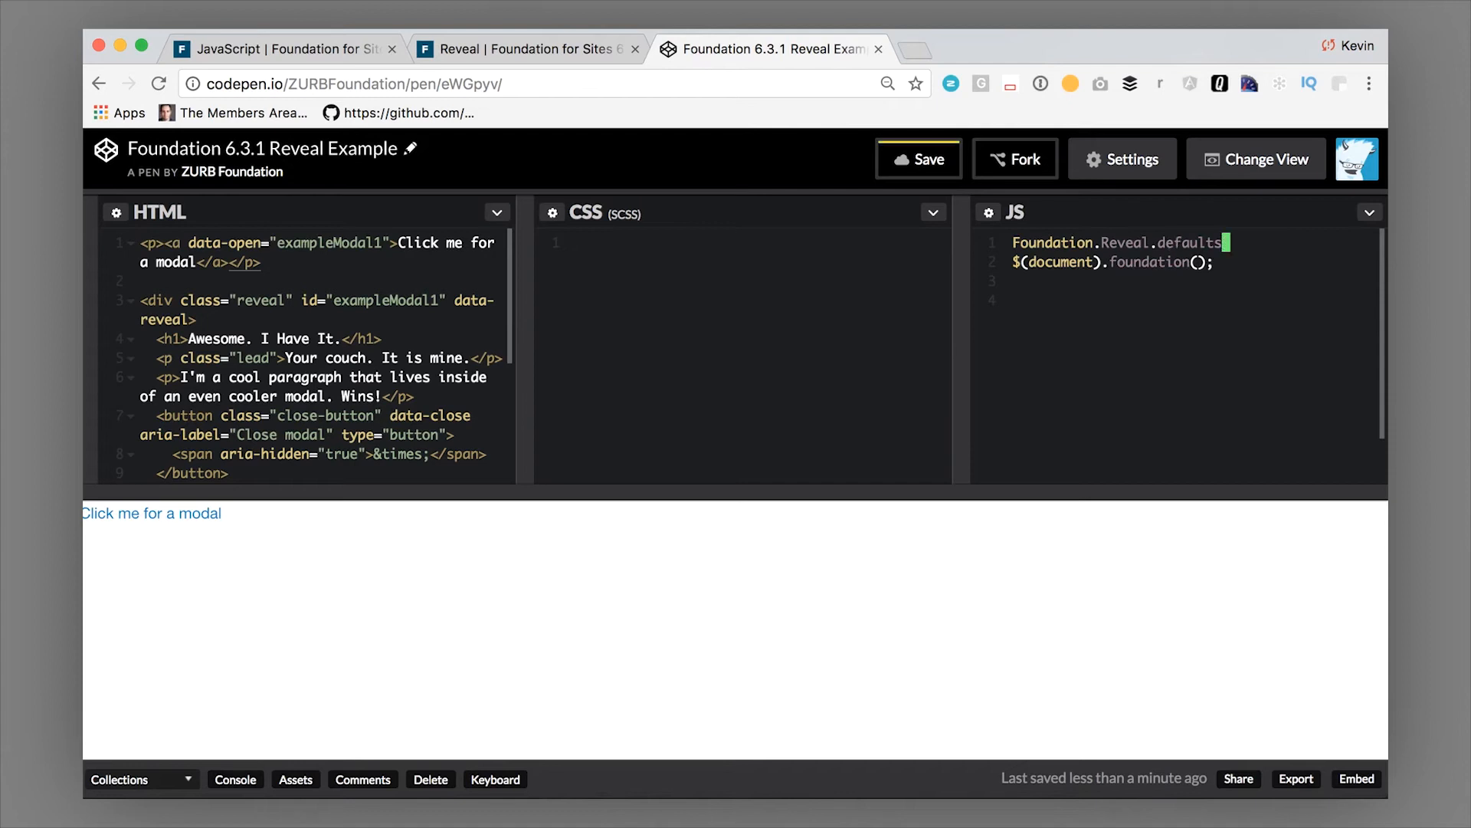
type("w")
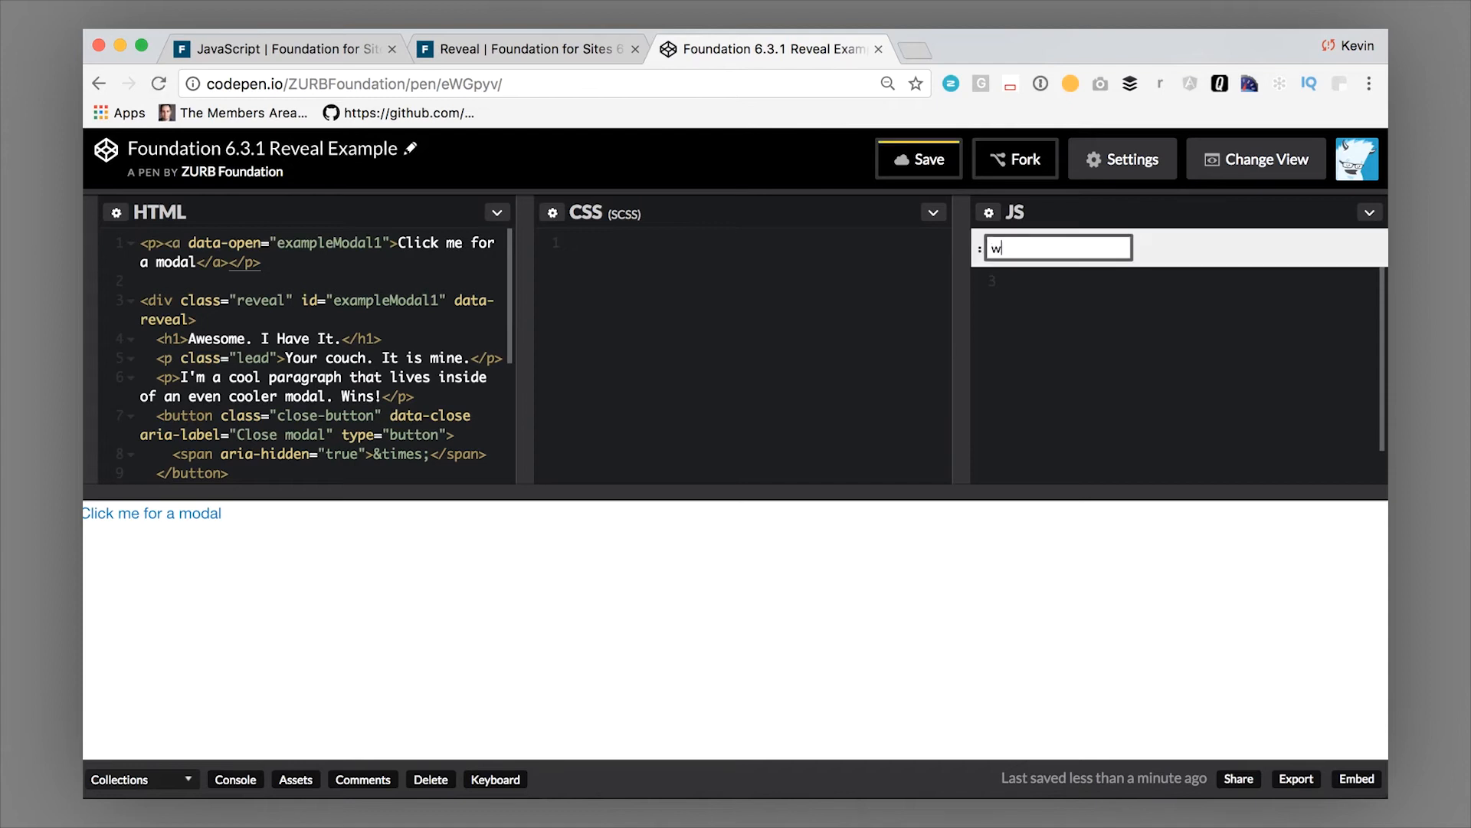
type("$(document).foundation();")
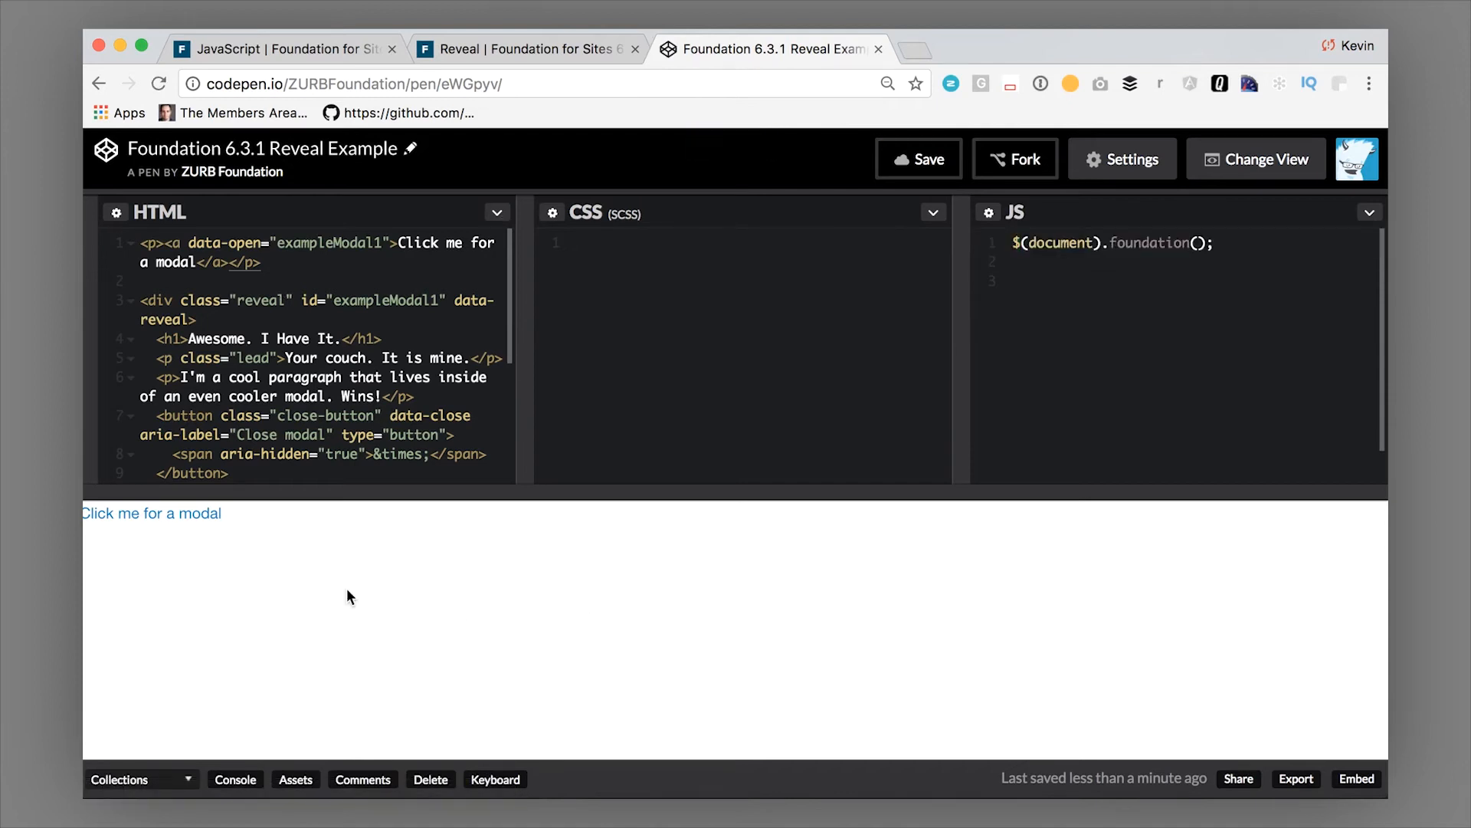
left_click(150, 513)
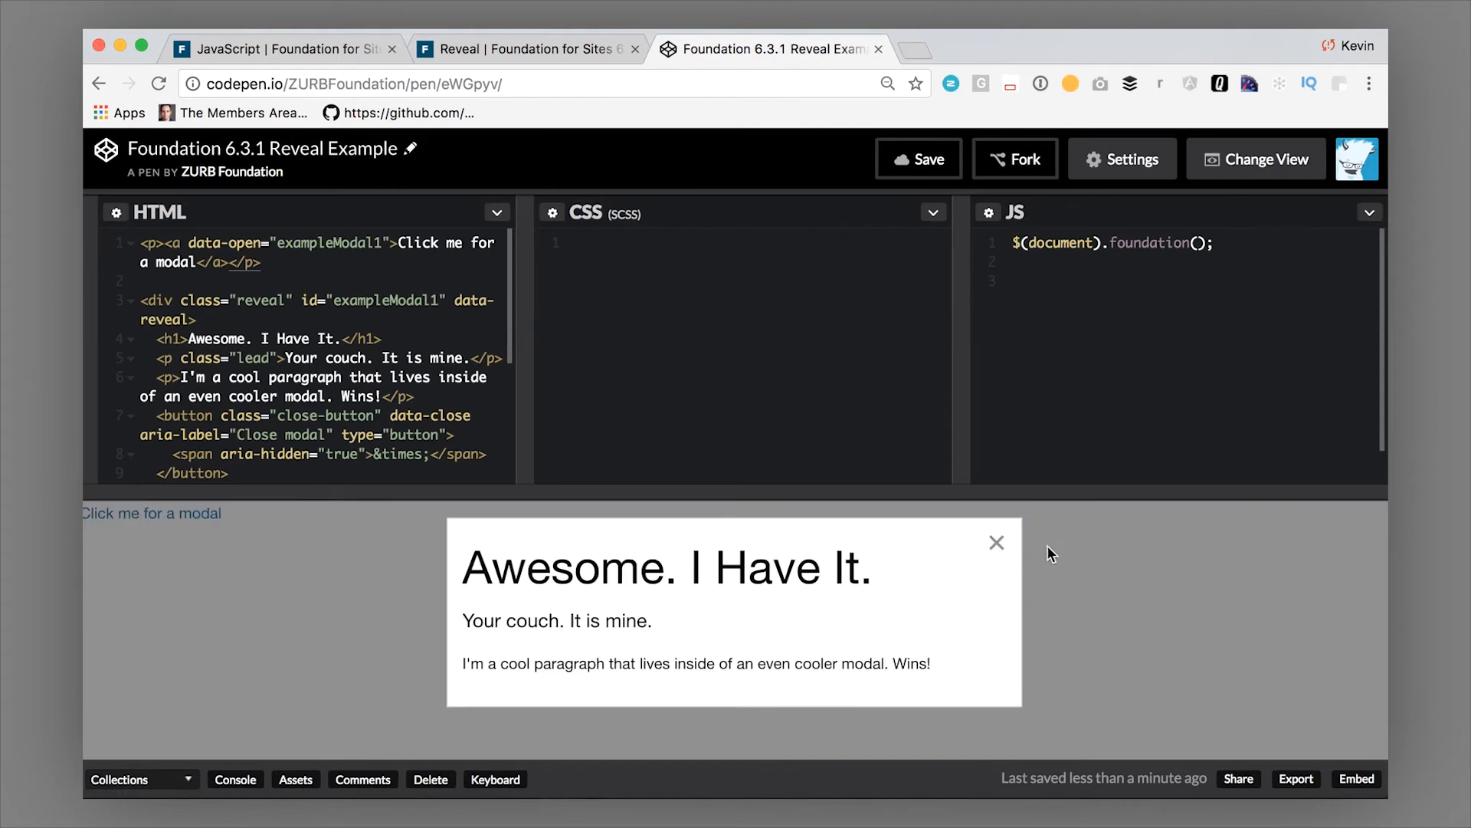
left_click(996, 542)
type(" data-overlay=\"false\"")
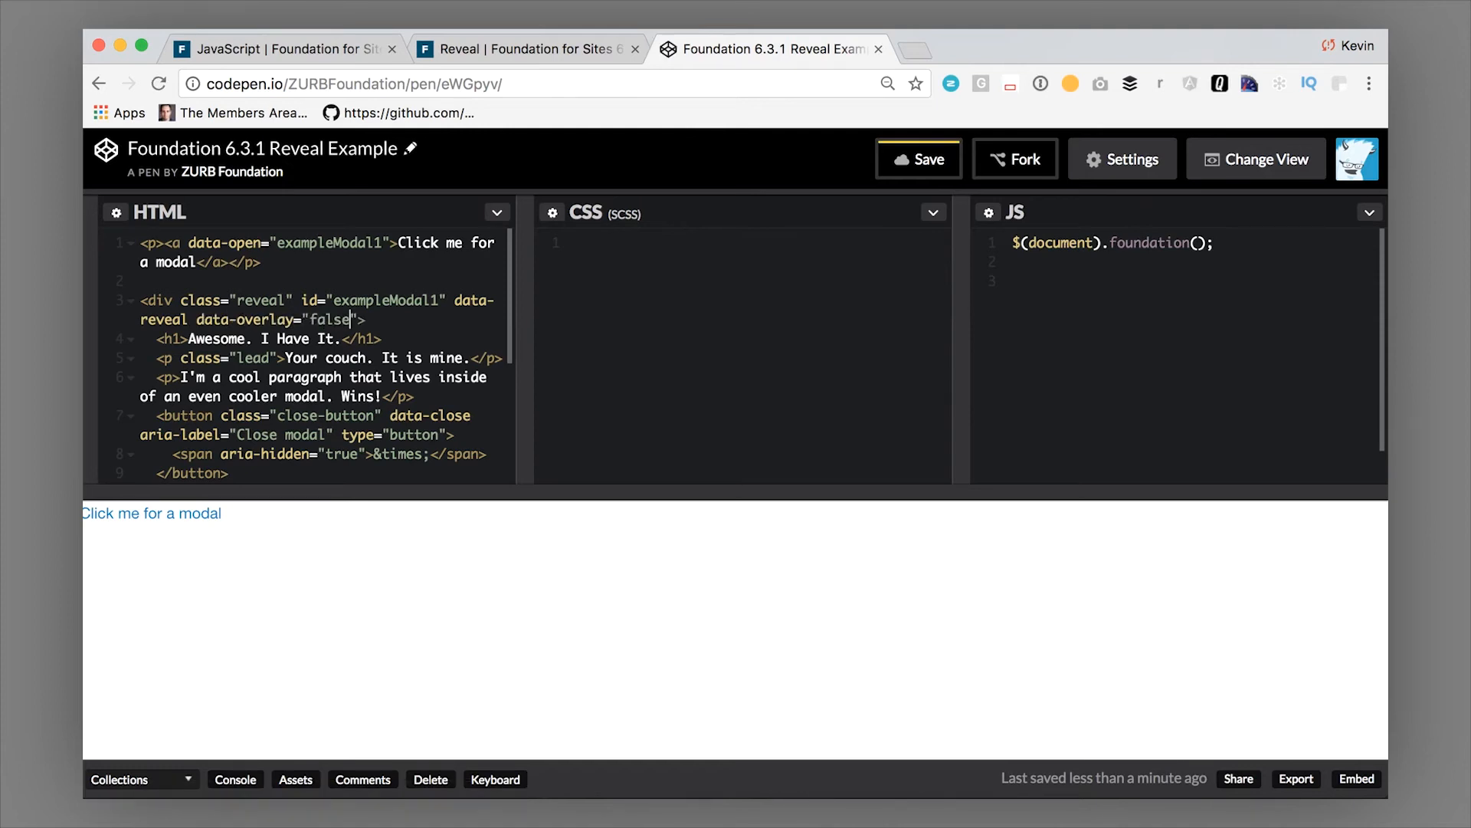
Step: Add data-overlay="false" to the reveal div and test the modal again
left_click(917, 158)
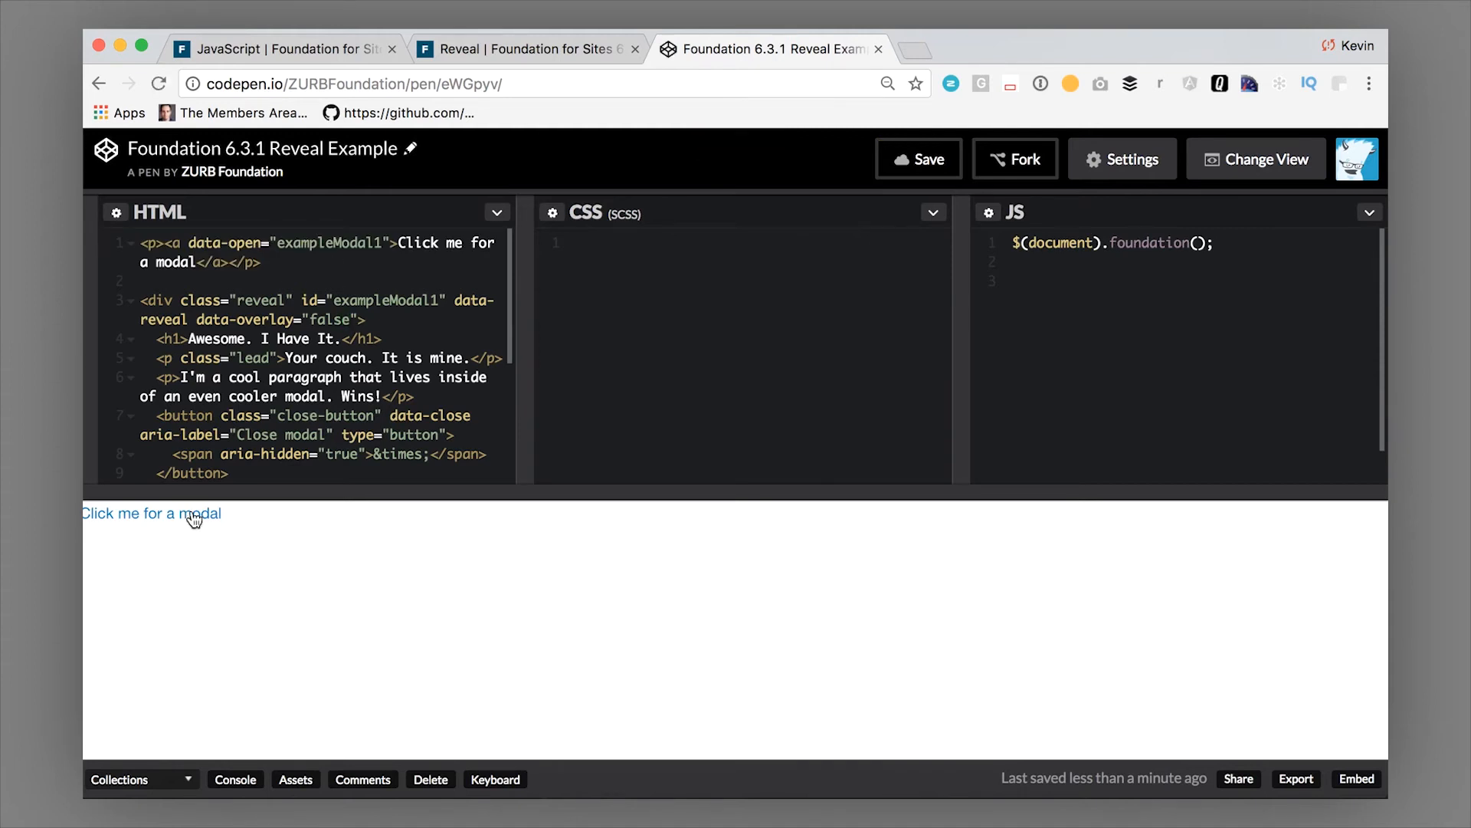
left_click(150, 513)
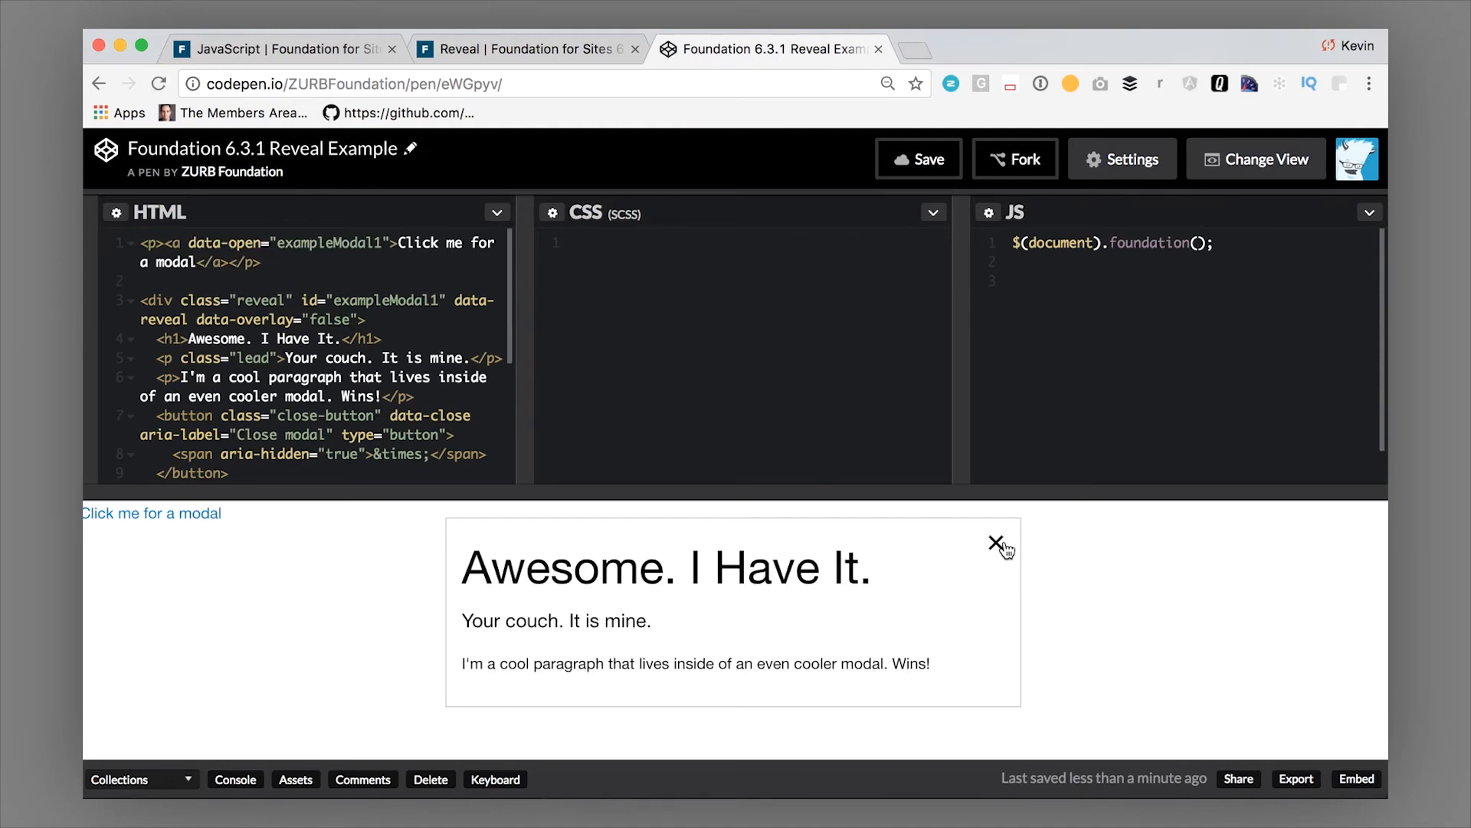
left_click(997, 544)
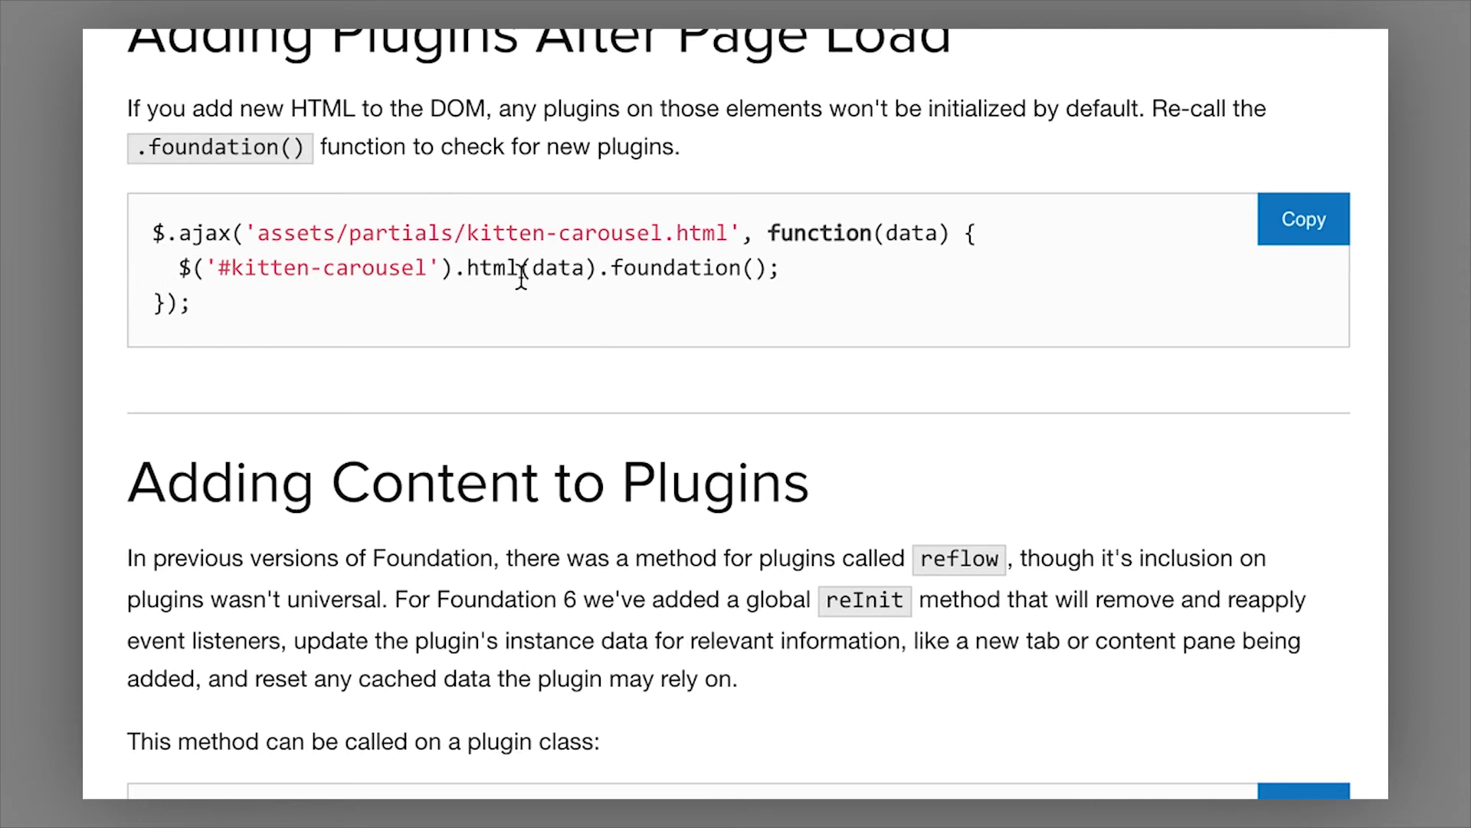
mouse_move(323, 268)
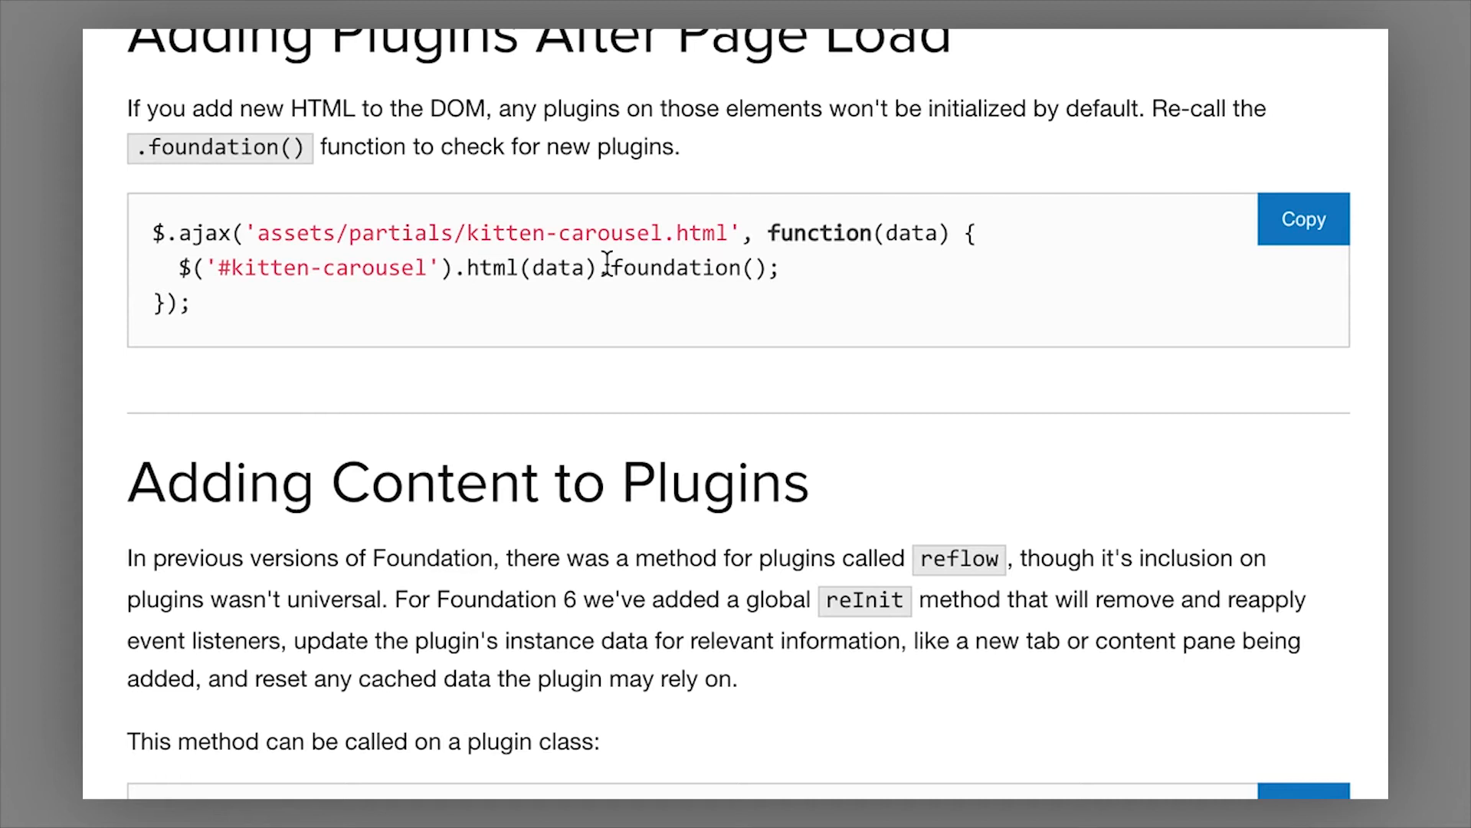
Step: Scroll past reInit to Programmatic Use and its foundation('open') method examples
scroll("down", 3)
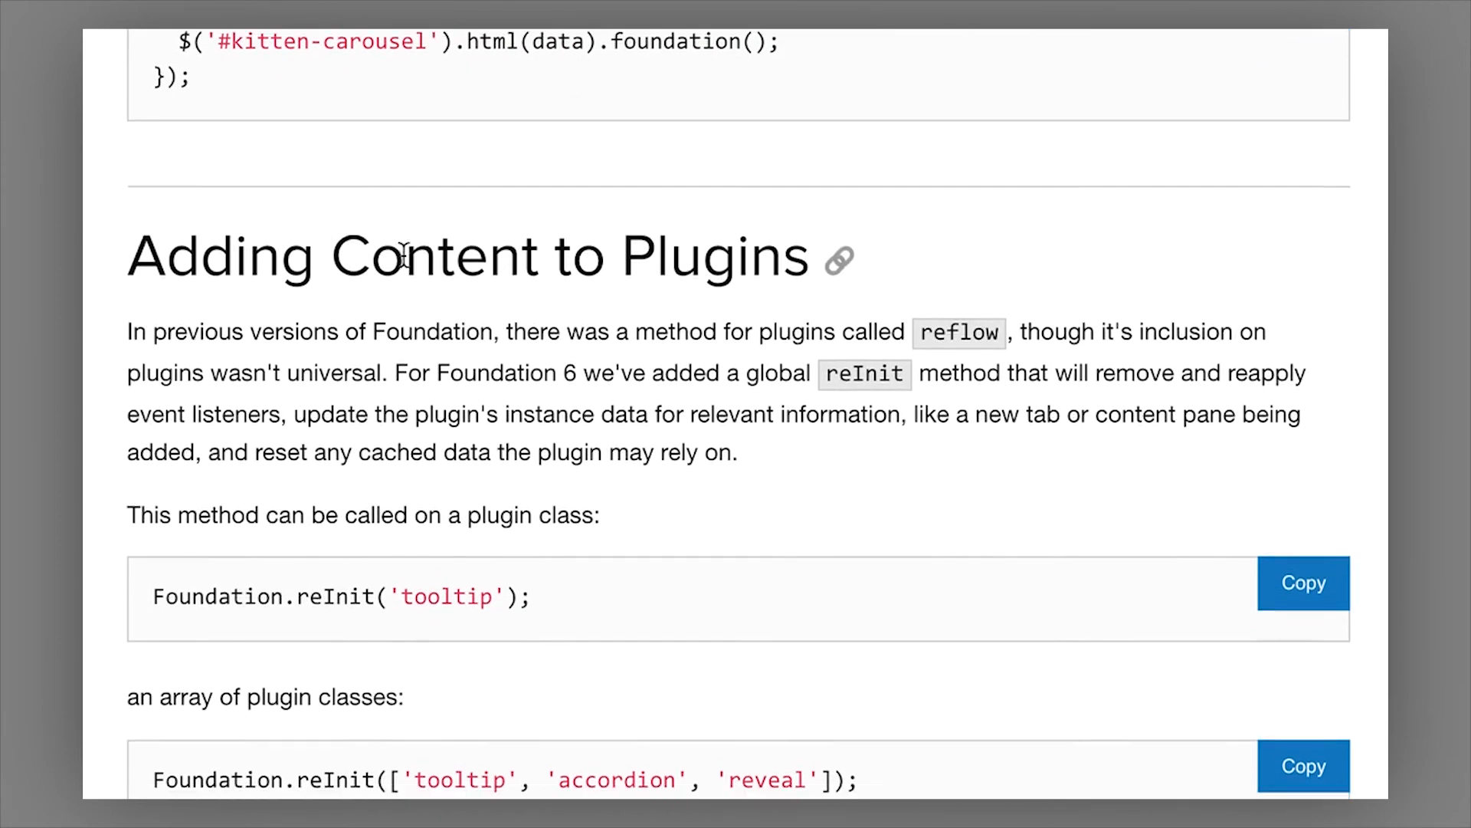
scroll("down", 3)
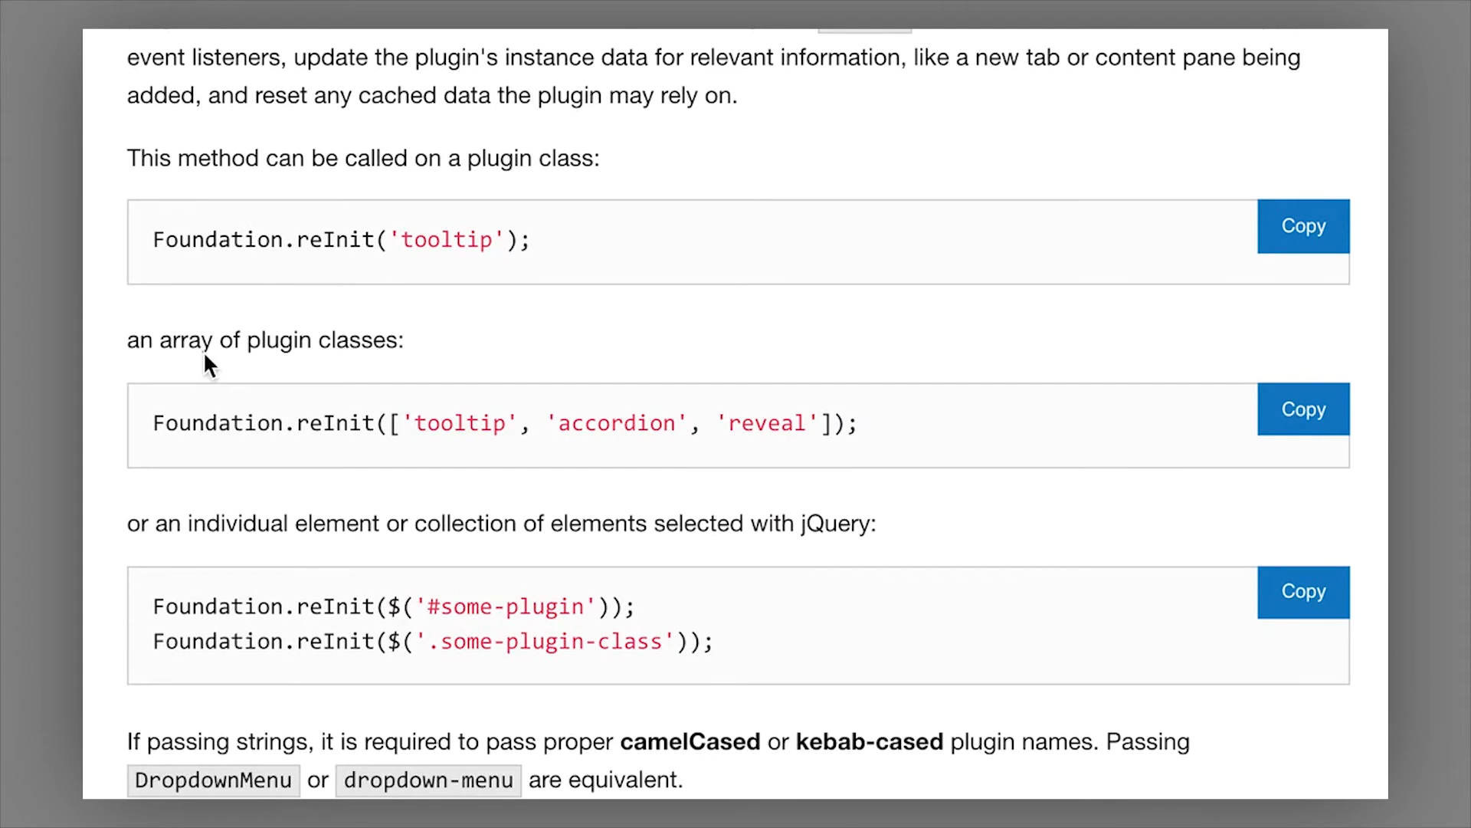
mouse_move(629, 261)
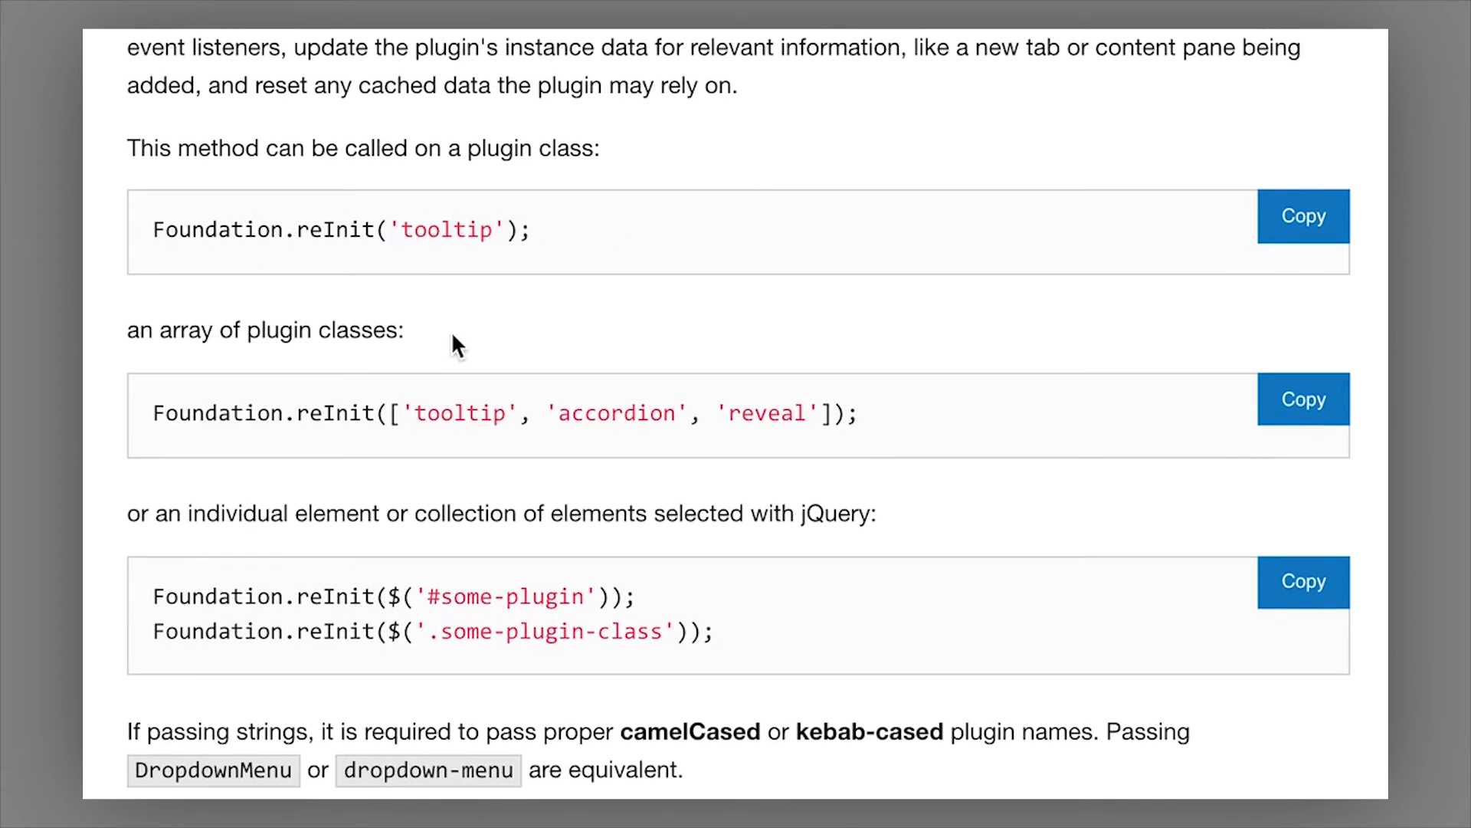
scroll("down", 3)
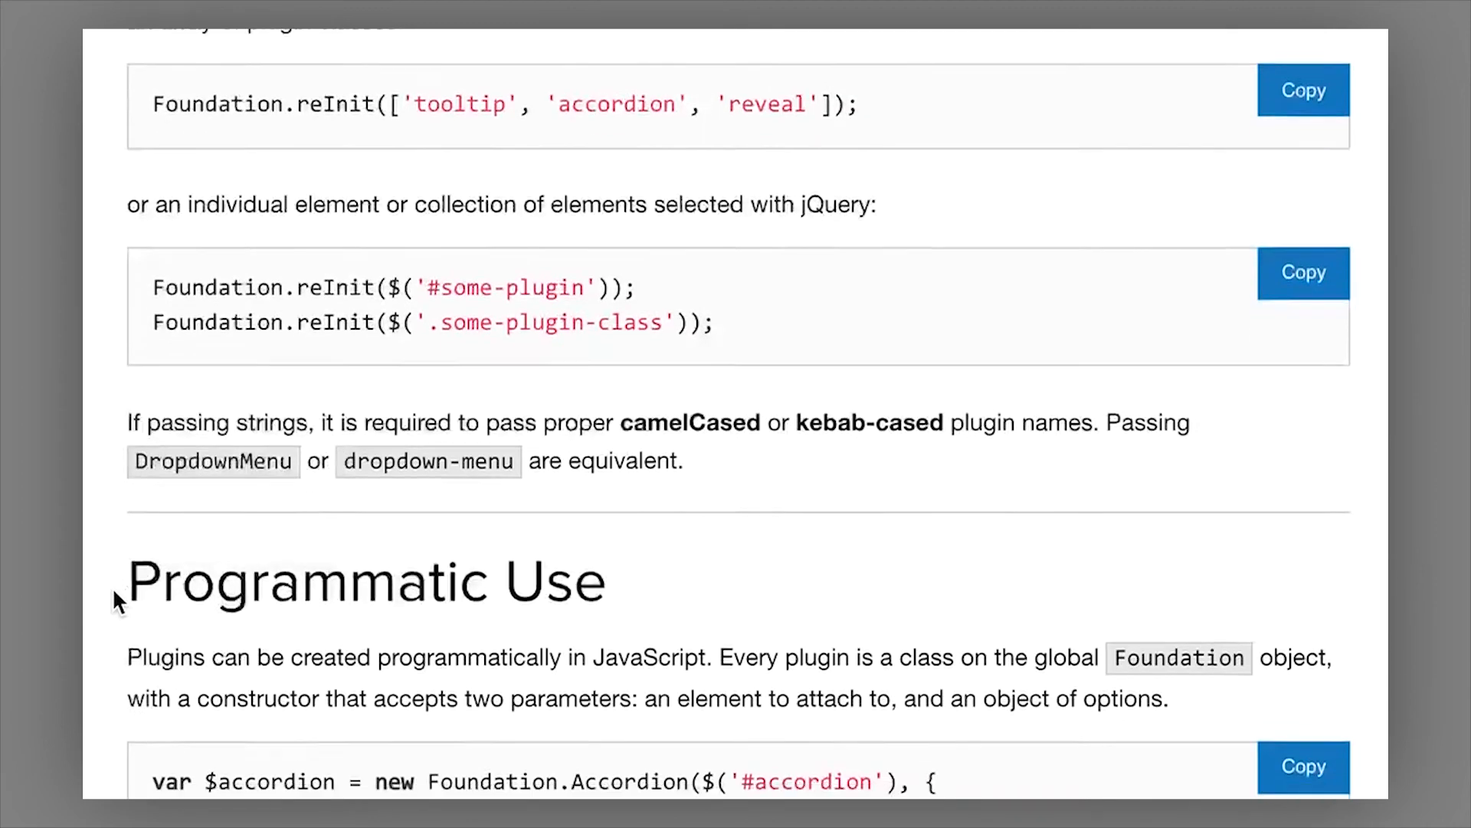
scroll("down", 3)
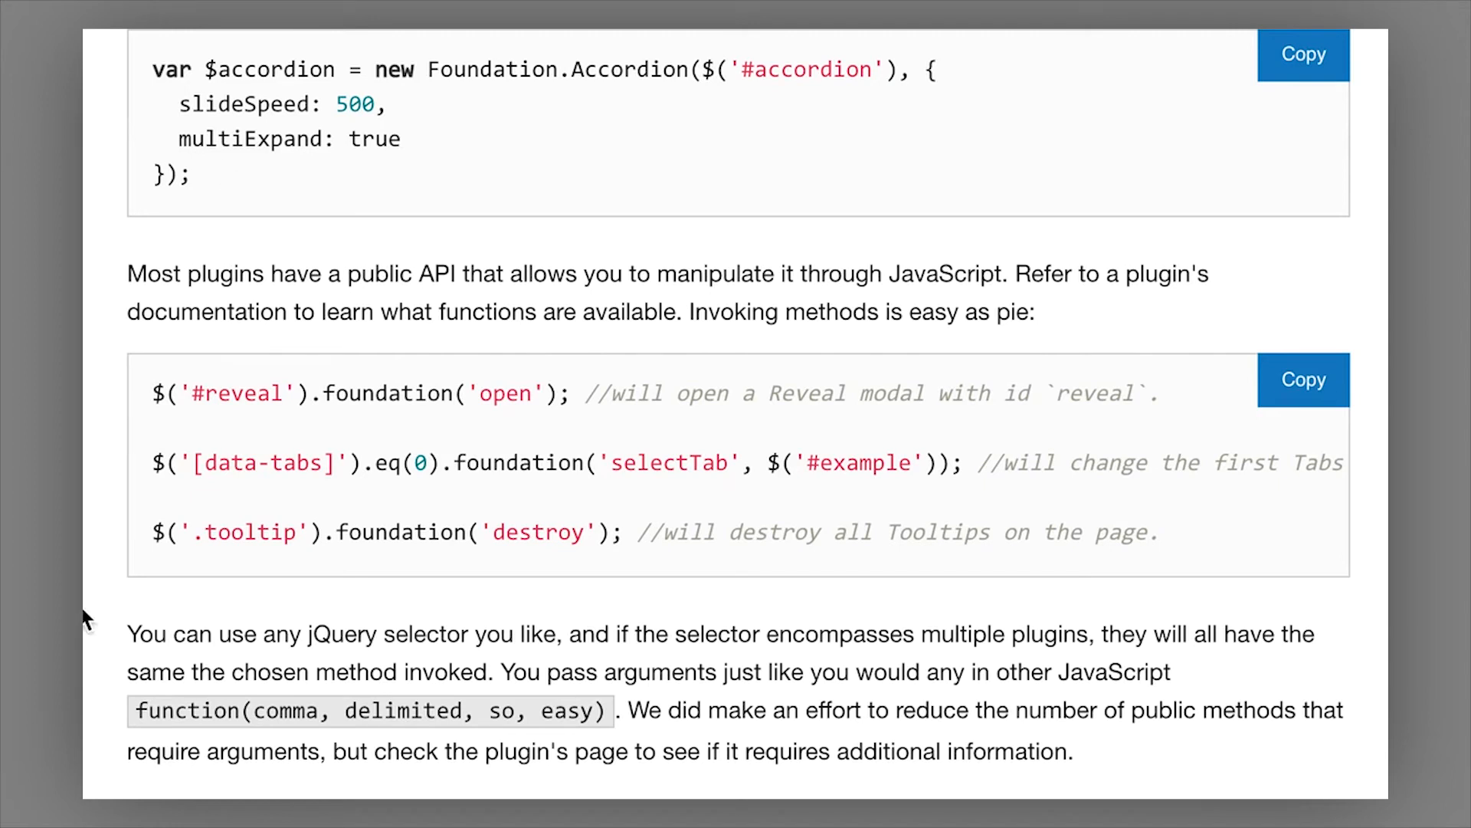
Step: Scroll to the foundation('open') example and select its '#reveal' selector
scroll("down", 3)
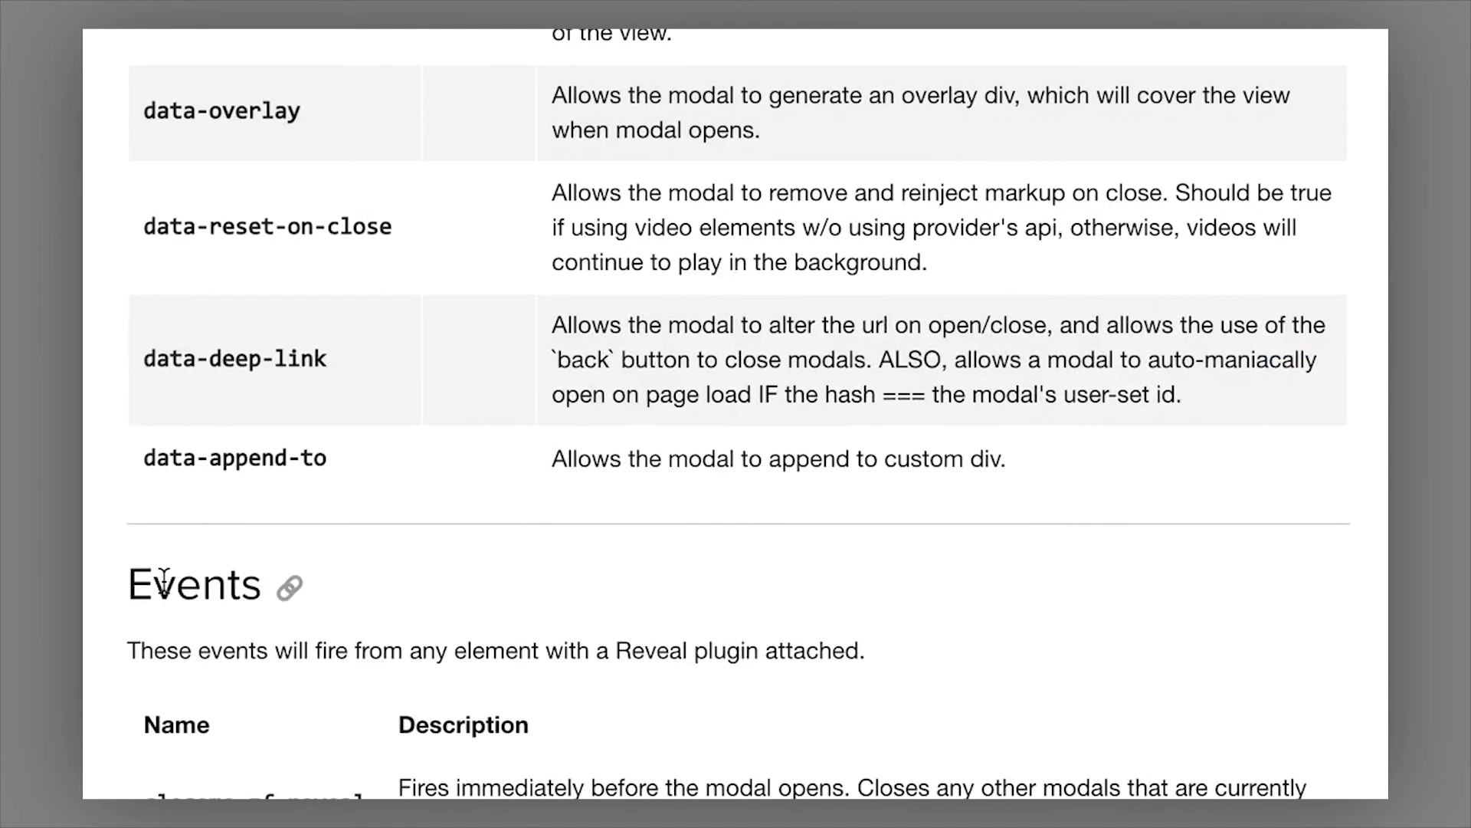
scroll("down", 3)
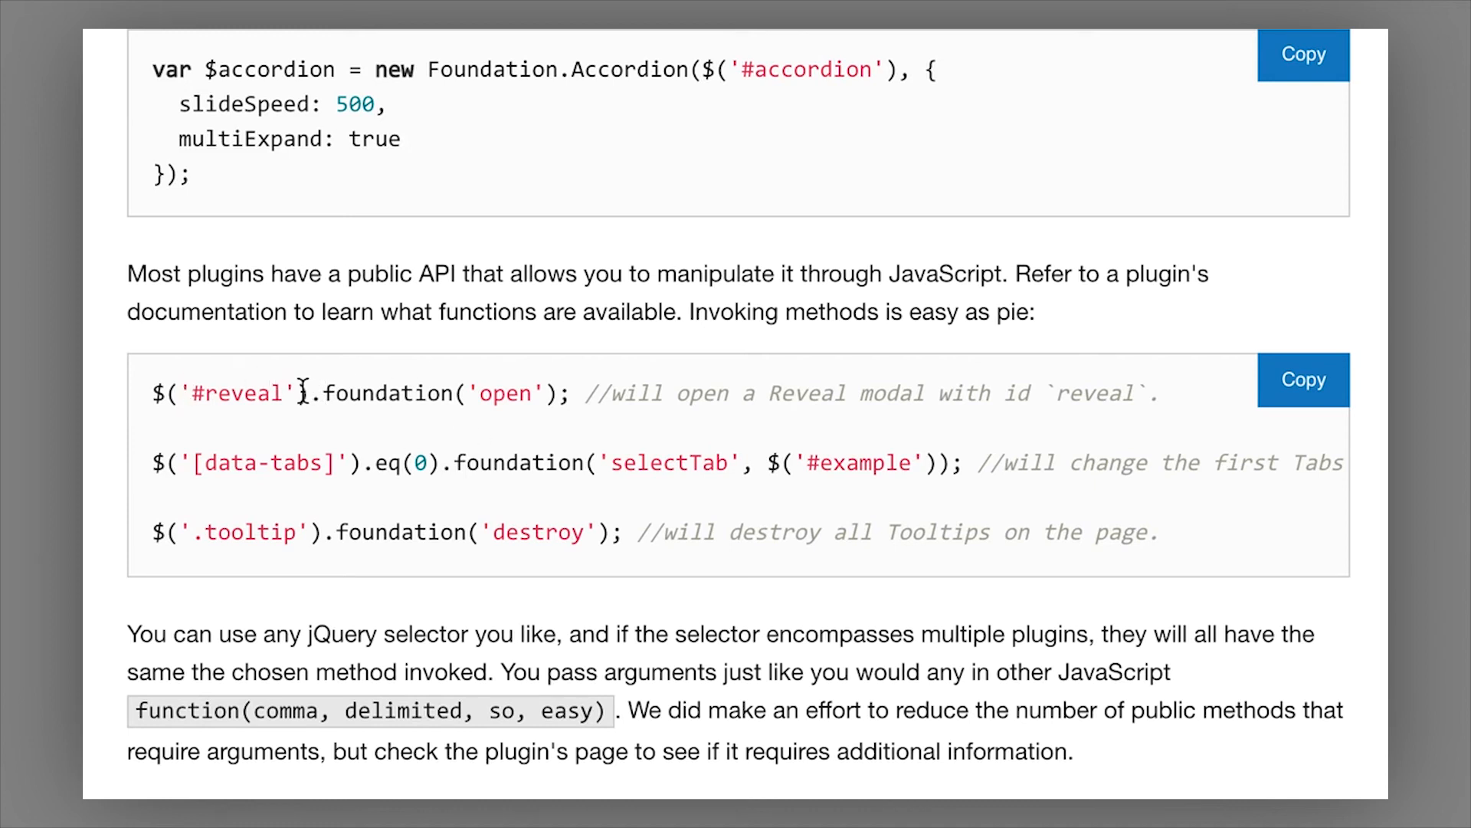
double_click(230, 393)
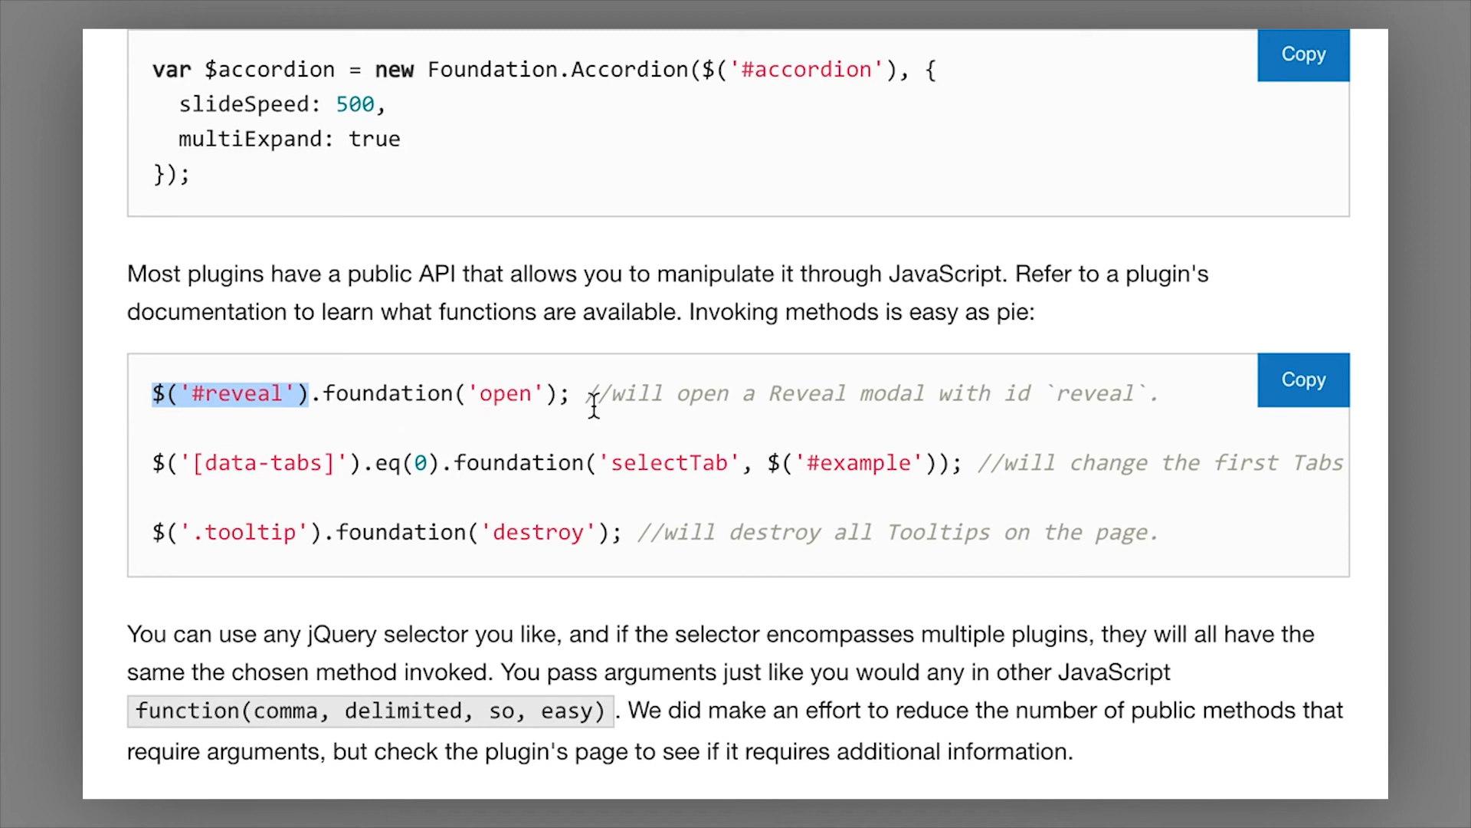
mouse_move(564, 404)
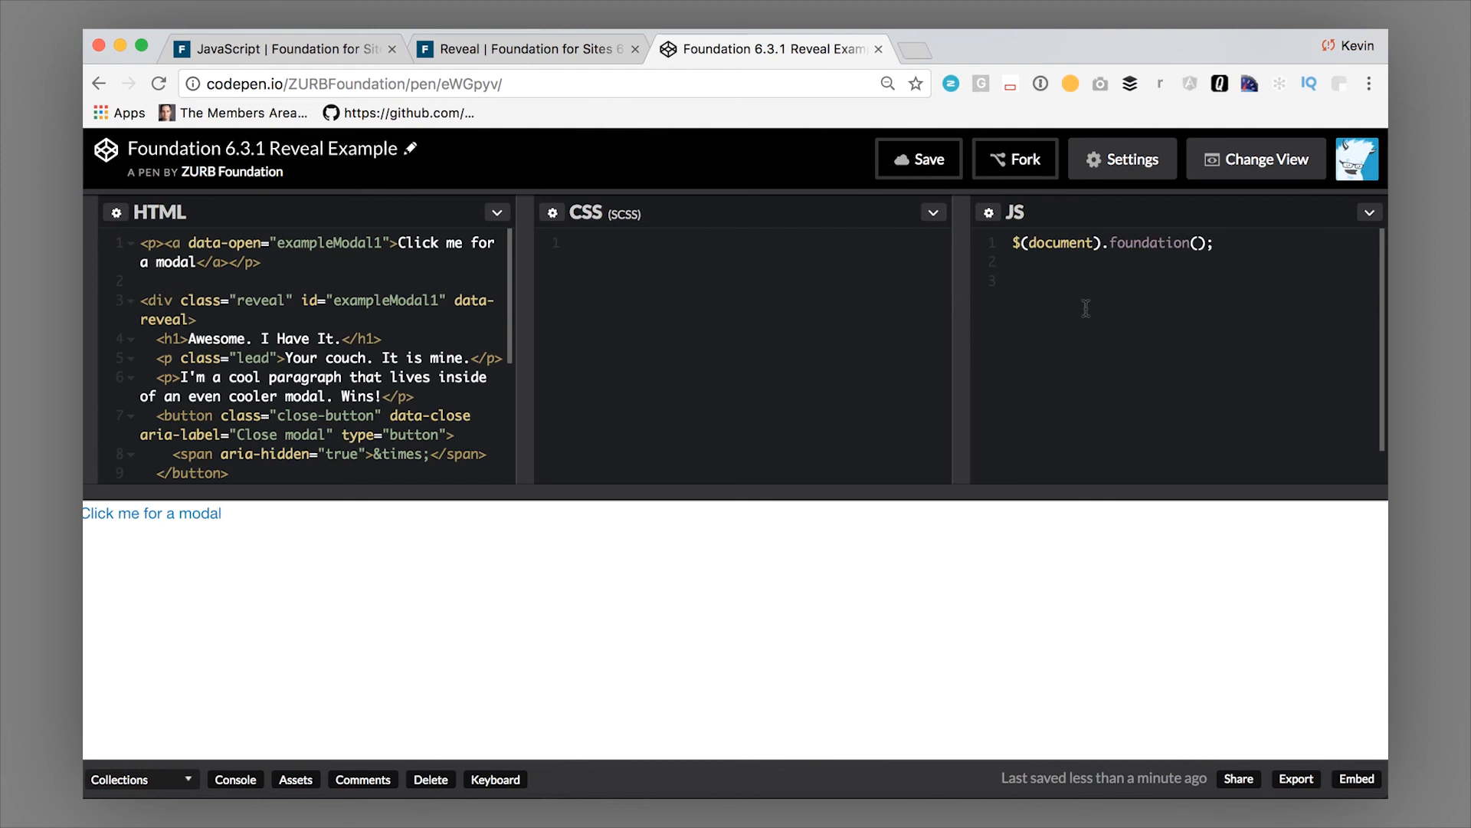
left_click(1014, 280)
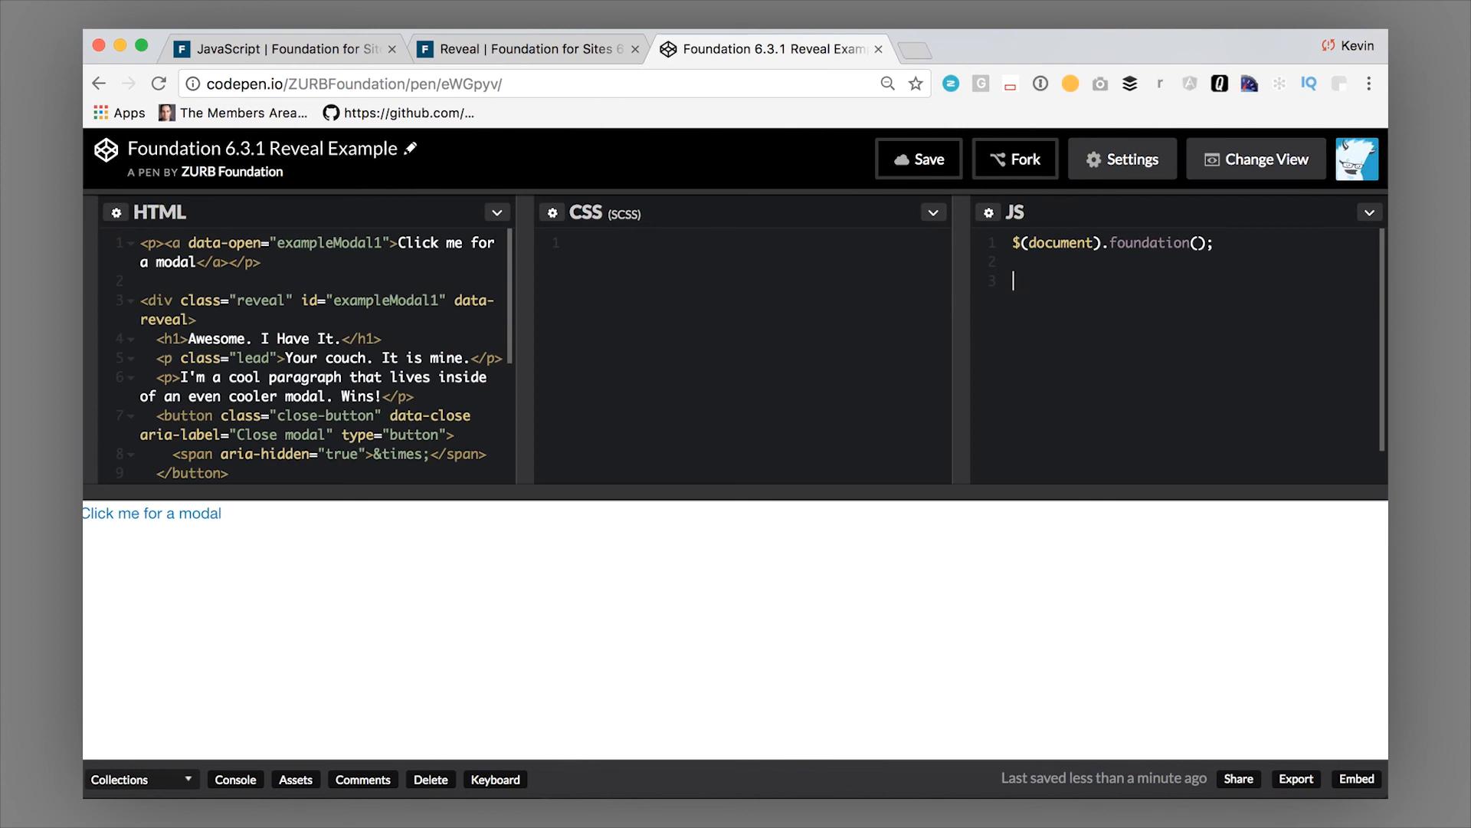
type("$('')")
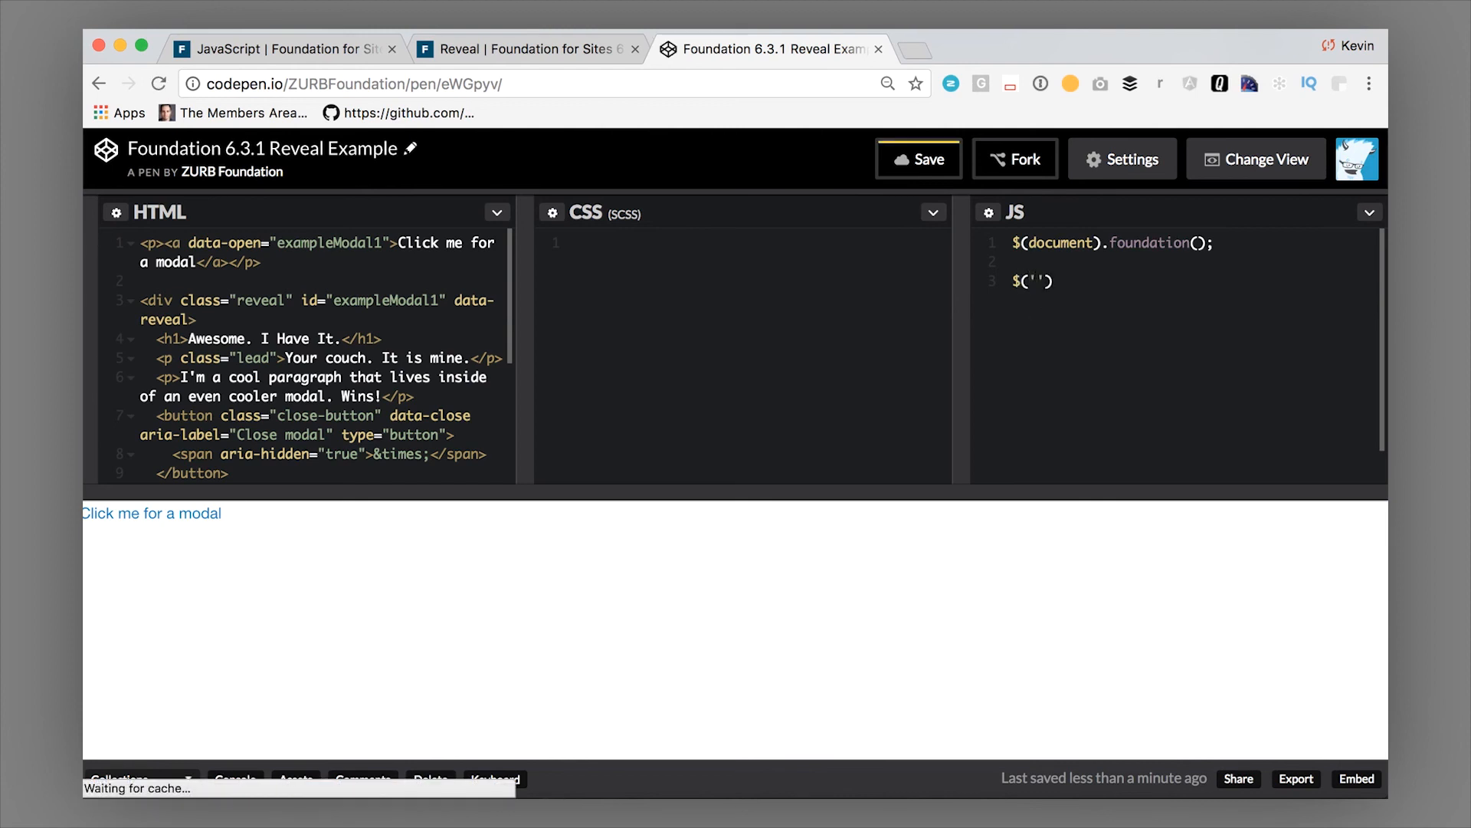
type("#ex")
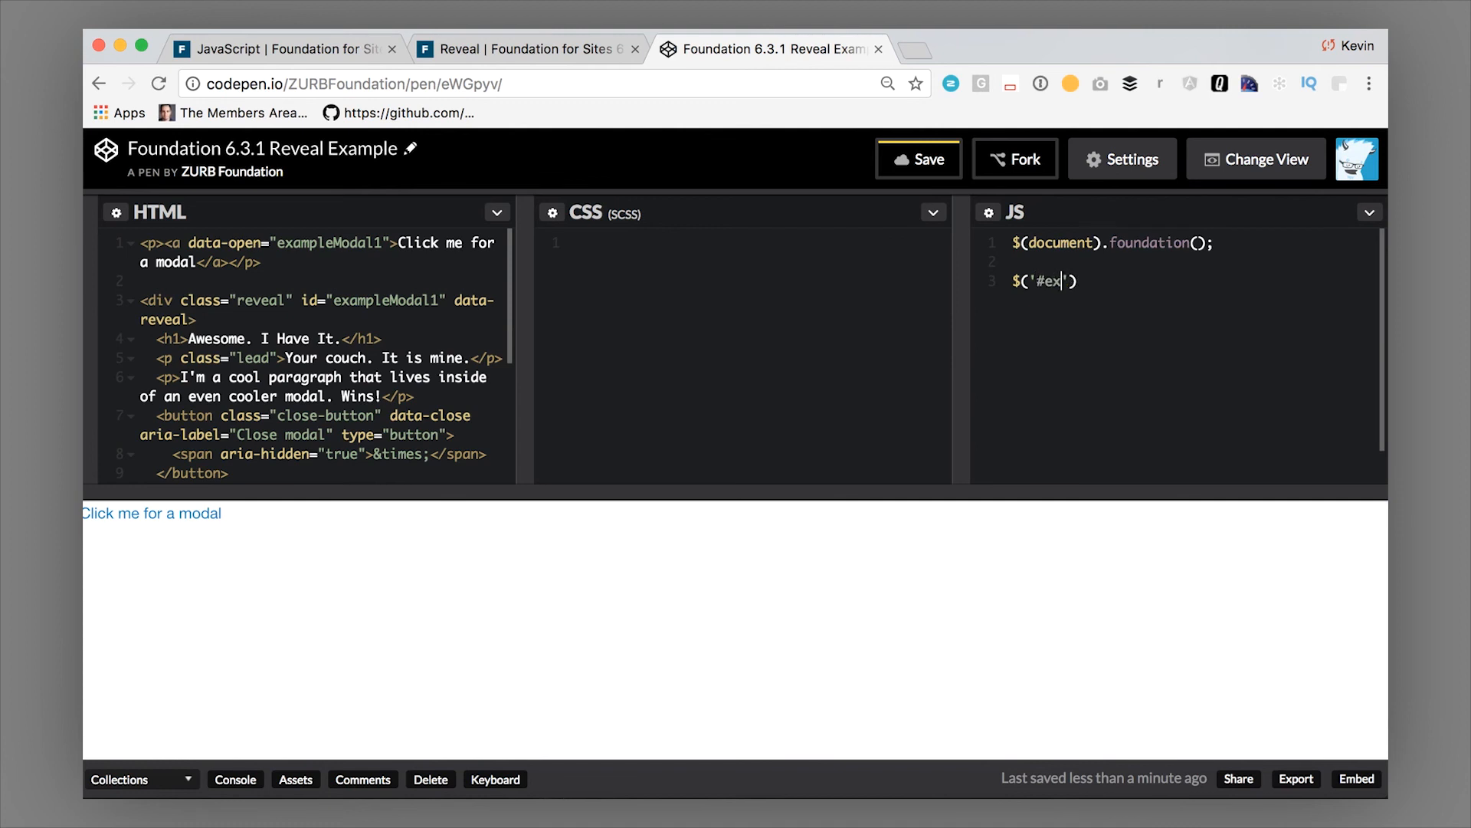
type("ampleModal1")
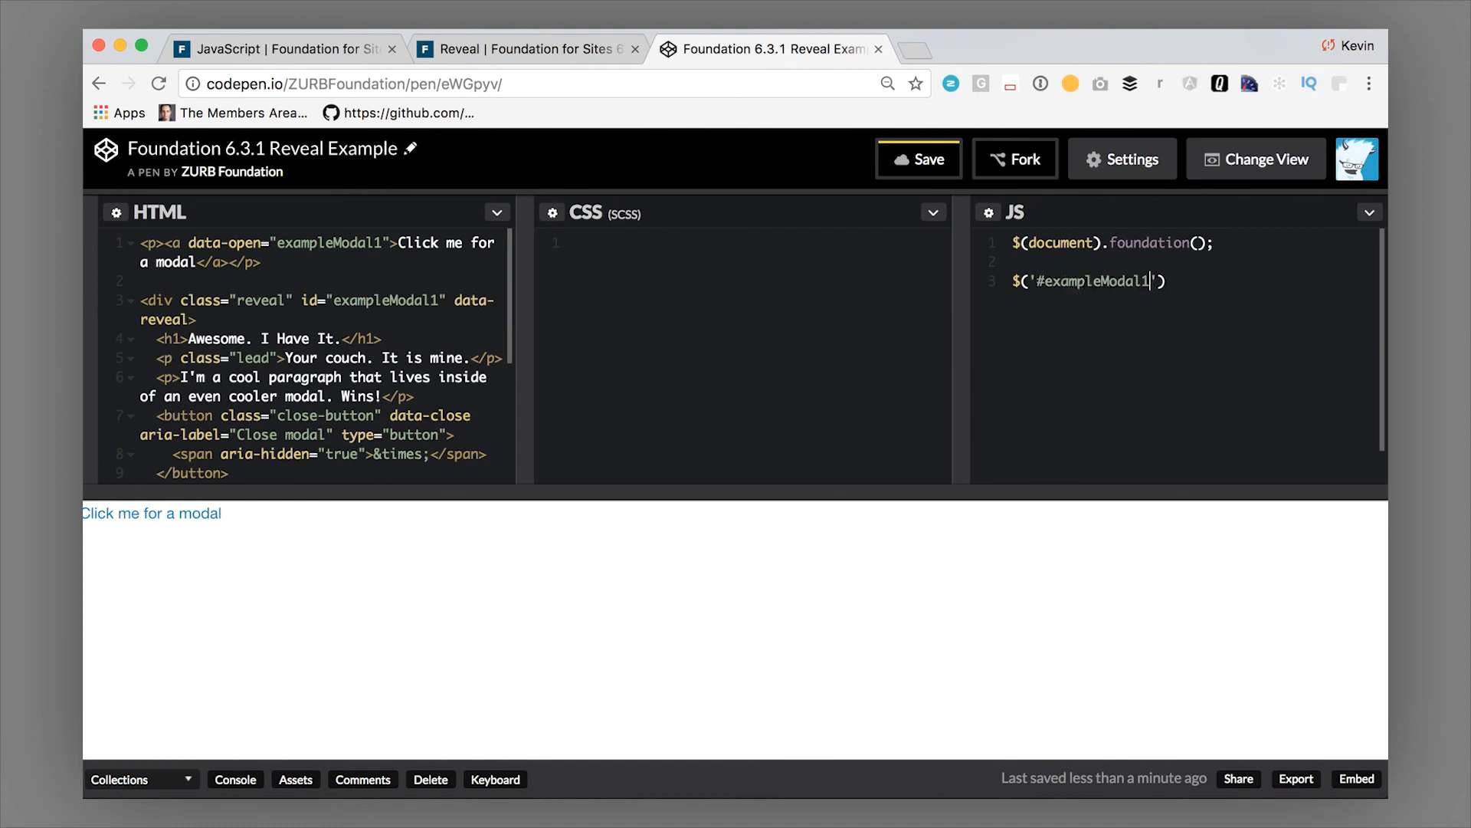
type(".foundation")
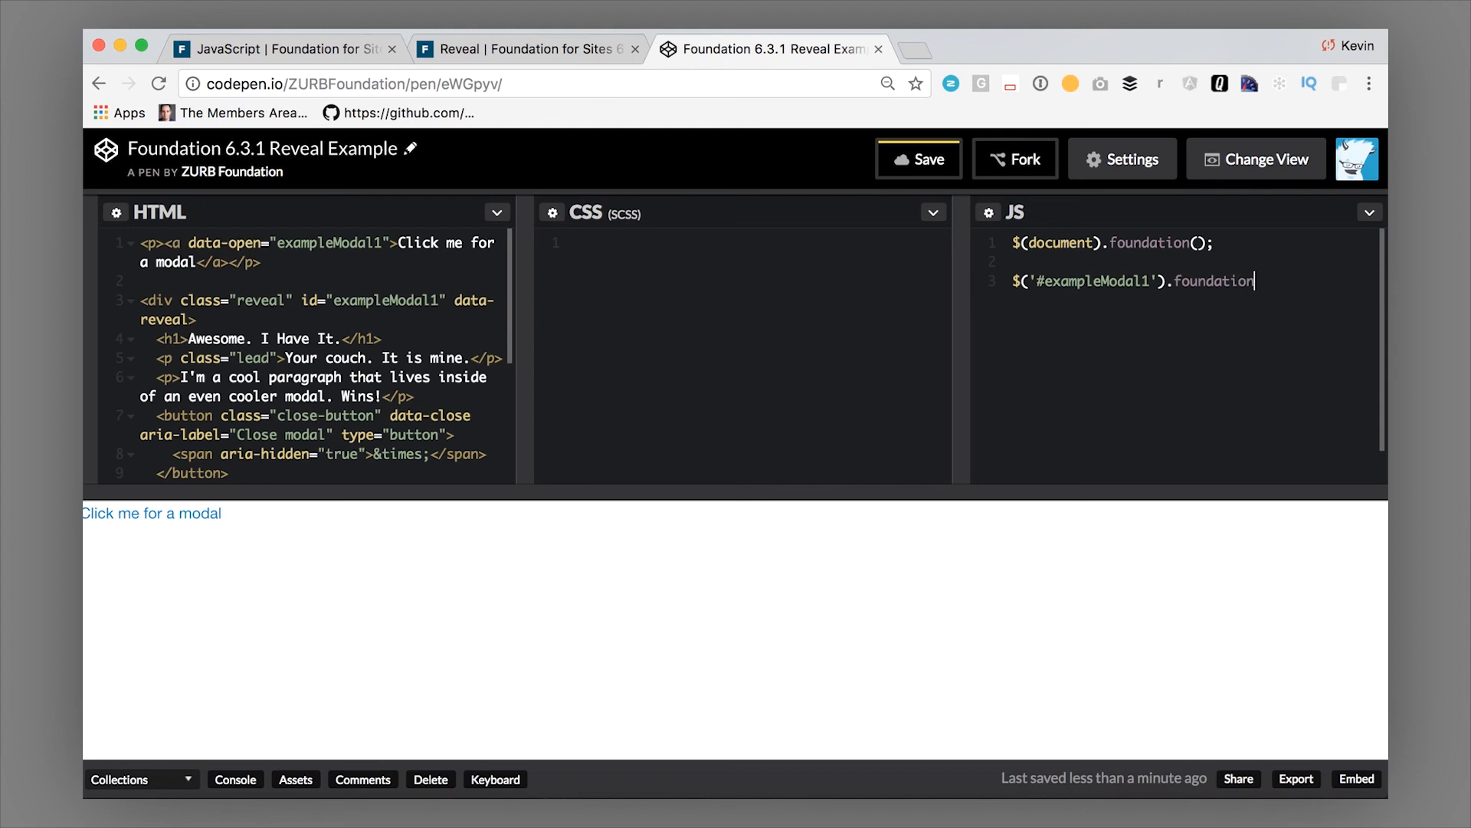
type("('open')")
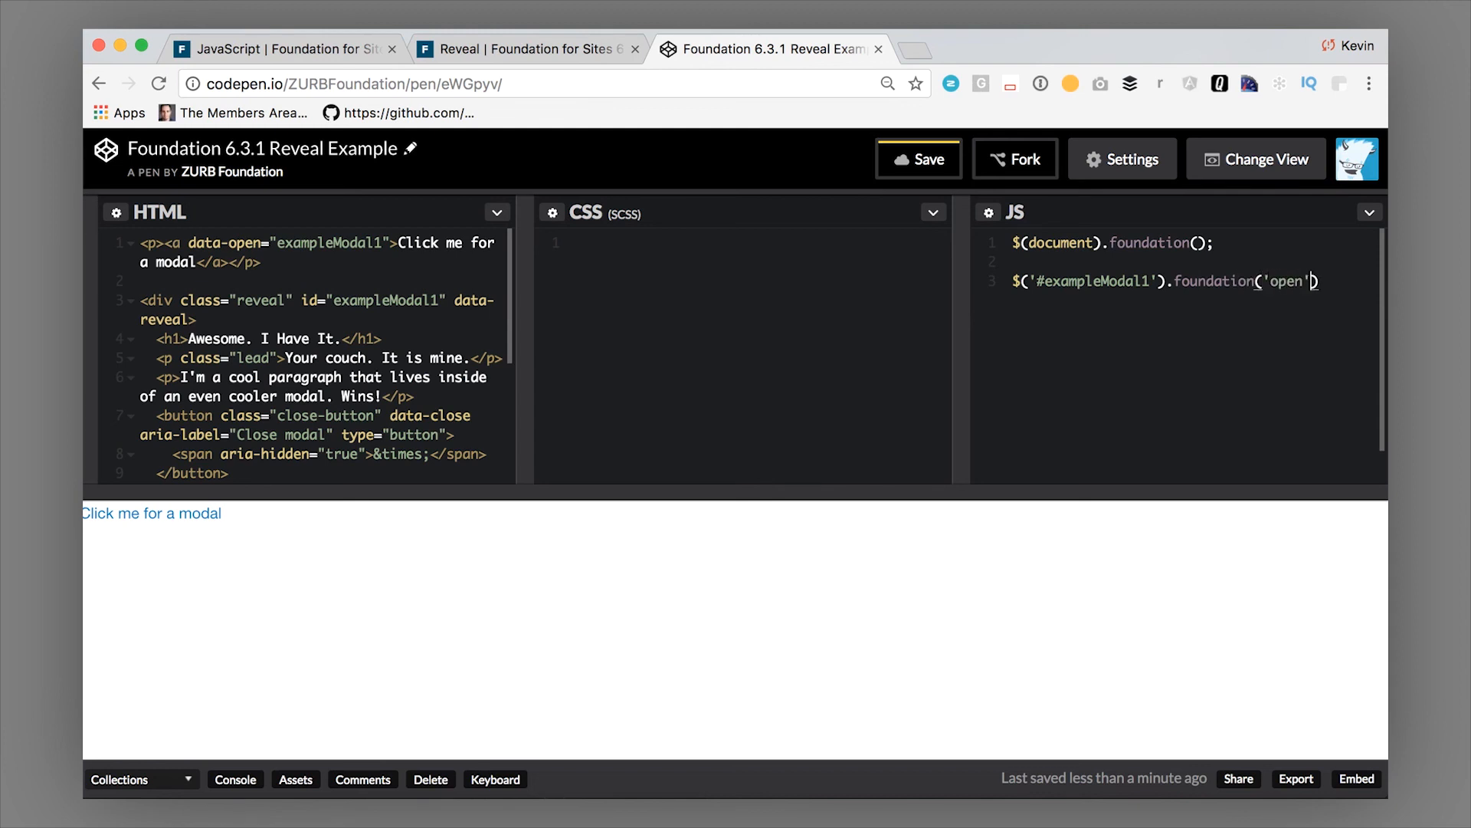
type(";")
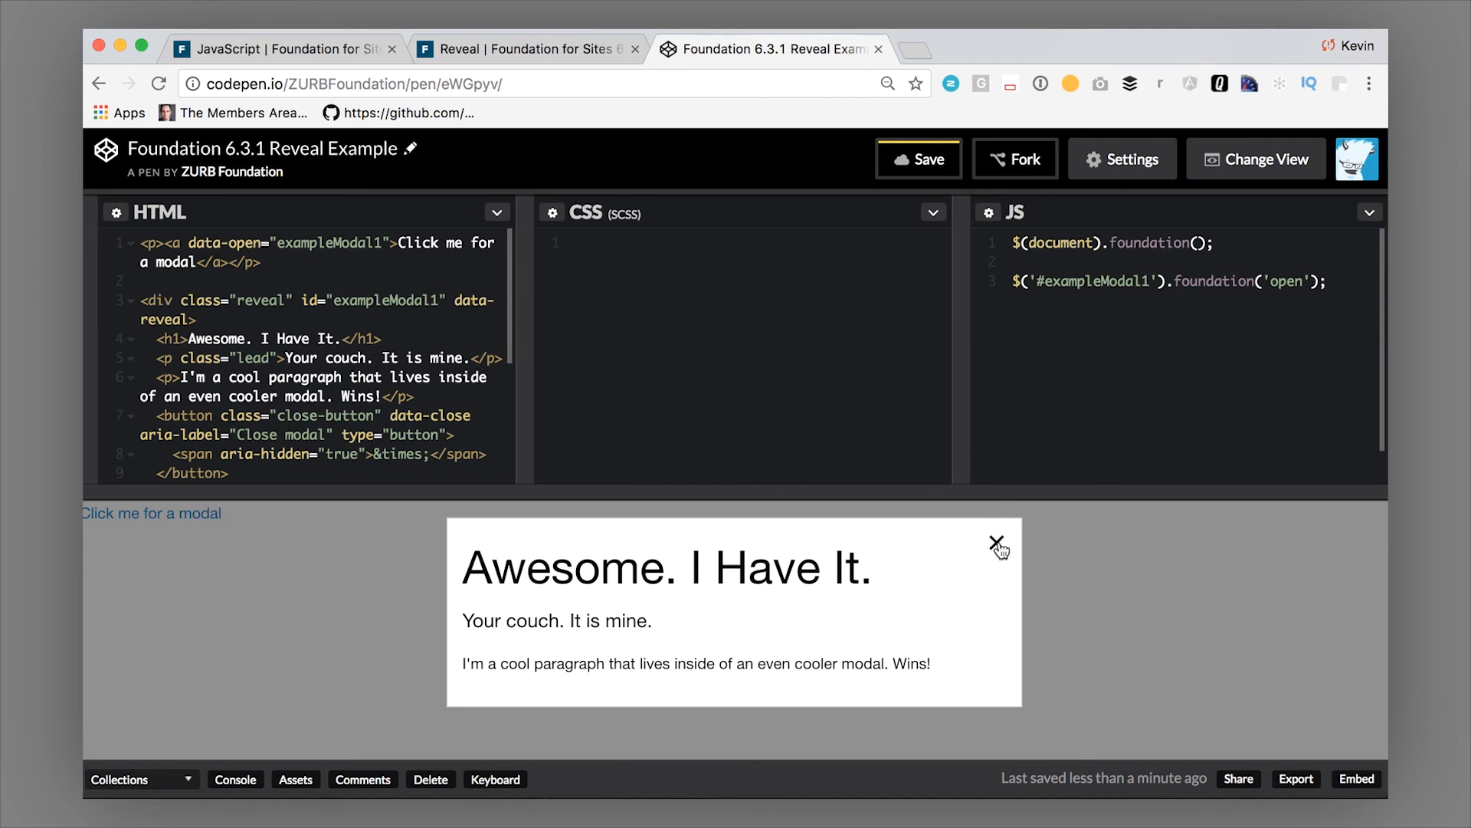
left_click(996, 544)
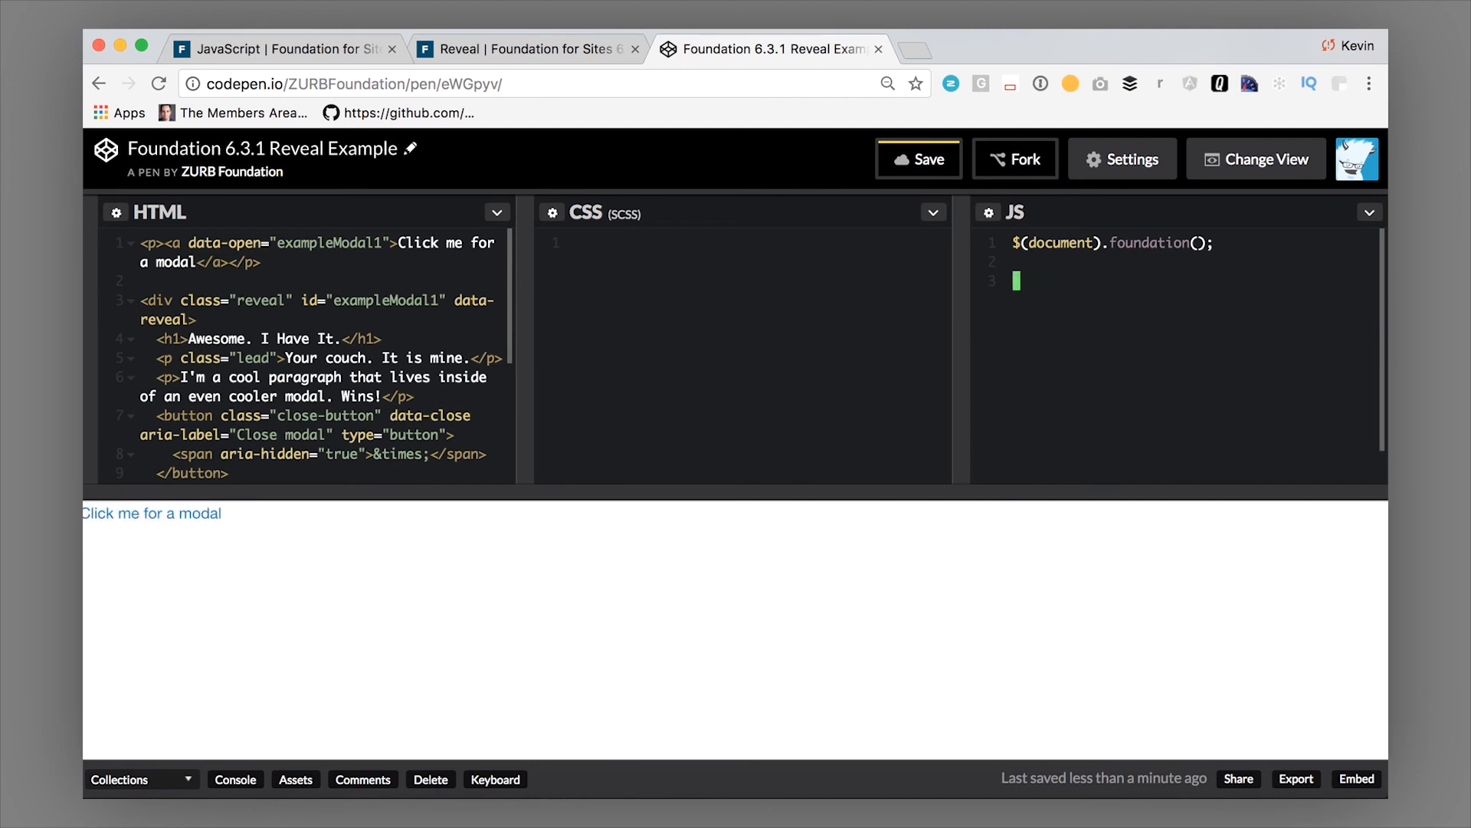
Step: Read the JavaScript Events section, check Reveal's open/closed/closeme events, then return
left_click(281, 47)
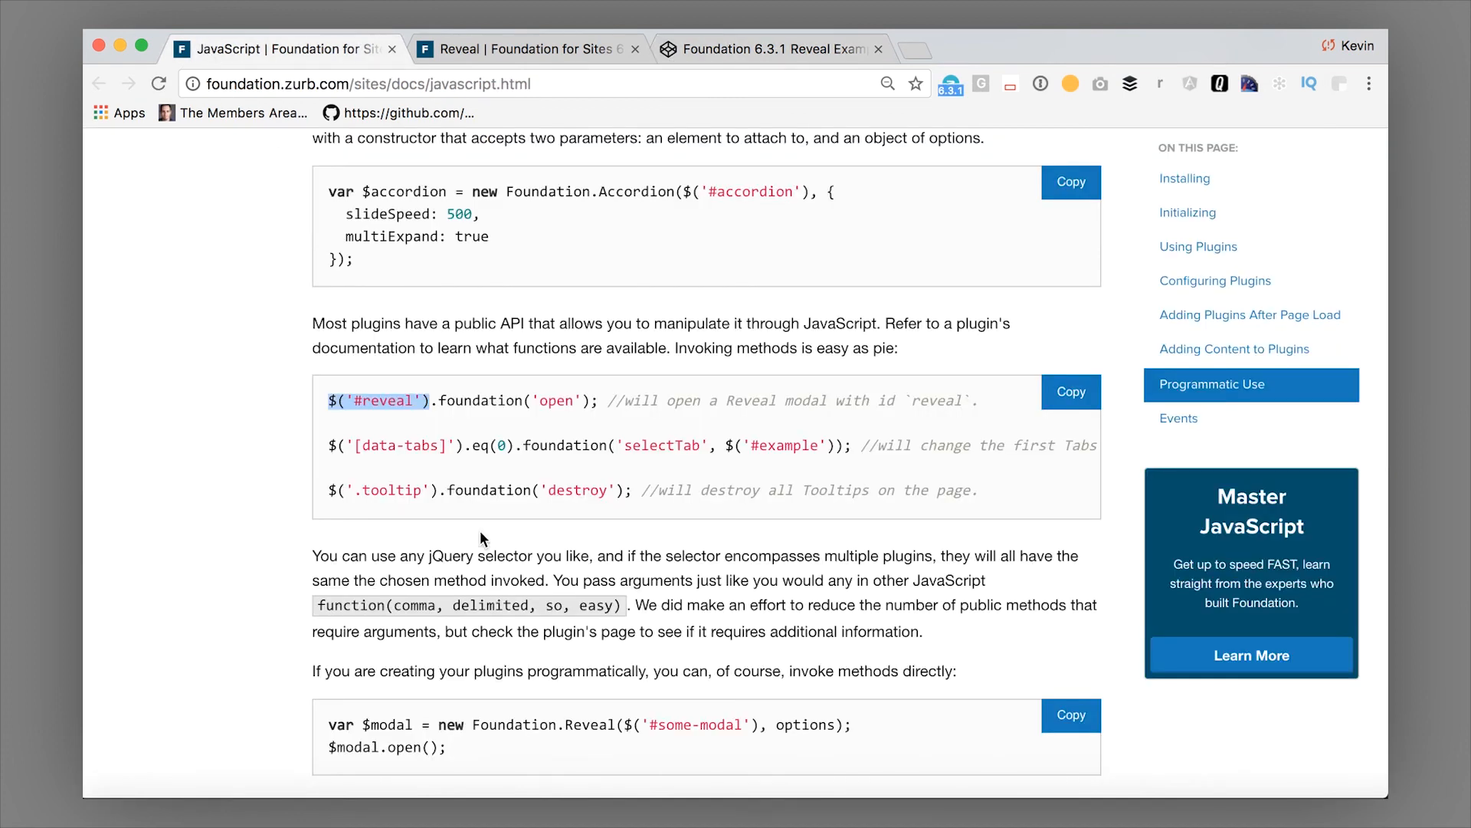
scroll("down", 3)
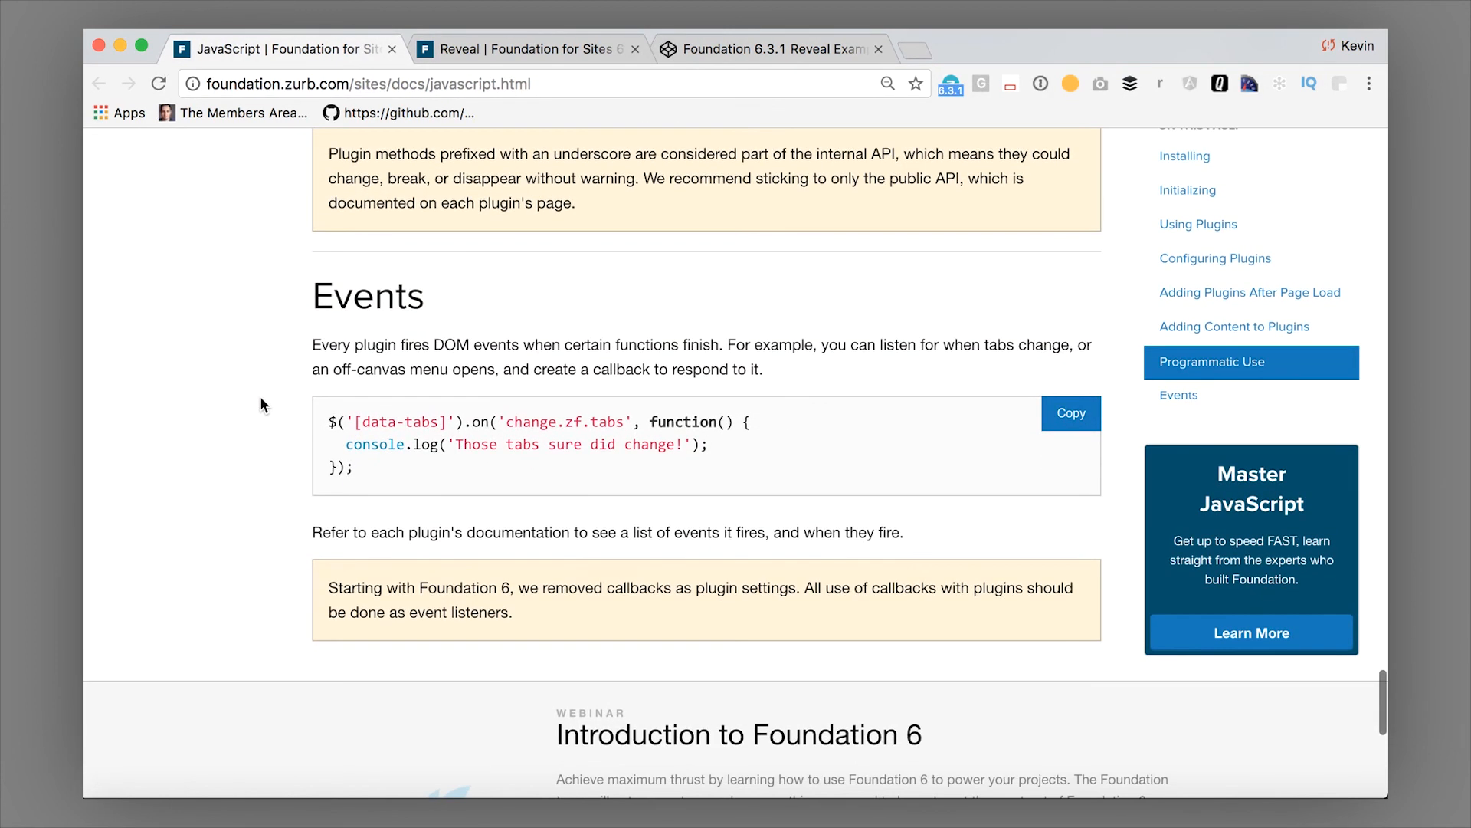
mouse_move(373, 362)
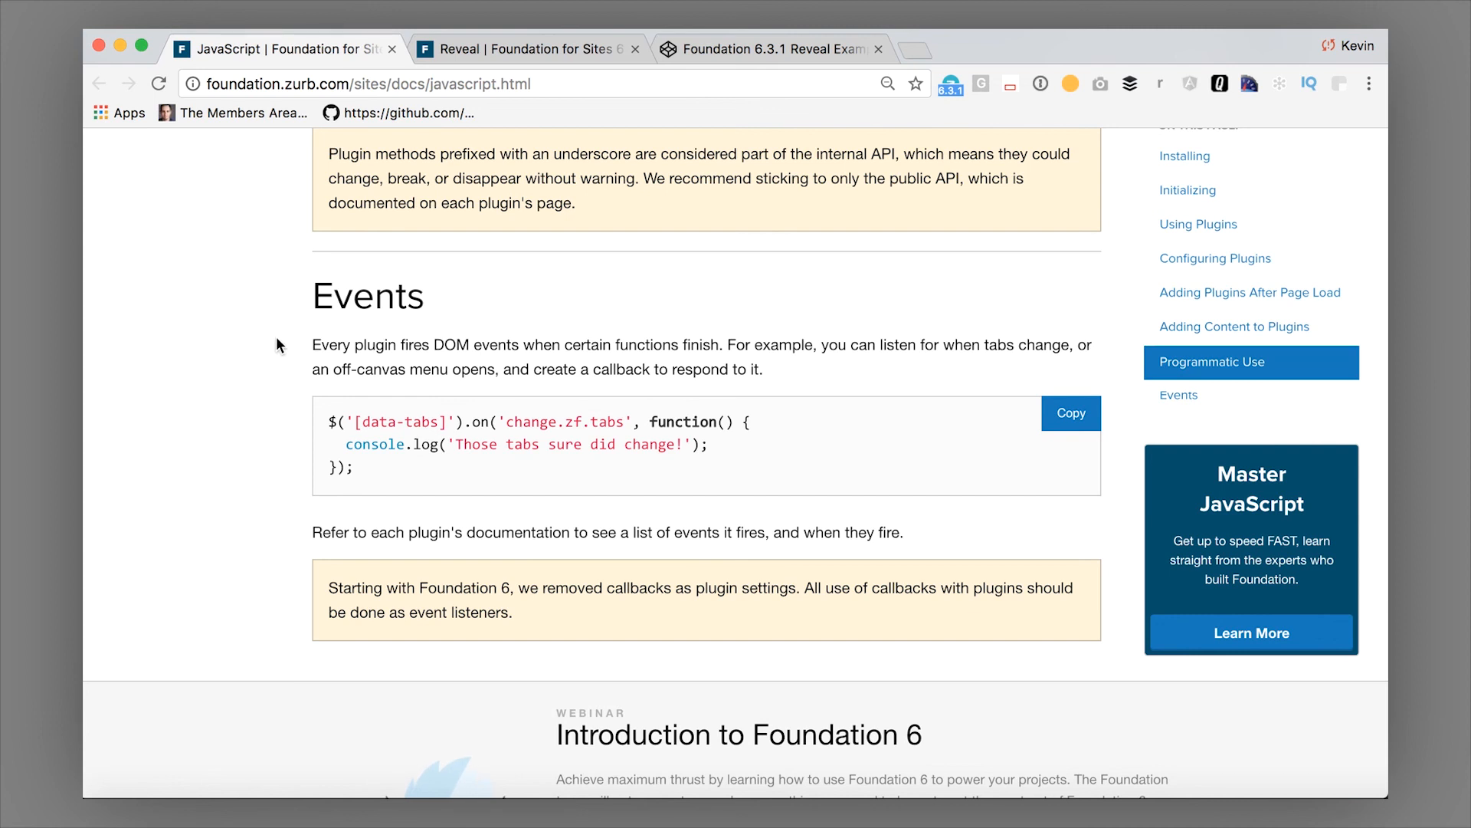
mouse_move(513, 49)
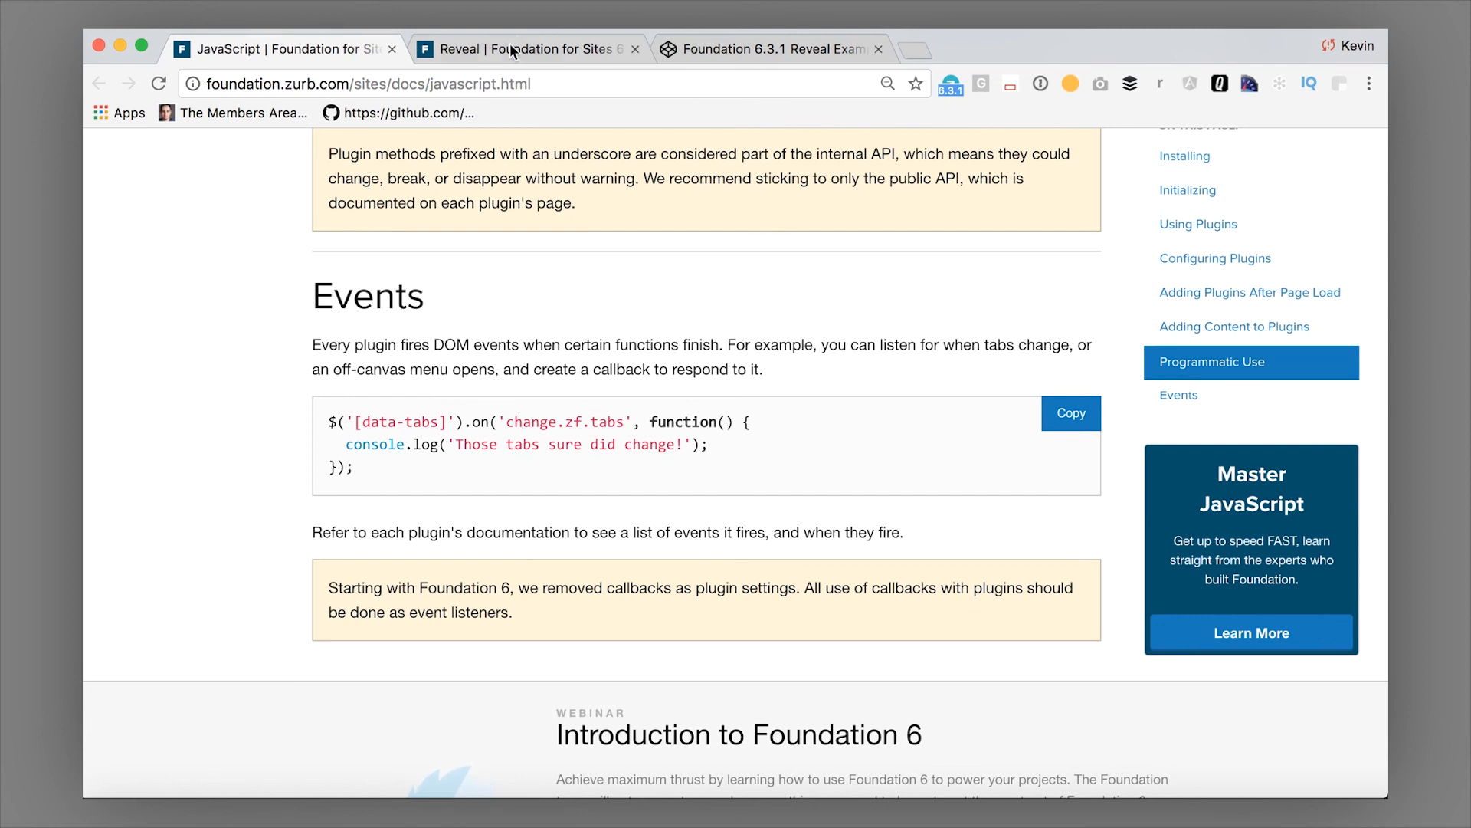
mouse_move(322, 446)
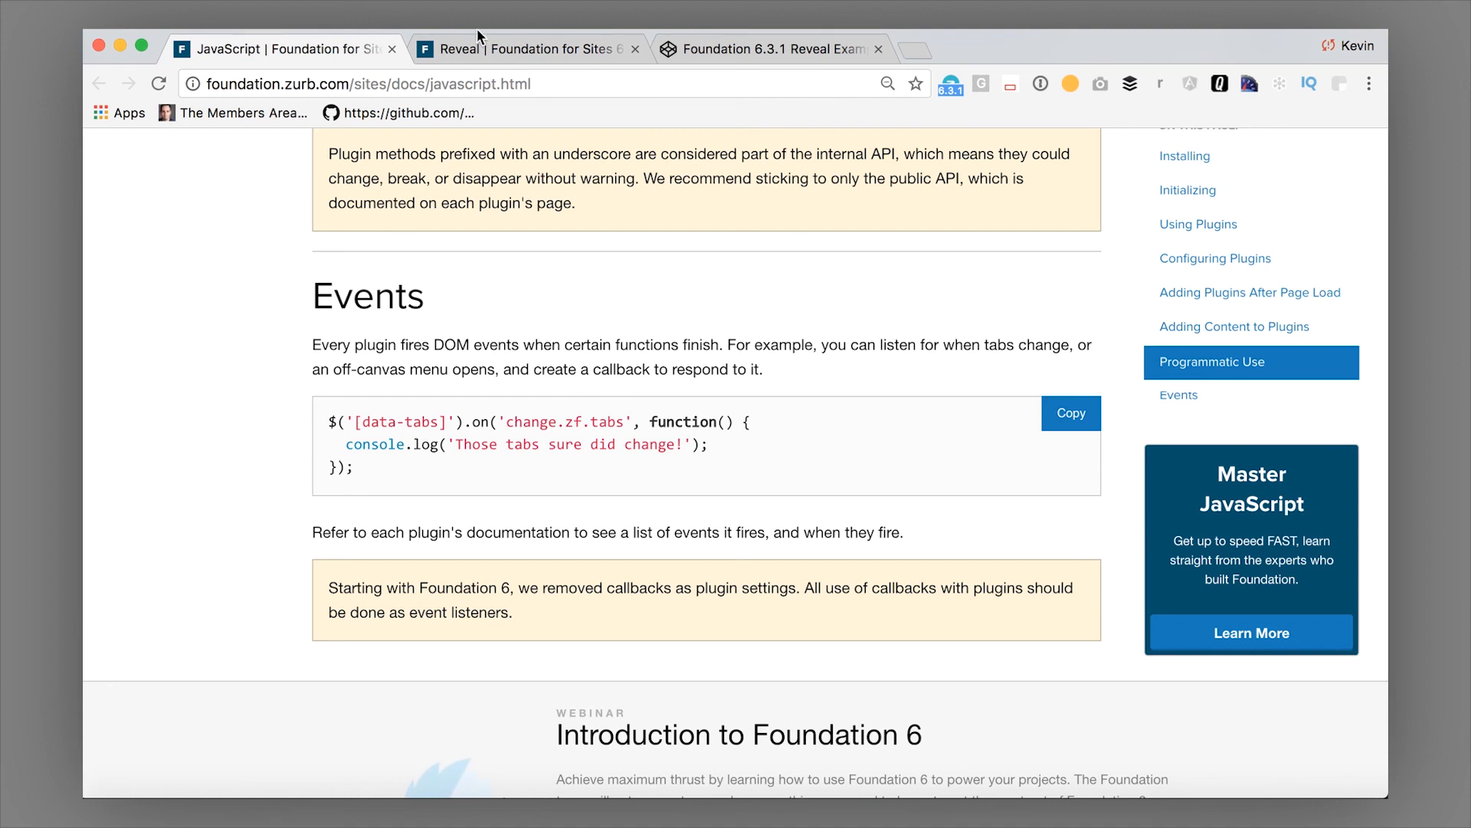
left_click(526, 49)
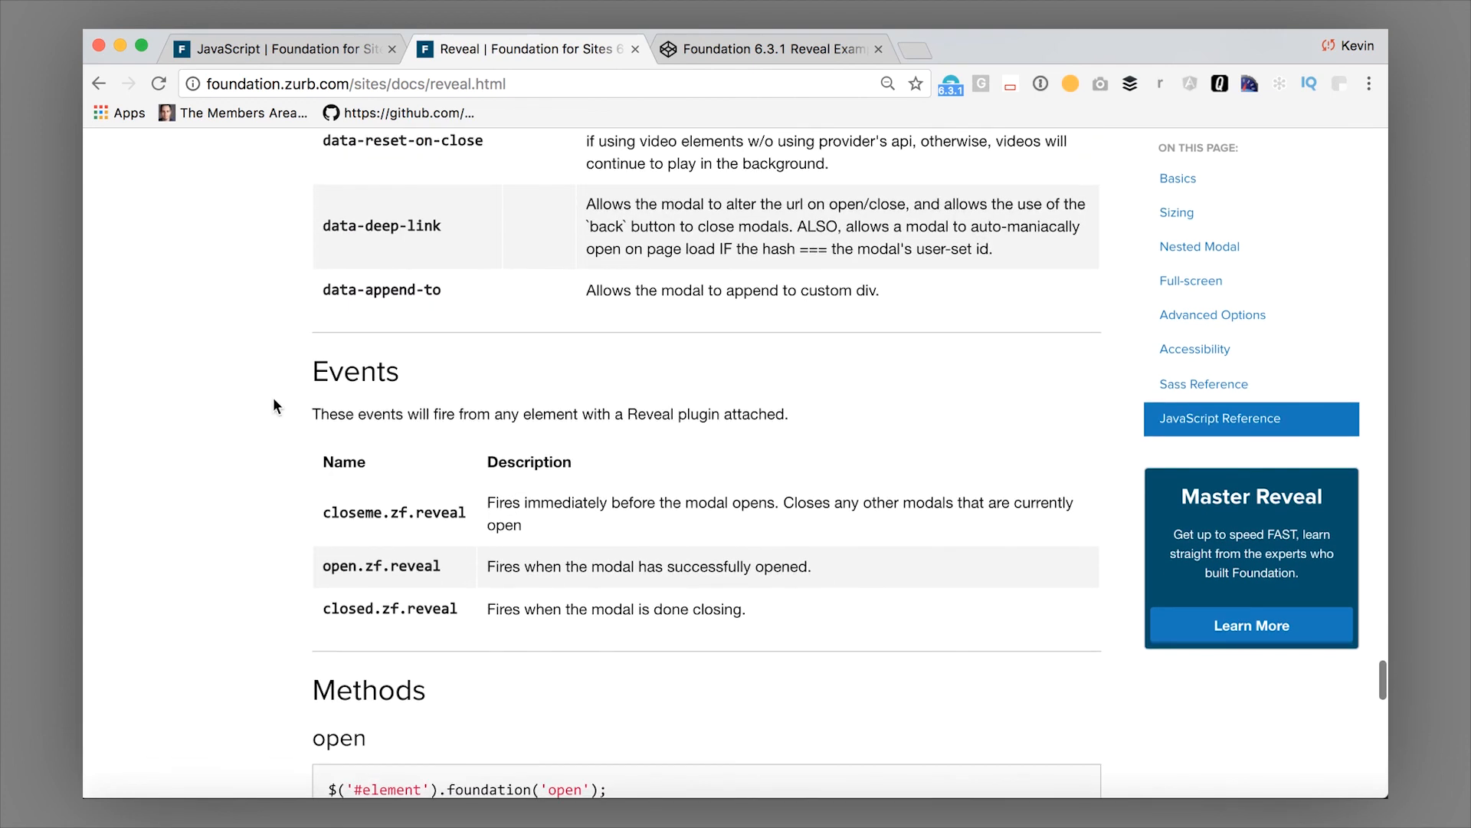
mouse_move(427, 393)
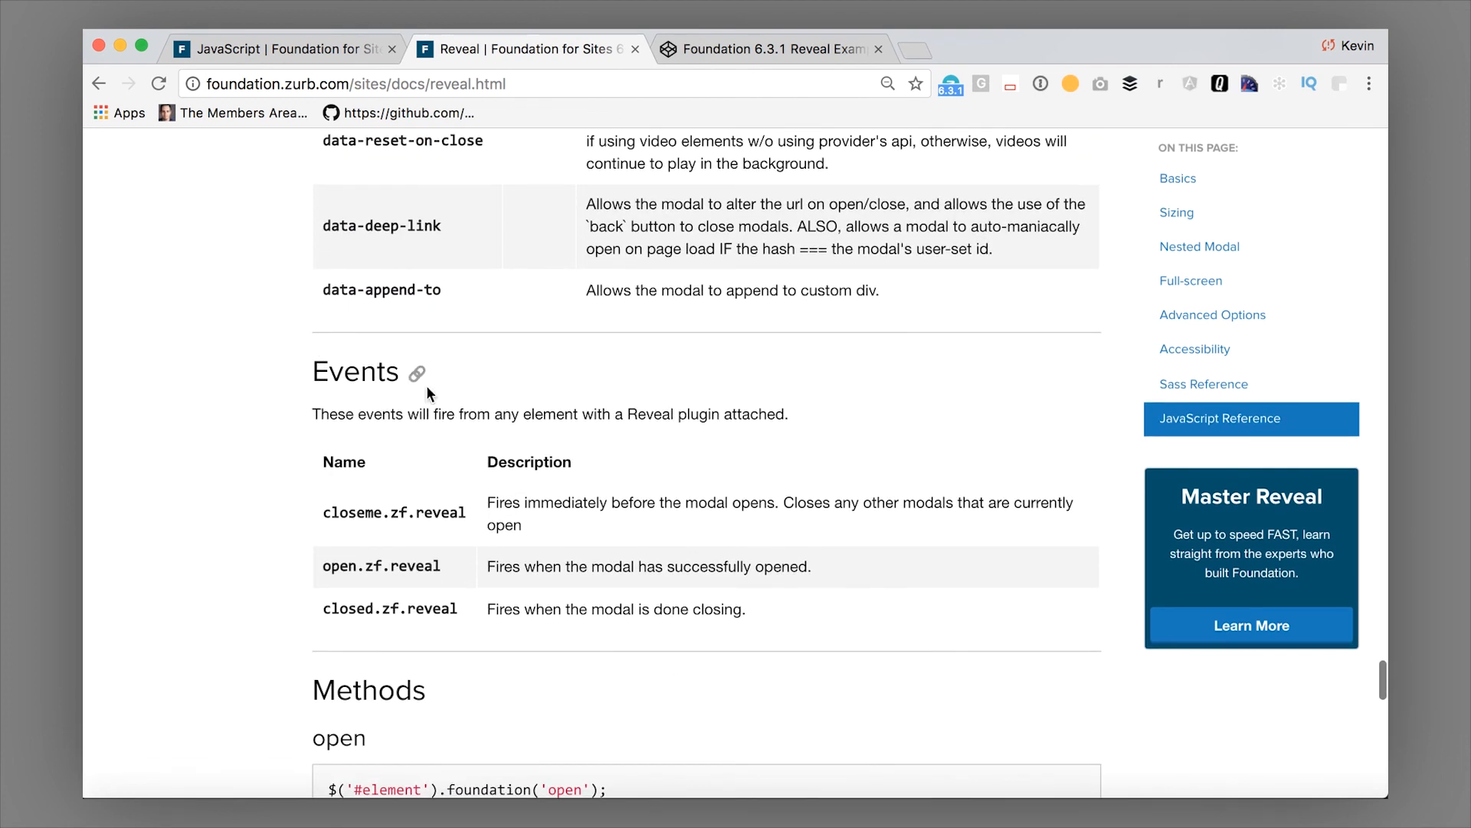
scroll("down", 3)
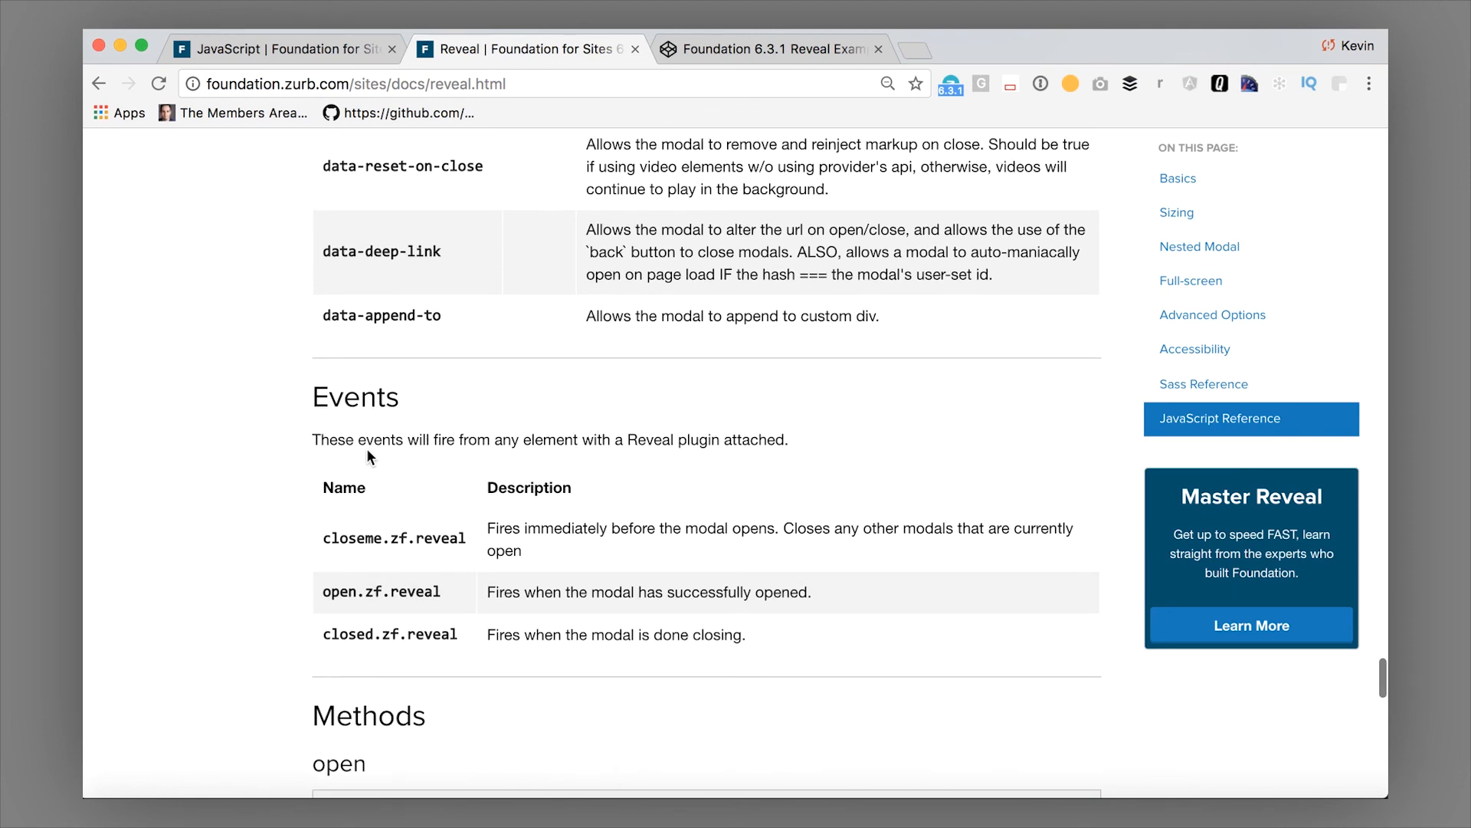
left_click(281, 48)
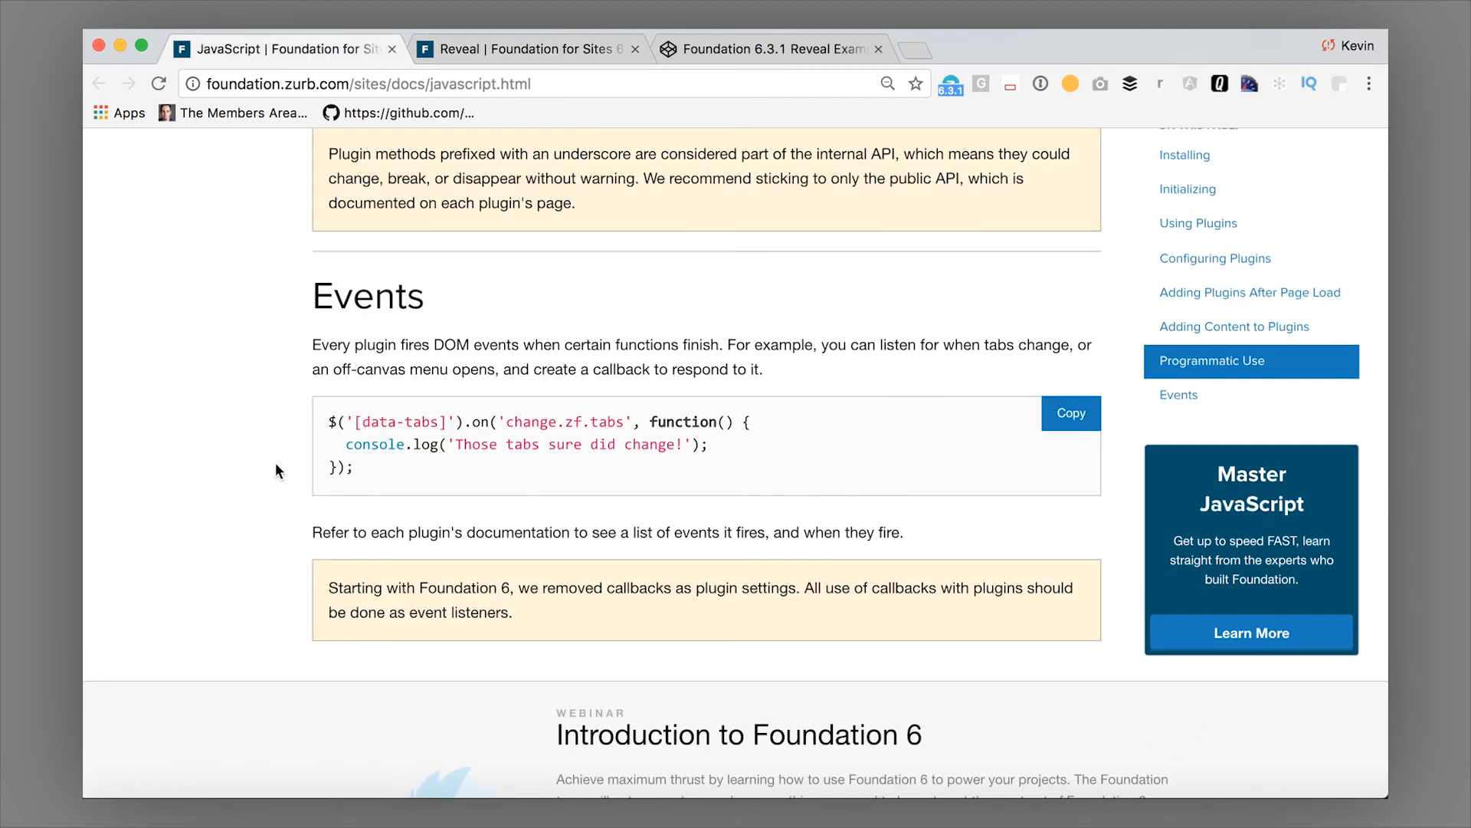